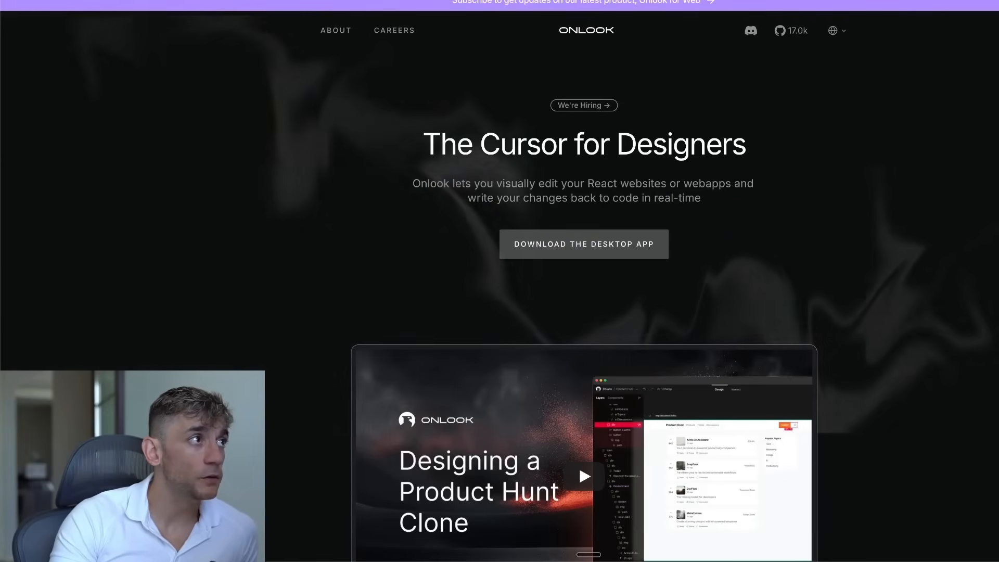
Scroll through the Onlook homepage and reach the empty new-project prompt screen.
{"action": "triple_click", "coordinate": [584, 144]}
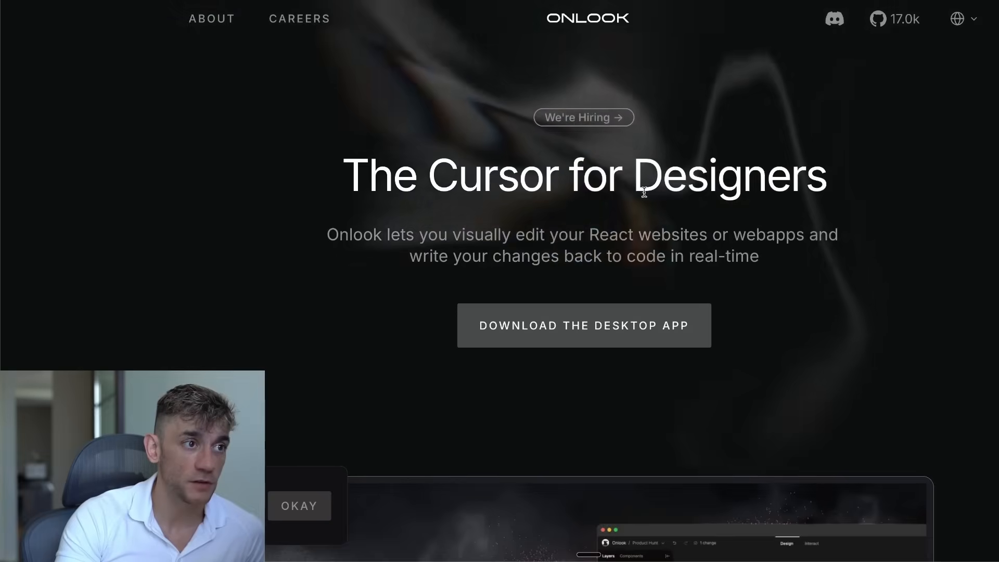
{"action": "scroll", "scroll_direction": "down", "scroll_amount": 3}
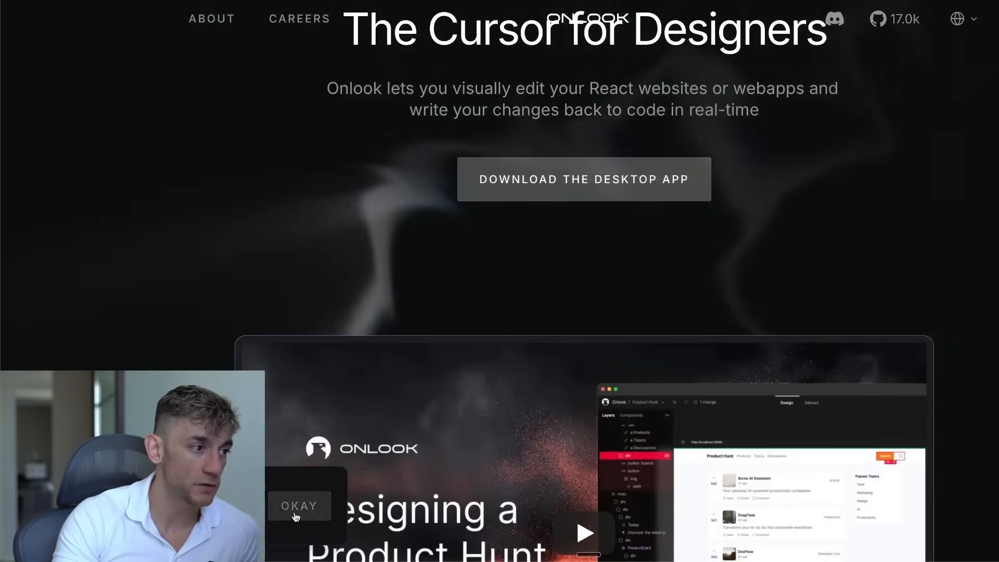
{"action": "scroll", "scroll_direction": "down", "scroll_amount": 3}
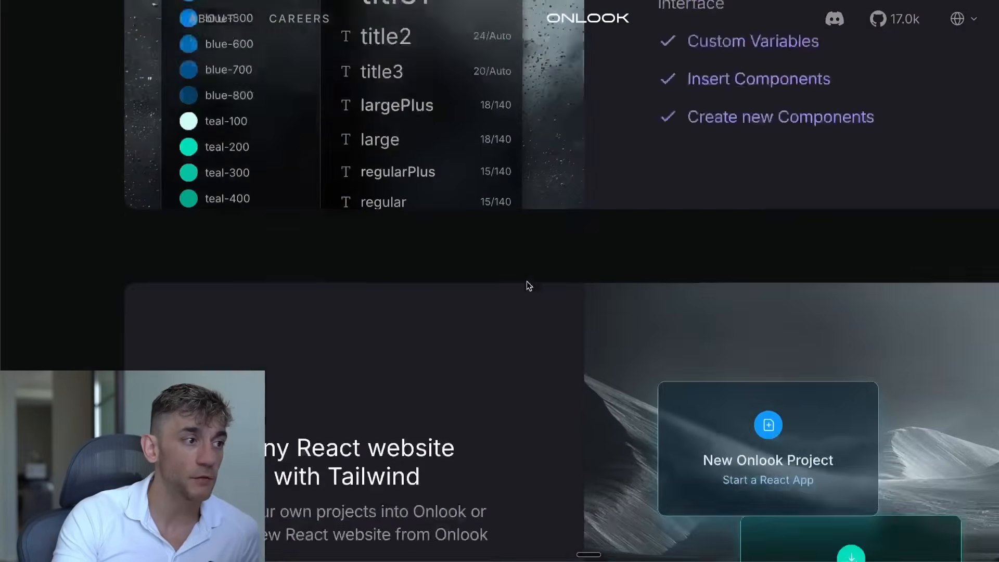
{"action": "scroll", "scroll_direction": "down", "scroll_amount": 3}
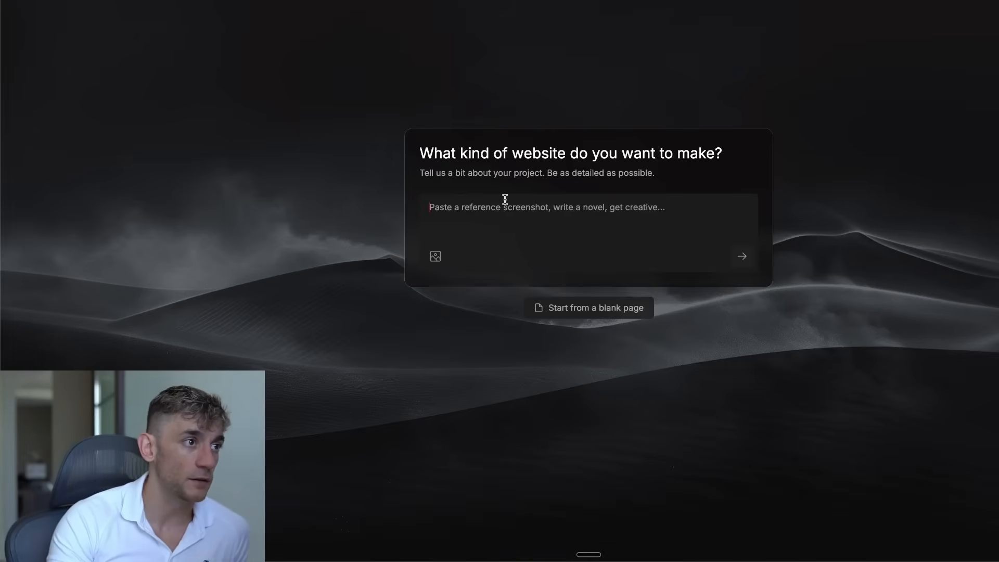
{"action": "mouse_move", "coordinate": [482, 135]}
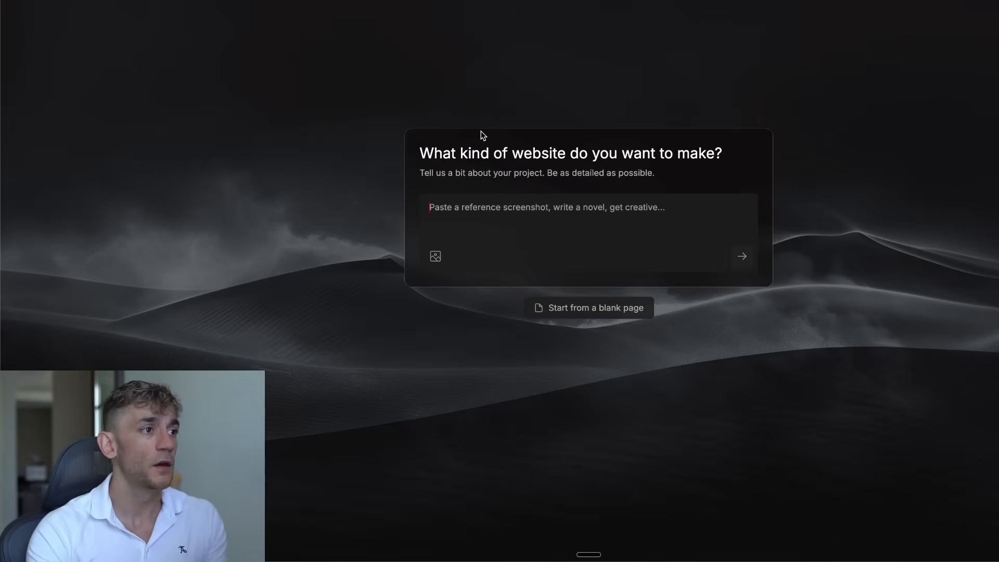
Submit the prompt 'SEO Agency website for Goldie Agency' to Onlook.
{"action": "type", "text": "SEO Agency web"}
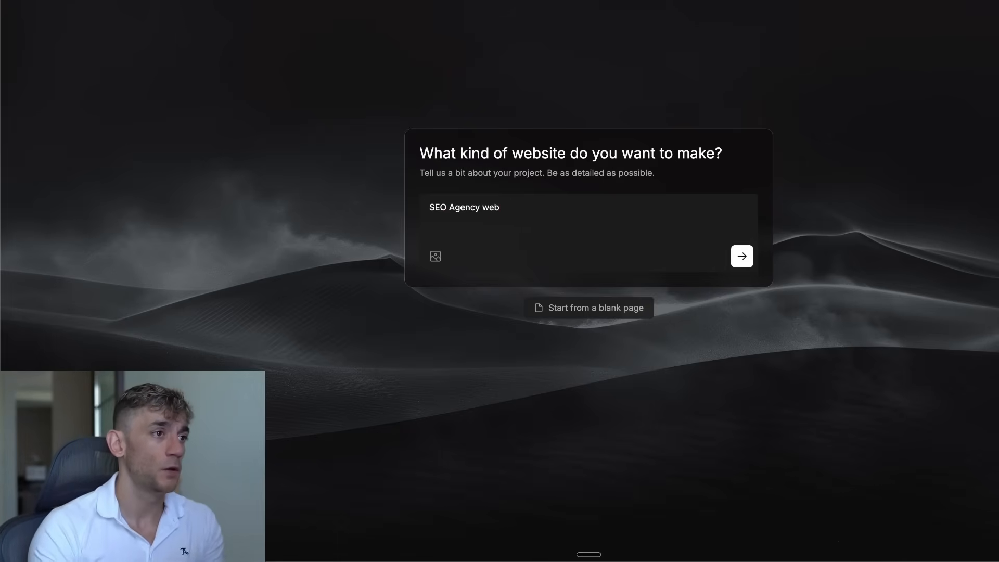
{"action": "type", "text": "site for Goldie Agency"}
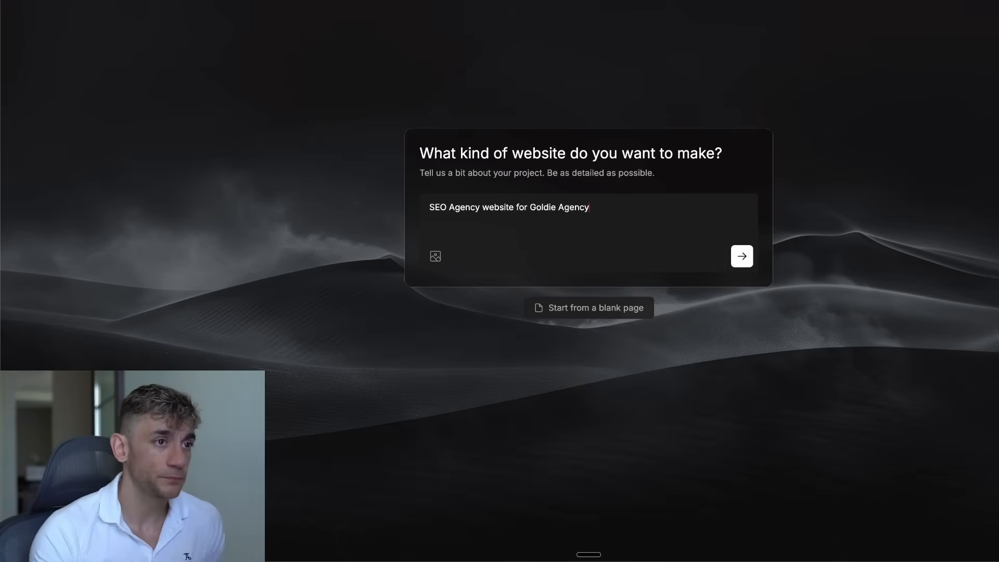
{"action": "left_click", "coordinate": [741, 256]}
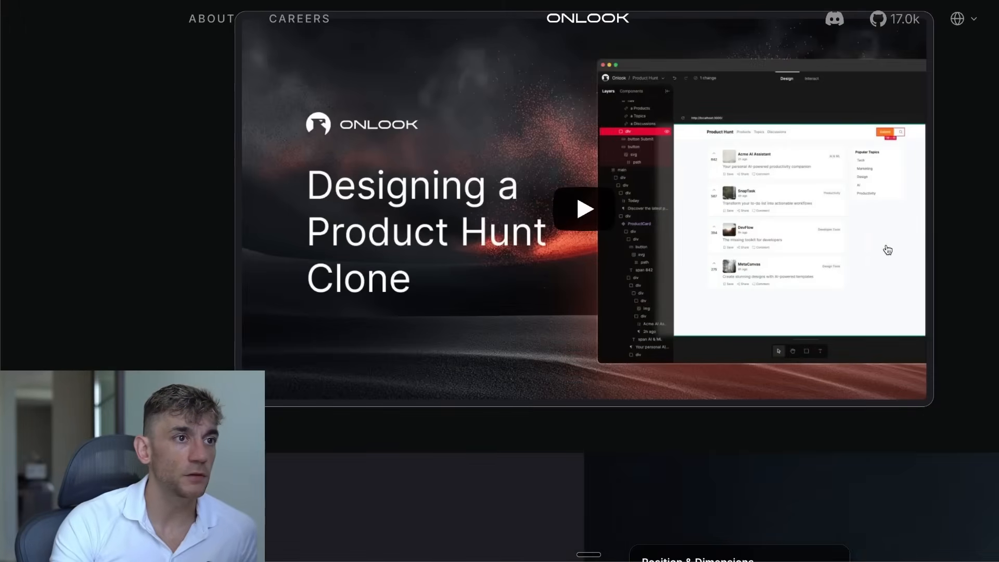
{"action": "mouse_move", "coordinate": [597, 222]}
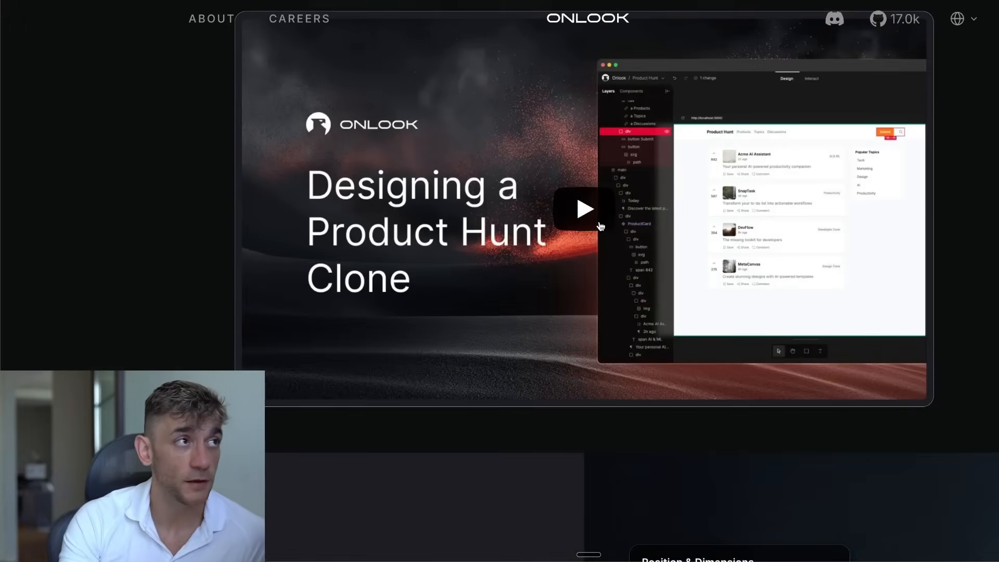
Play the Product Hunt clone demo, then return to the generated Goldie Agency site.
{"action": "left_click", "coordinate": [583, 209]}
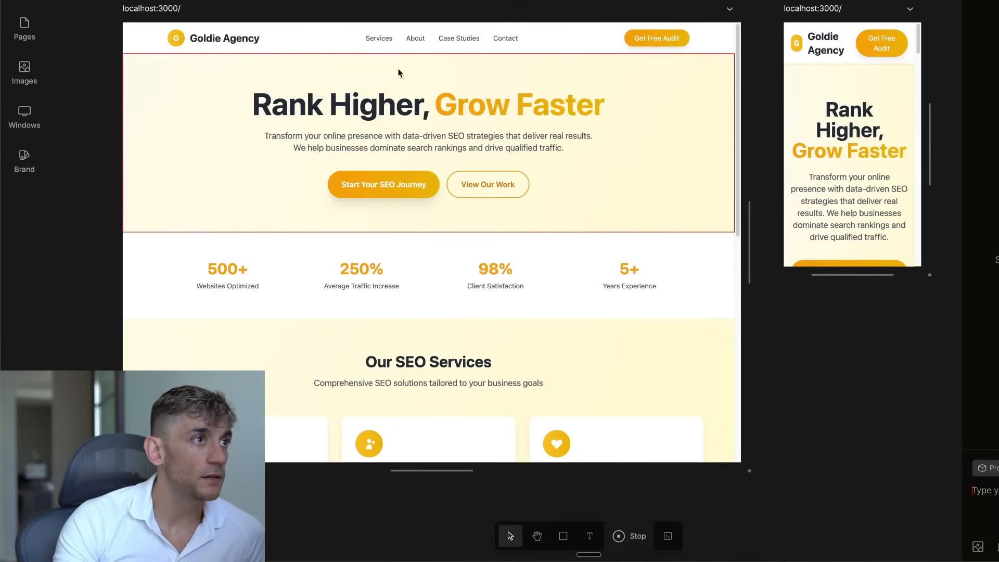
{"action": "scroll", "scroll_direction": "down", "scroll_amount": 3}
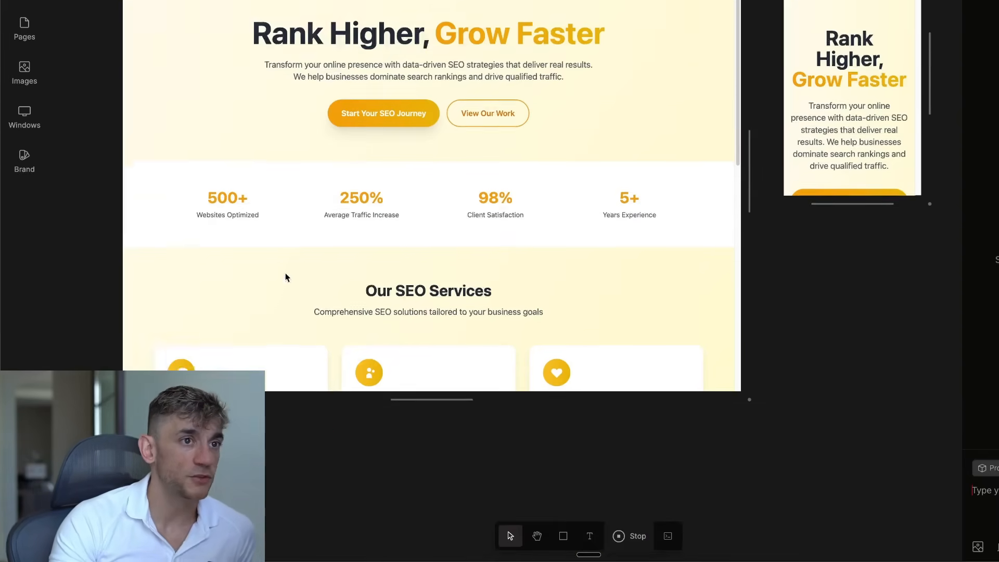
{"action": "scroll", "scroll_direction": "up", "scroll_amount": 3}
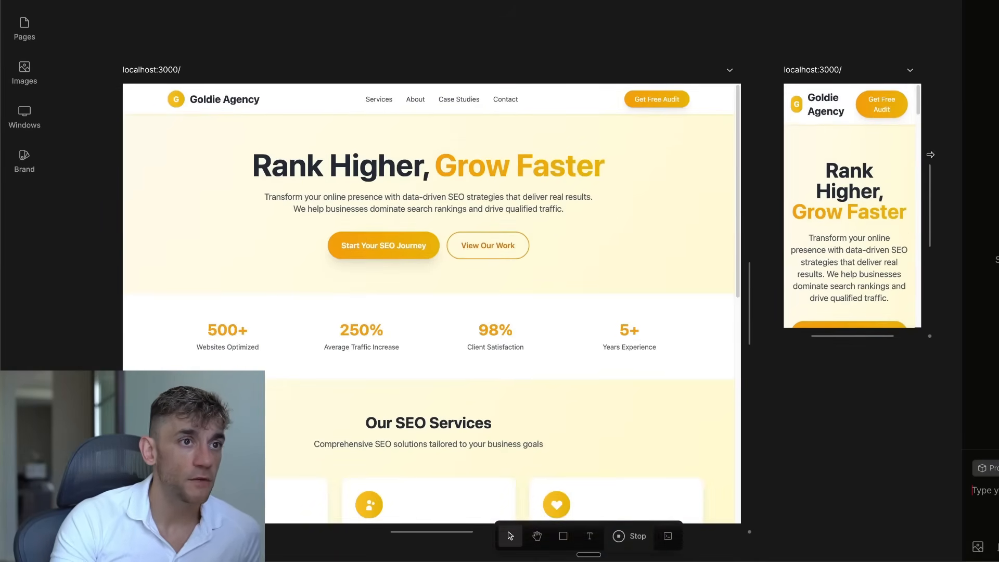
{"action": "left_click", "coordinate": [518, 165]}
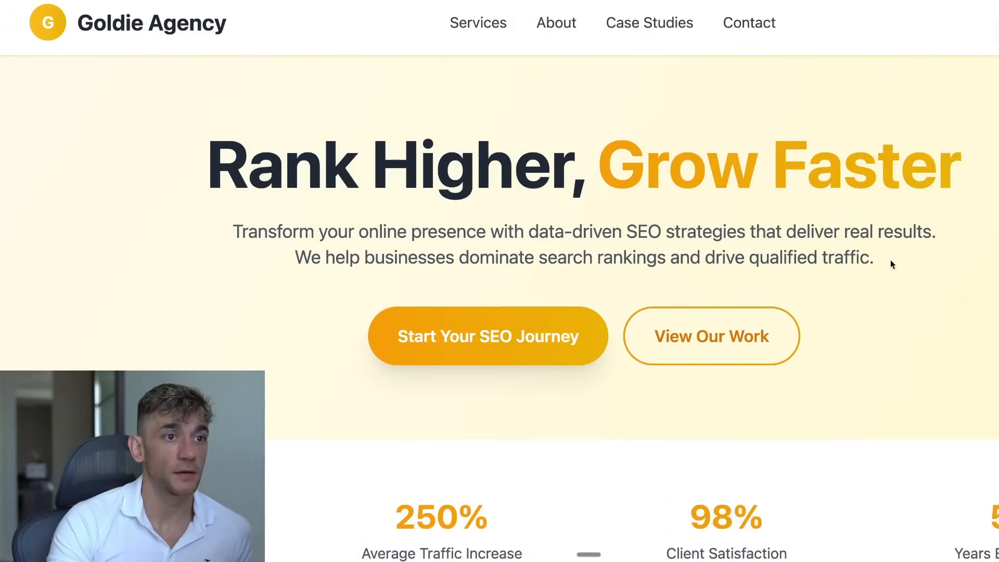
{"action": "scroll", "scroll_direction": "down", "scroll_amount": 3}
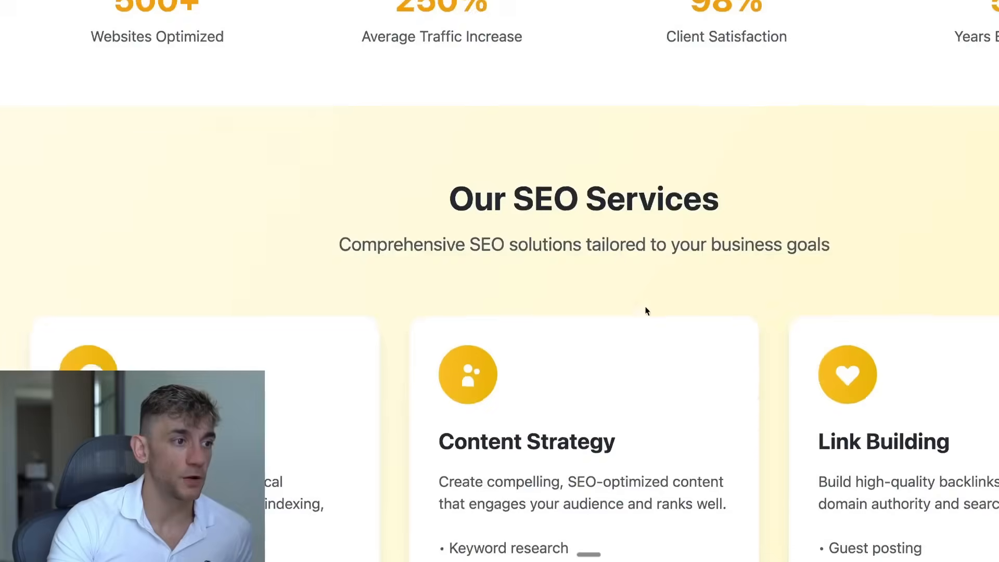
{"action": "scroll", "scroll_direction": "down", "scroll_amount": 3}
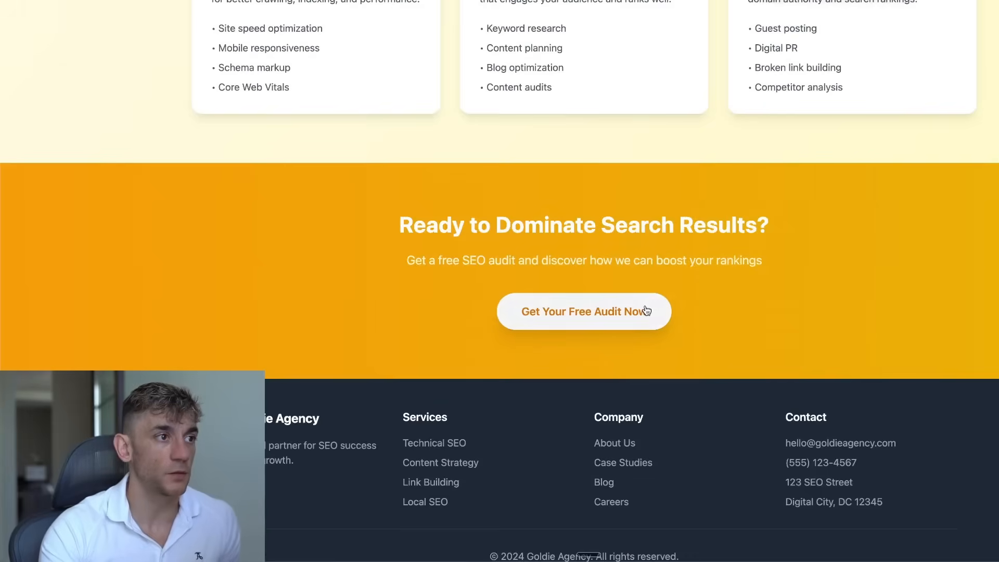
{"action": "scroll", "scroll_direction": "up", "scroll_amount": 3}
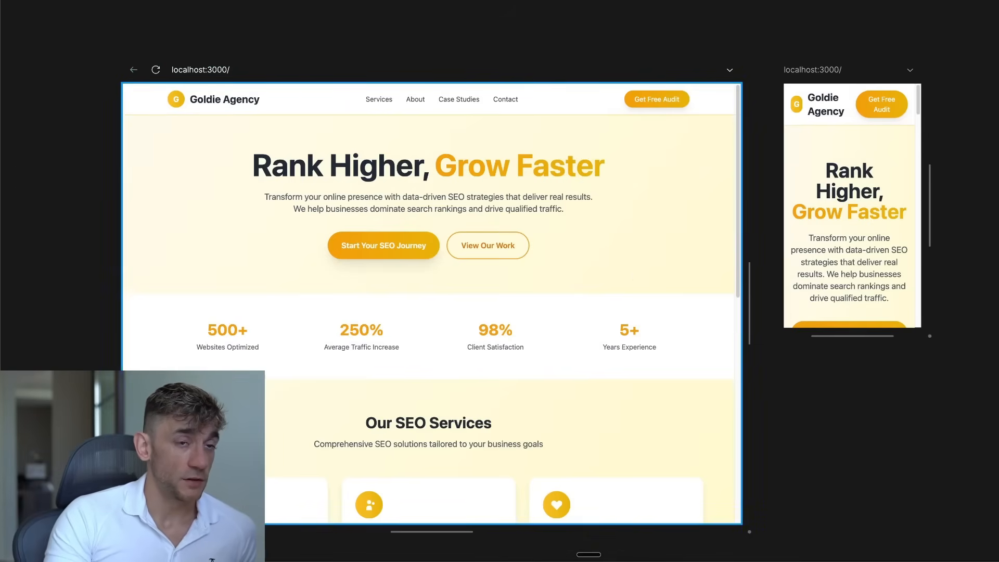
{"action": "scroll", "scroll_direction": "down", "scroll_amount": 3}
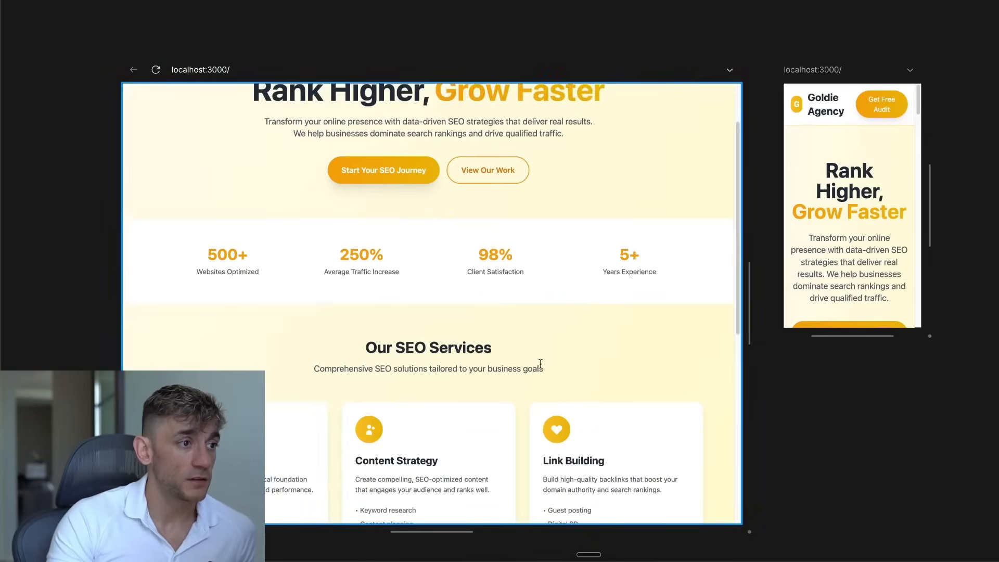
{"action": "scroll", "scroll_direction": "down", "scroll_amount": 3}
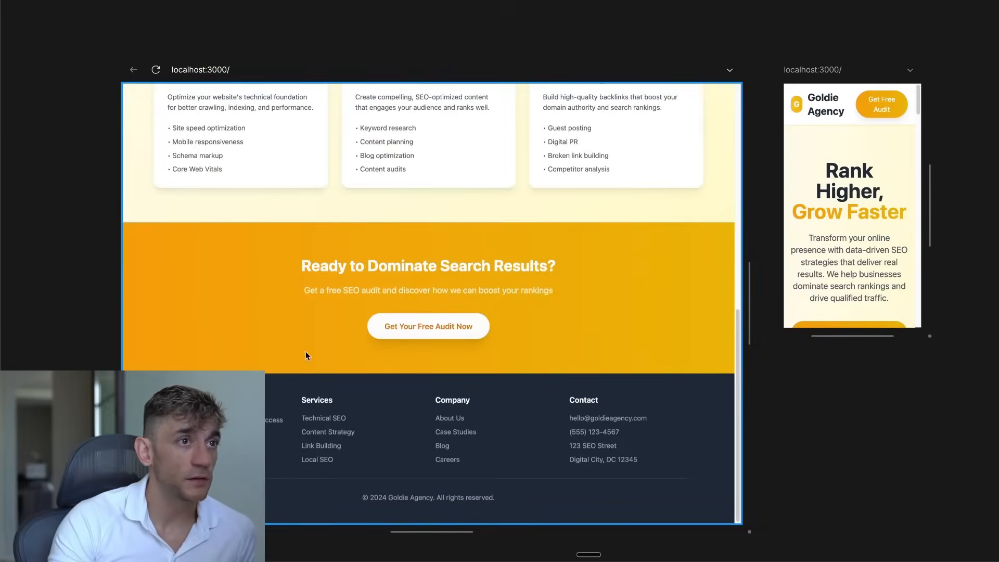
{"action": "scroll", "scroll_direction": "up", "scroll_amount": 3}
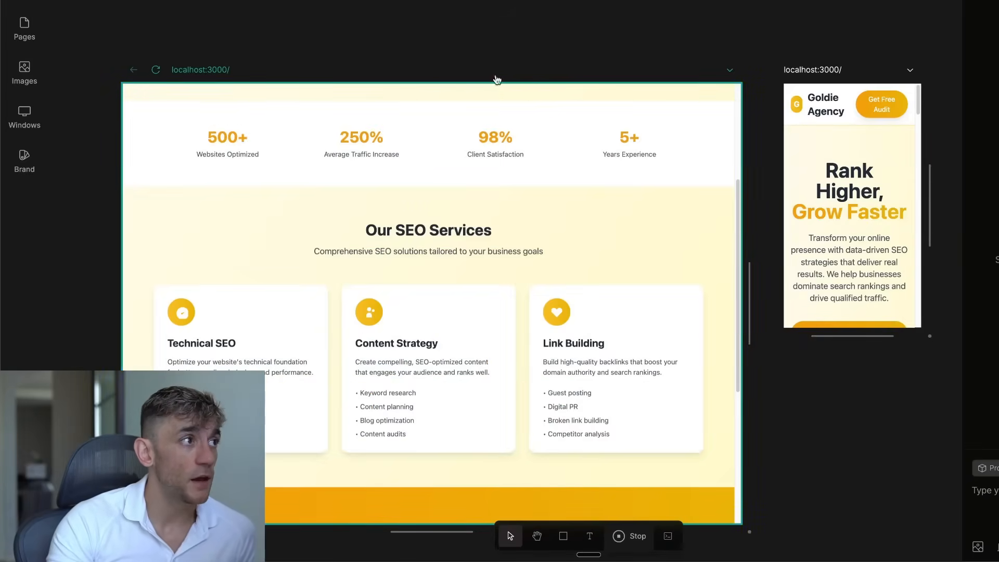
{"action": "scroll", "scroll_direction": "down", "scroll_amount": 3}
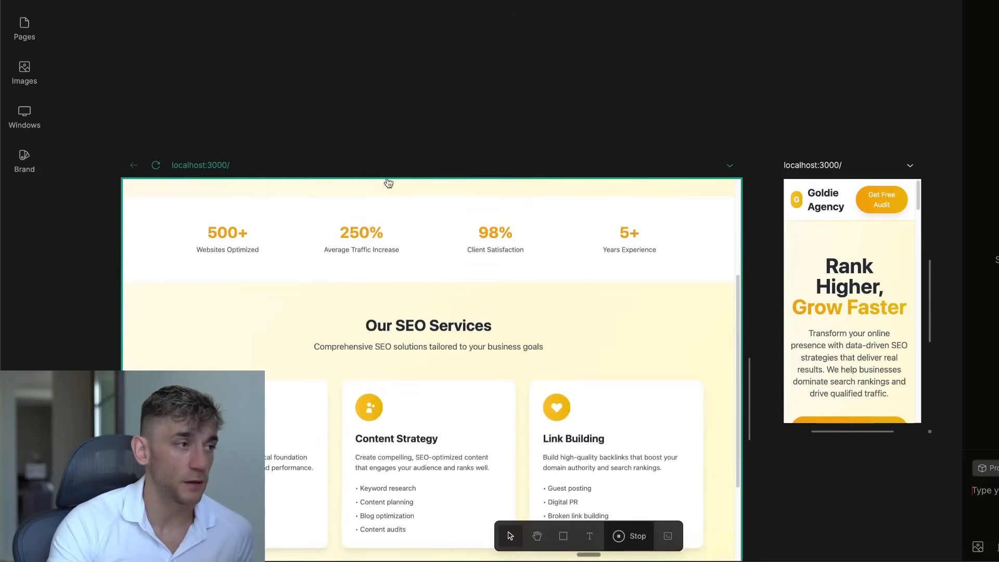
{"action": "scroll", "scroll_direction": "down", "scroll_amount": 3}
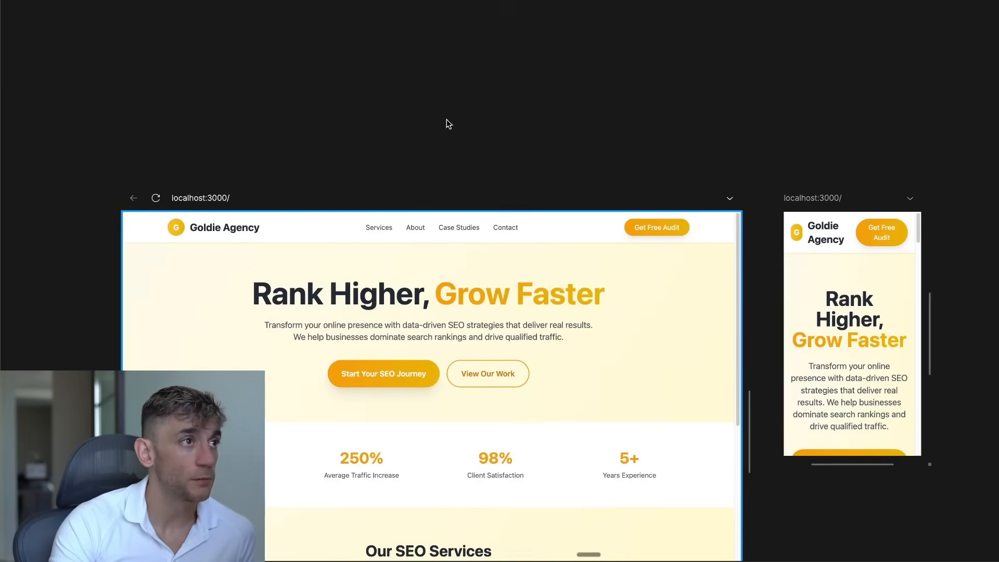
{"action": "left_click", "coordinate": [516, 293]}
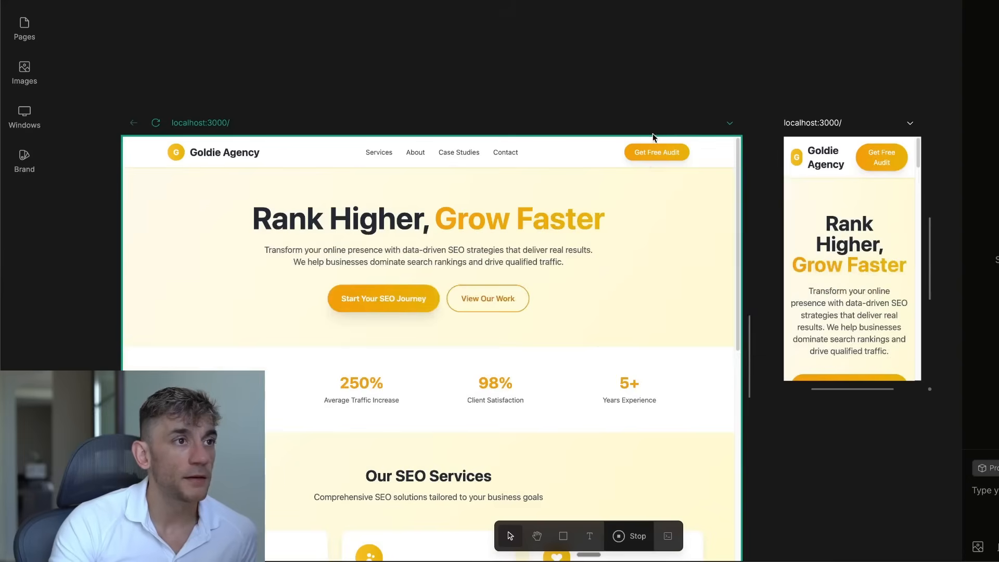
Ask Onlook's AI chat to make the Start Your SEO Journey button blue.
{"action": "left_click", "coordinate": [383, 298]}
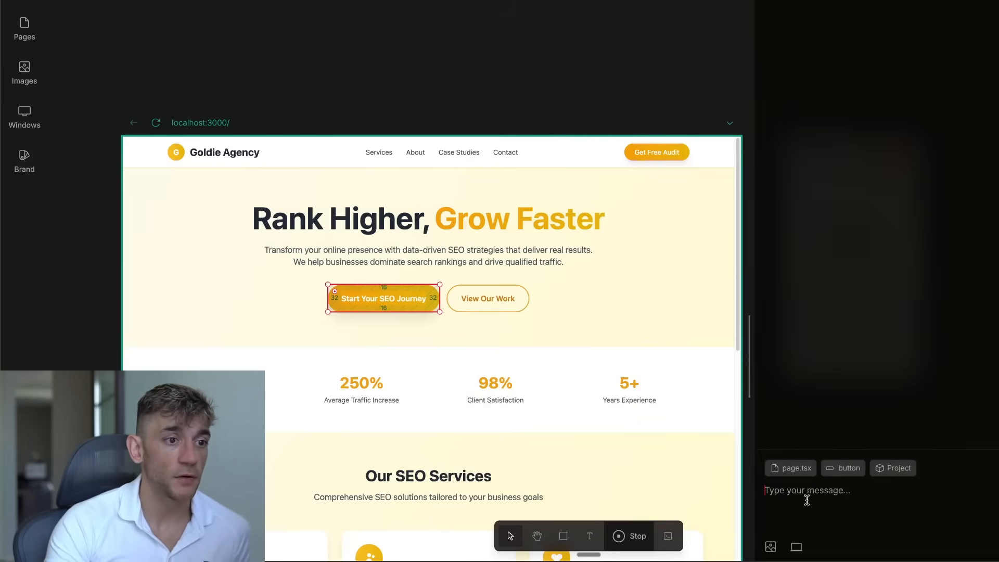
{"action": "type", "text": "Make teh"}
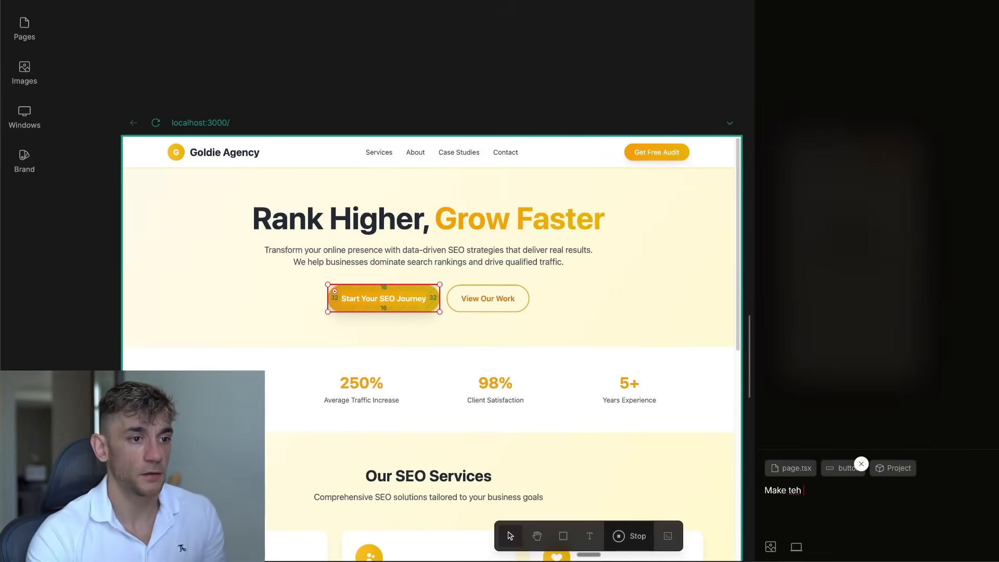
{"action": "type", "text": "this button blue"}
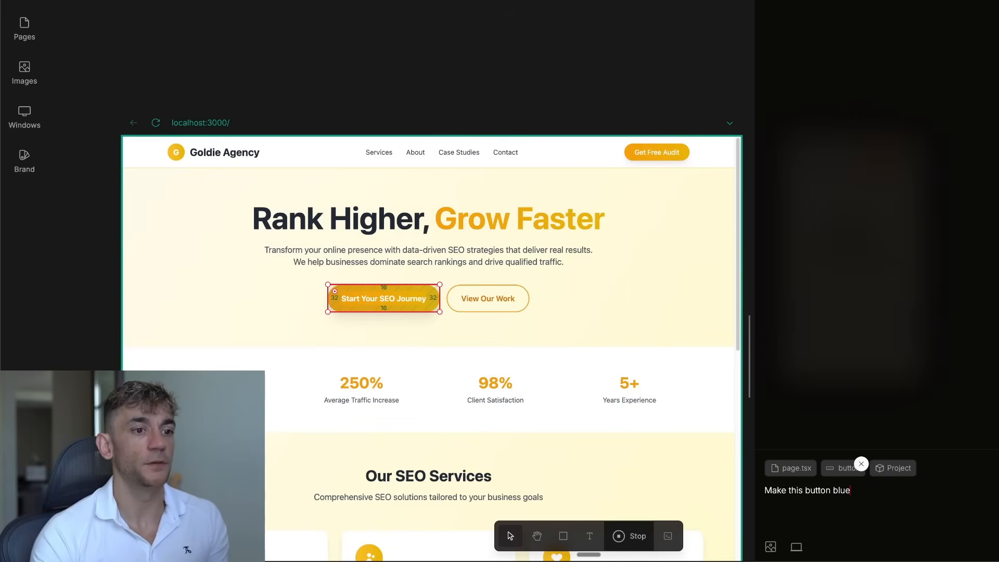
{"action": "key", "text": "Return"}
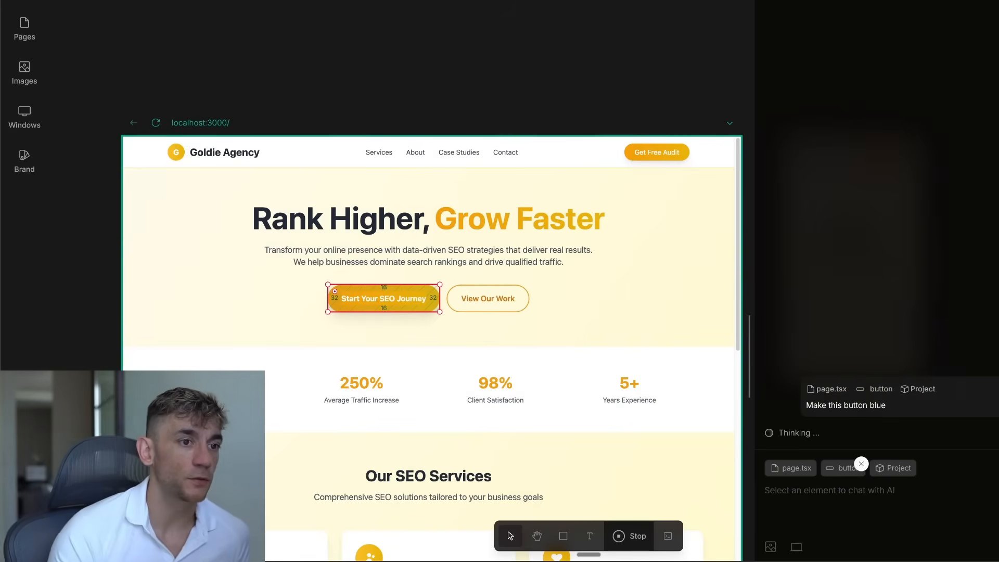
{"action": "scroll", "scroll_direction": "up", "scroll_amount": 3}
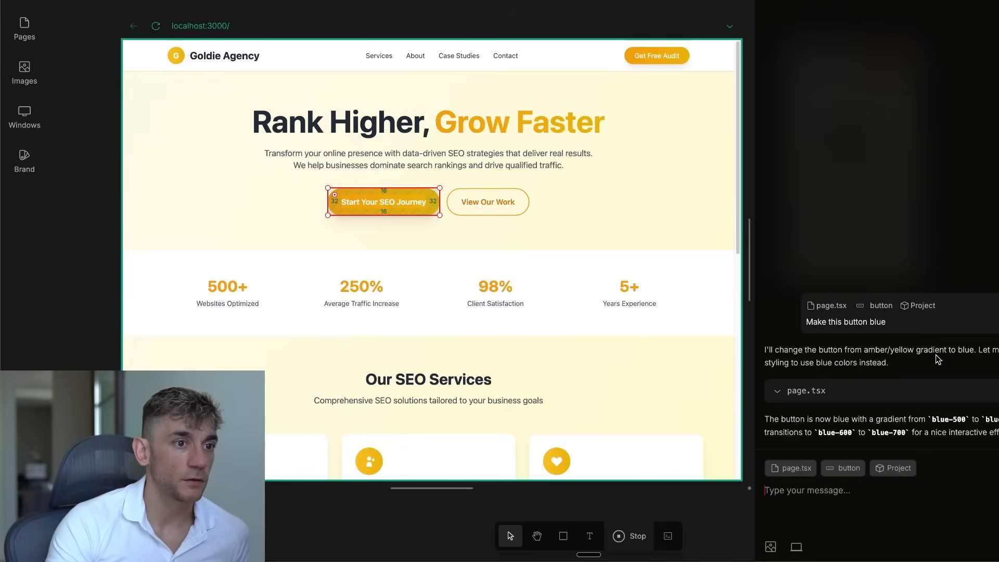
Select the hero description paragraph and scroll the page preview.
{"action": "left_click", "coordinate": [428, 159]}
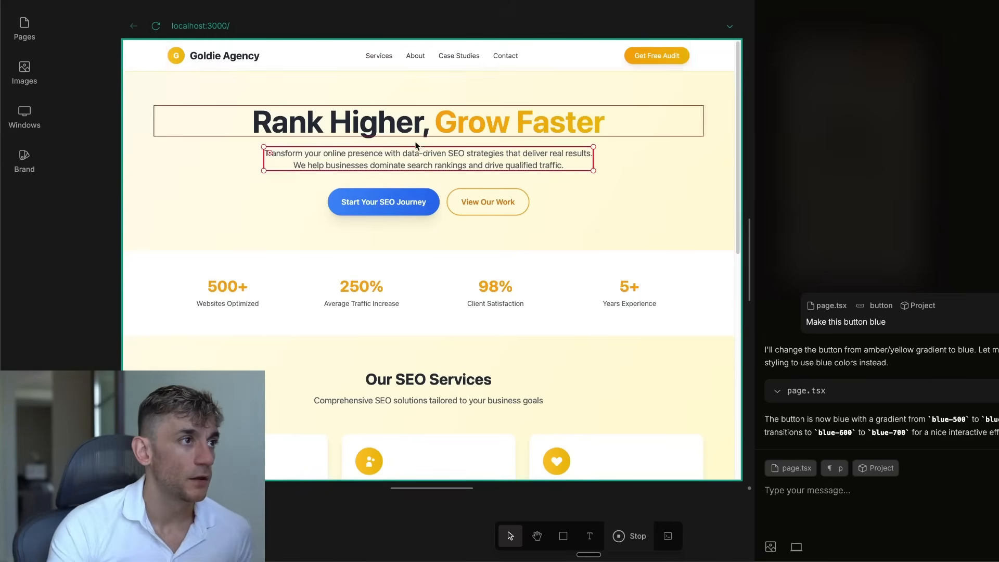
{"action": "scroll", "scroll_direction": "down", "scroll_amount": 3}
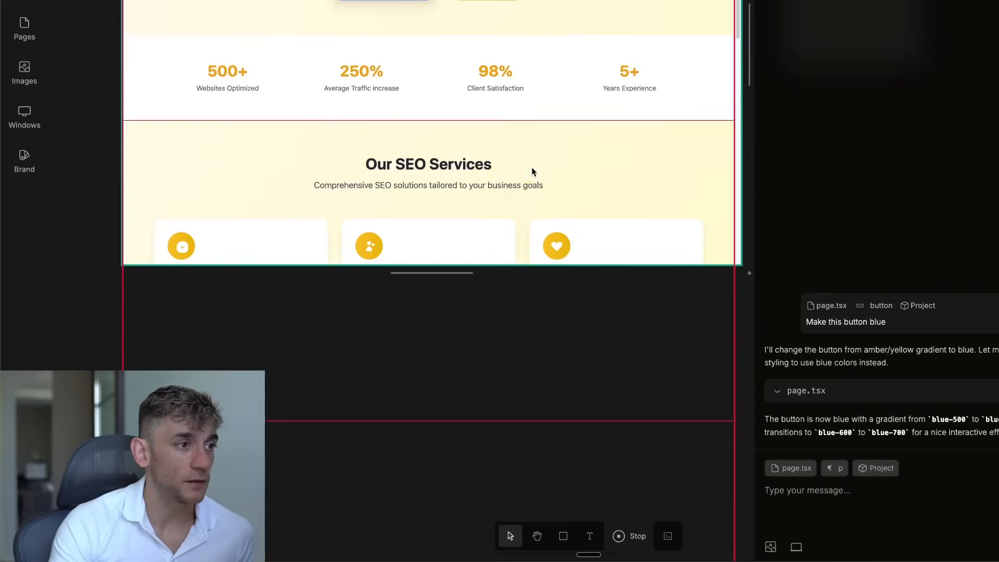
{"action": "scroll", "scroll_direction": "up", "scroll_amount": 3}
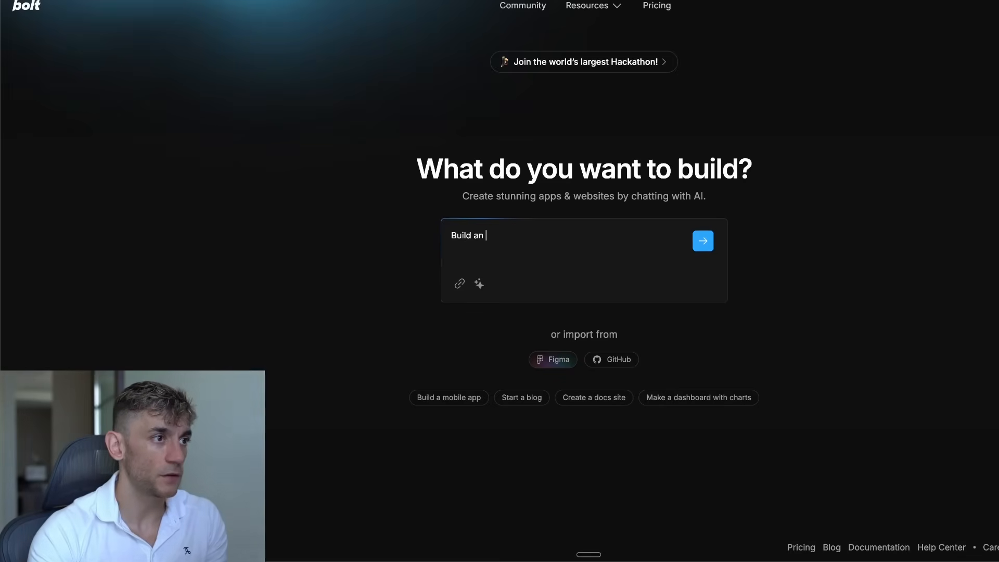
Type 'Build an SEO Agency website for Goldie Agency' into Bolt.new's prompt box.
{"action": "type", "text": "SEO Agency website for Goldie Agency"}
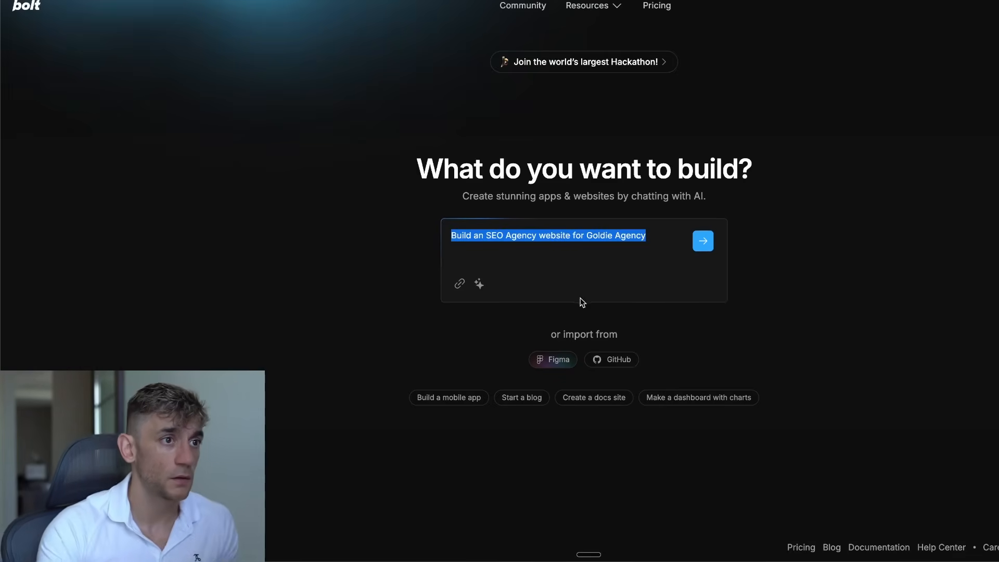
{"action": "left_click", "coordinate": [702, 241]}
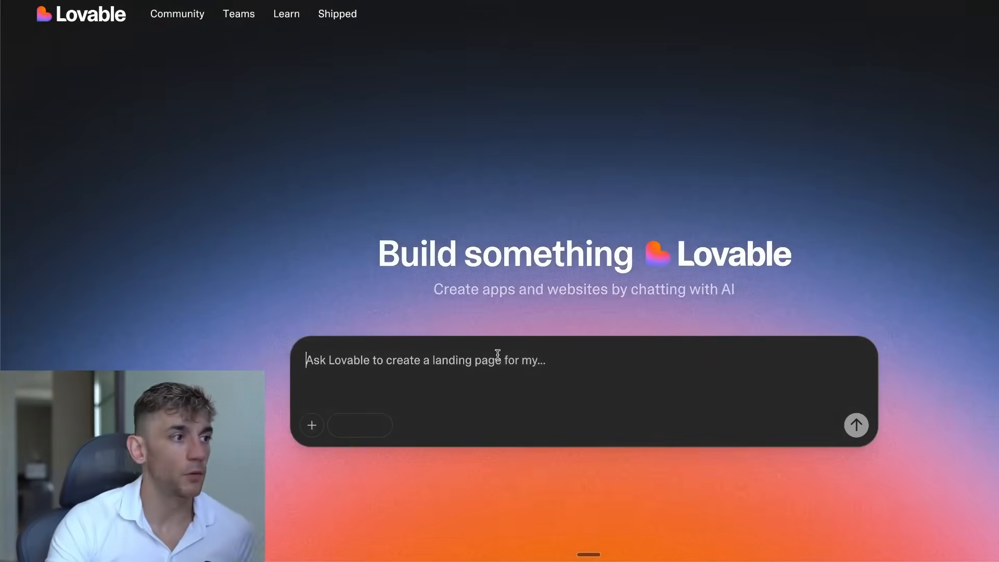
Paste 'Build an SEO Agency website for Goldie Agency' into Lovable's prompt box.
{"action": "type", "text": "Build an SEO Agency website for Goldie Agency"}
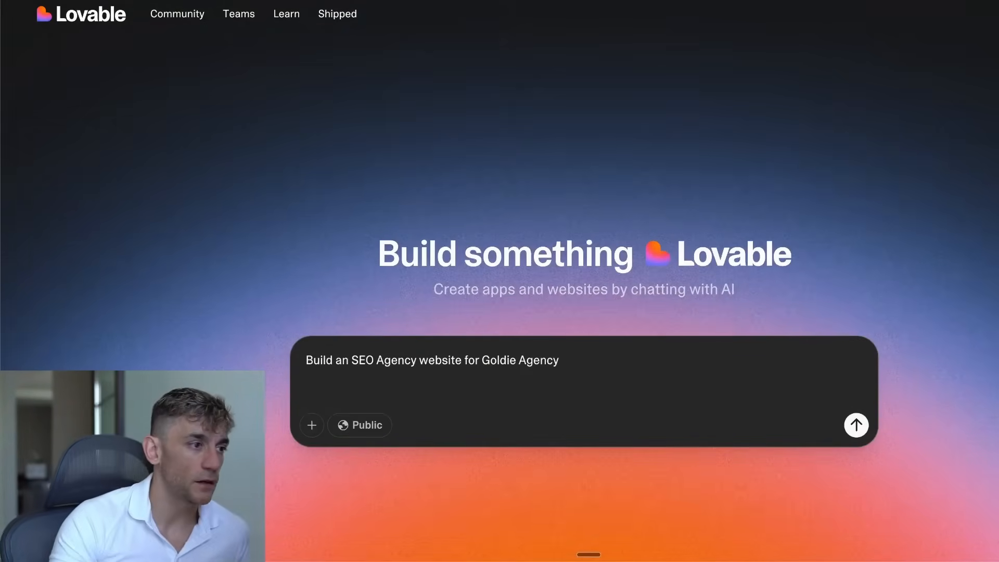
{"action": "left_click", "coordinate": [855, 425]}
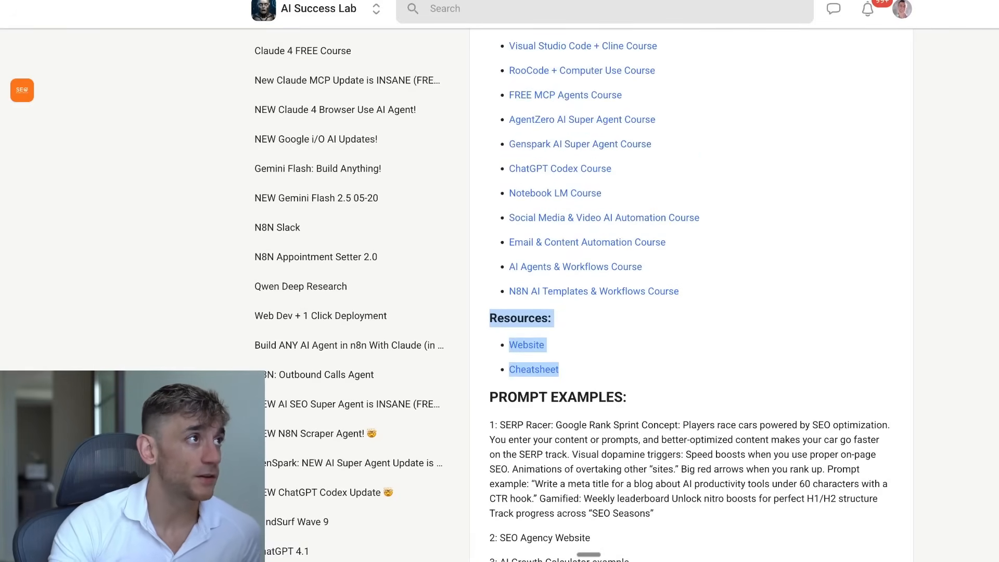
Open the Onlook cheatsheet and browse its competitor comparison, checklist and 100 ideas.
{"action": "left_click", "coordinate": [533, 369]}
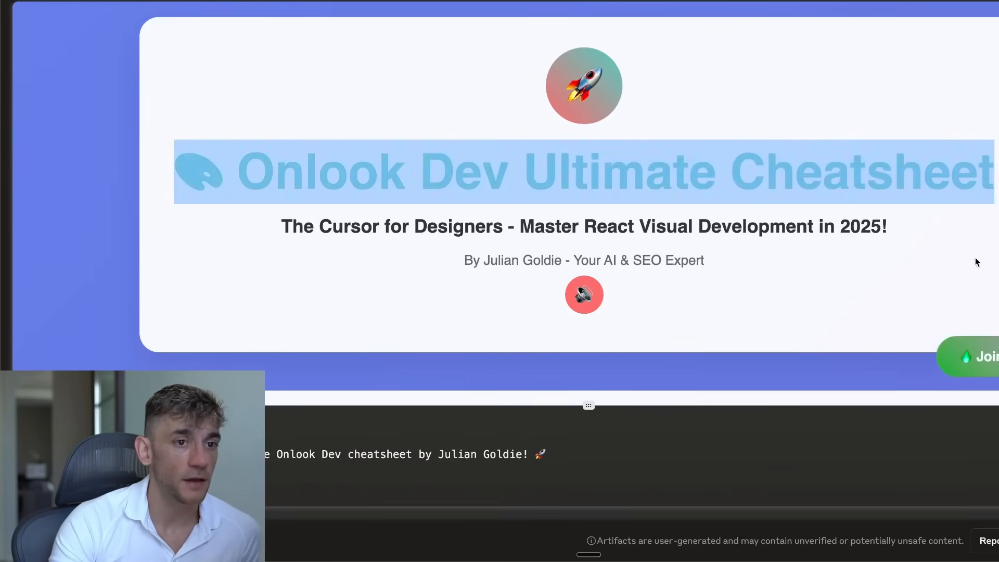
{"action": "scroll", "scroll_direction": "down", "scroll_amount": 3}
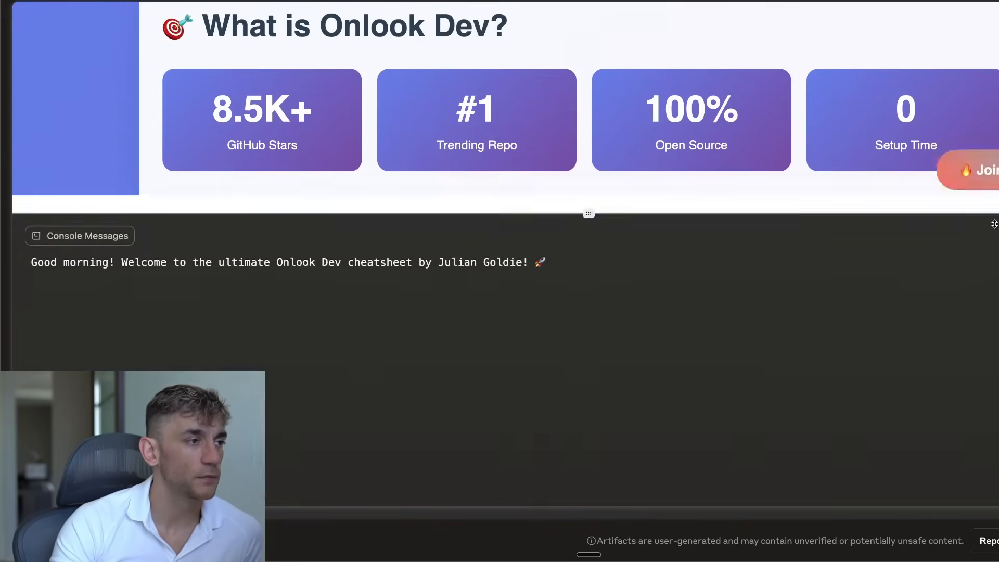
{"action": "scroll", "scroll_direction": "down", "scroll_amount": 3}
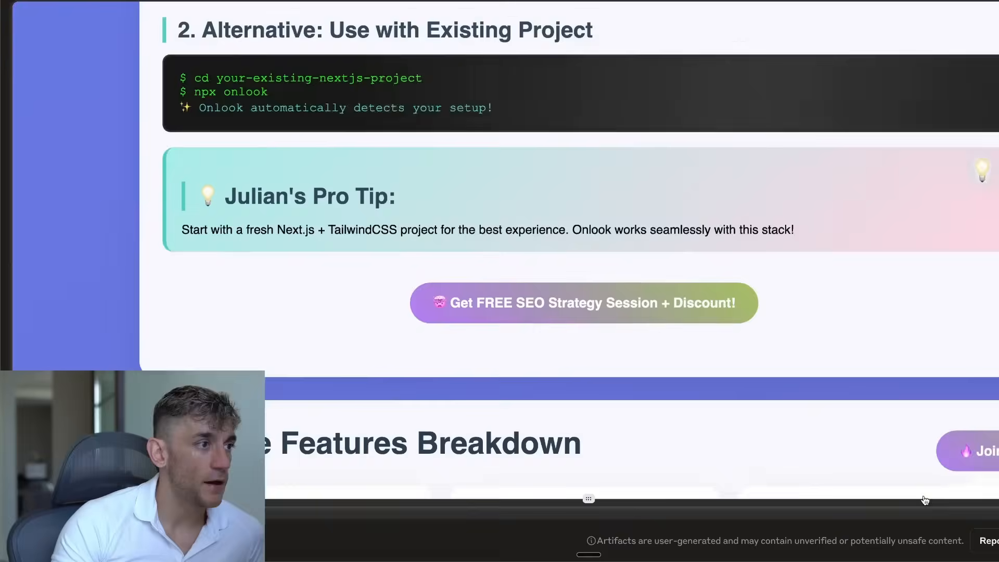
{"action": "scroll", "scroll_direction": "down", "scroll_amount": 3}
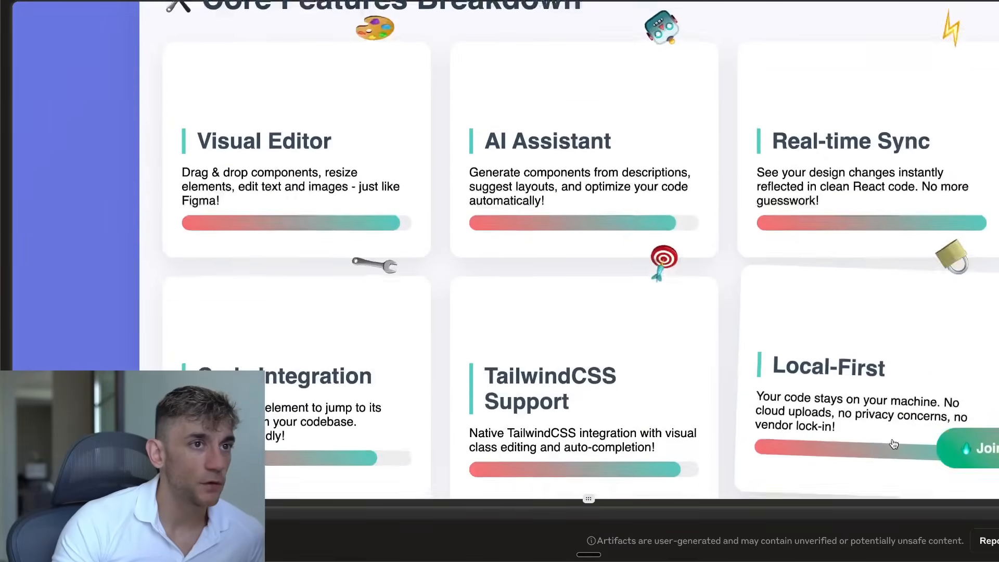
{"action": "scroll", "scroll_direction": "down", "scroll_amount": 3}
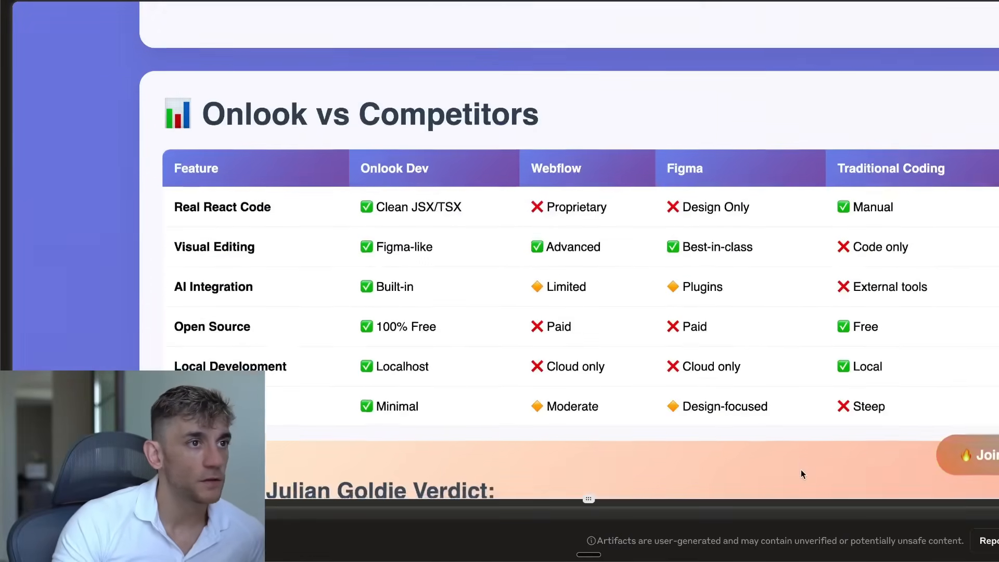
{"action": "scroll", "scroll_direction": "down", "scroll_amount": 3}
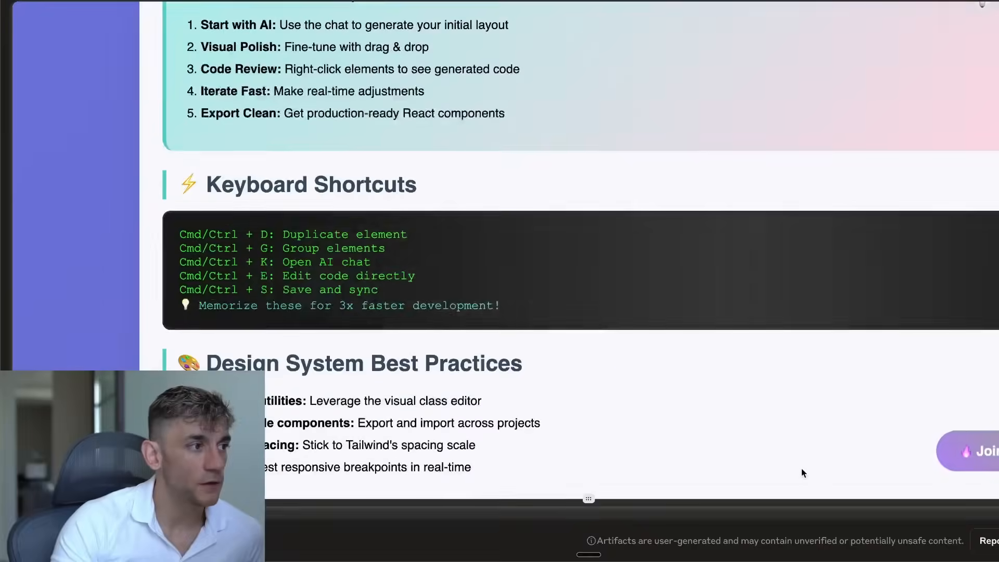
{"action": "scroll", "scroll_direction": "down", "scroll_amount": 3}
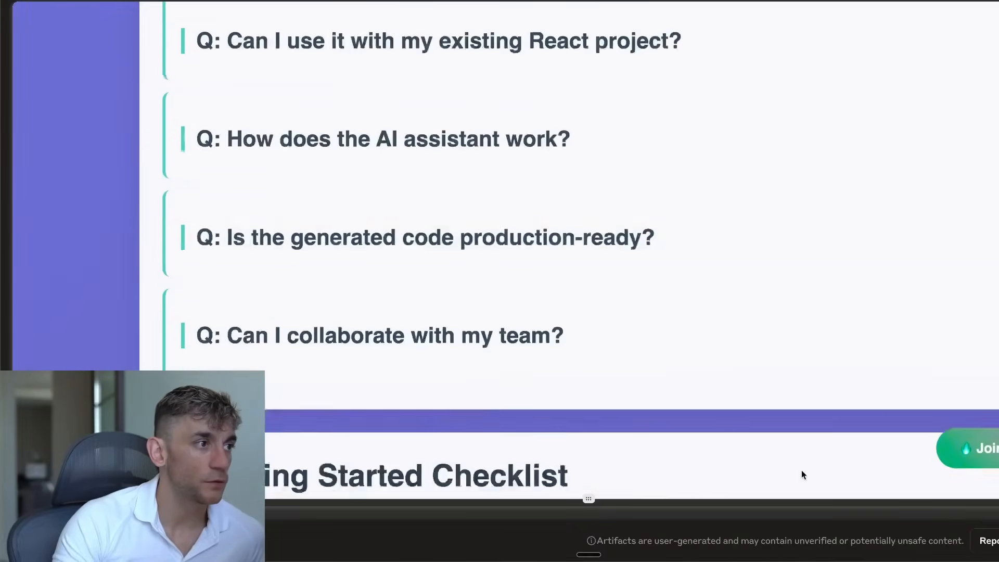
{"action": "scroll", "scroll_direction": "down", "scroll_amount": 3}
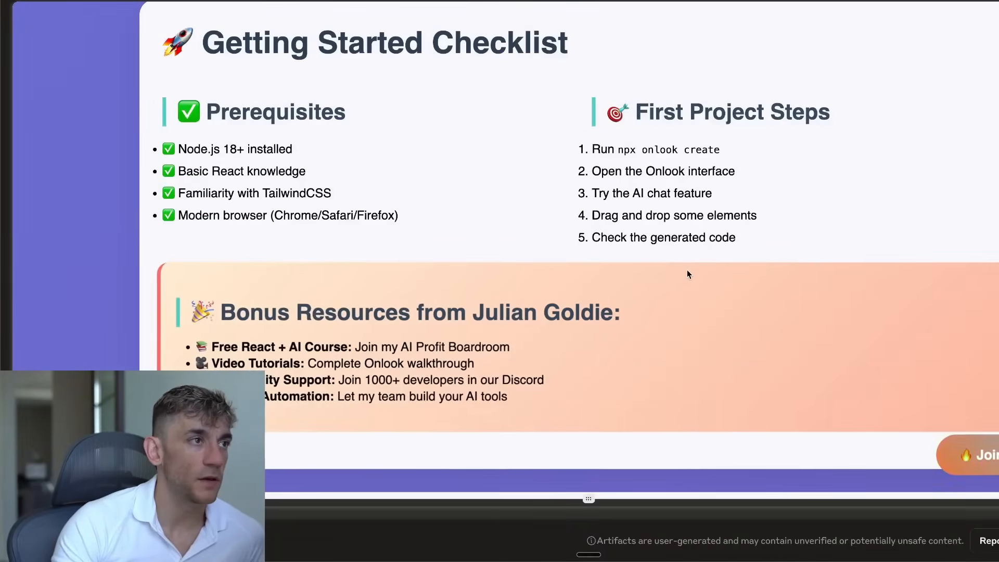
{"action": "scroll", "scroll_direction": "down", "scroll_amount": 3}
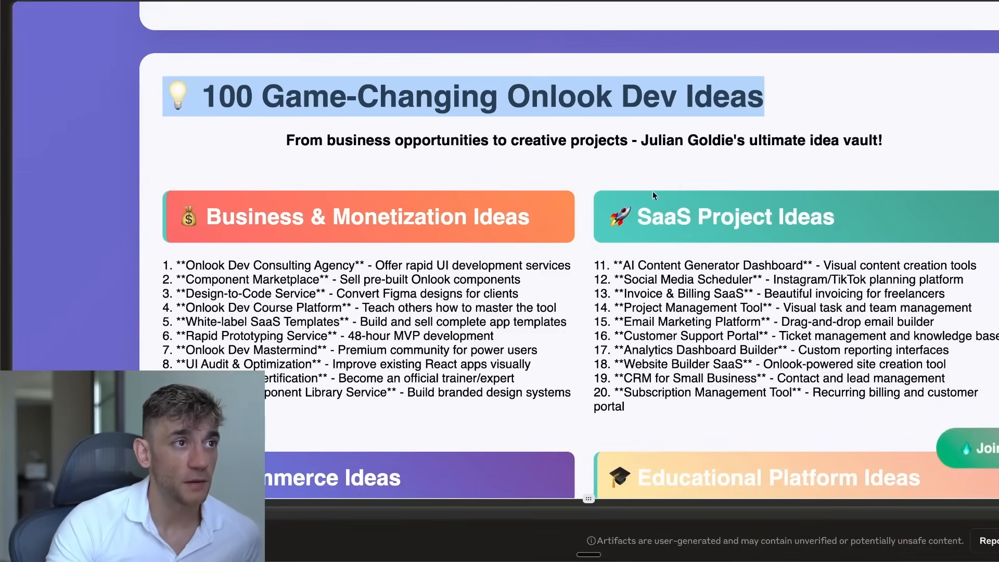
{"action": "scroll", "scroll_direction": "down", "scroll_amount": 3}
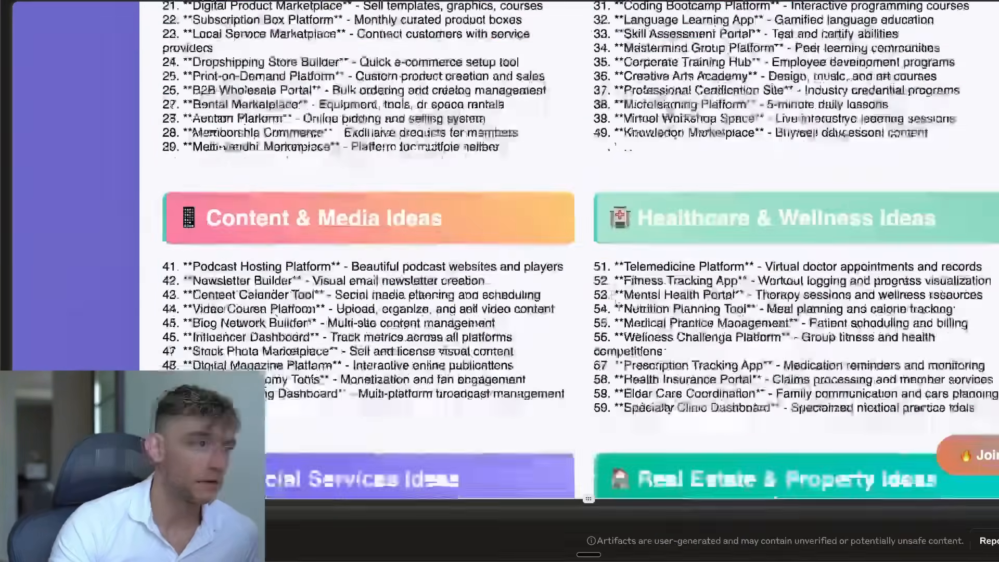
{"action": "scroll", "scroll_direction": "up", "scroll_amount": 3}
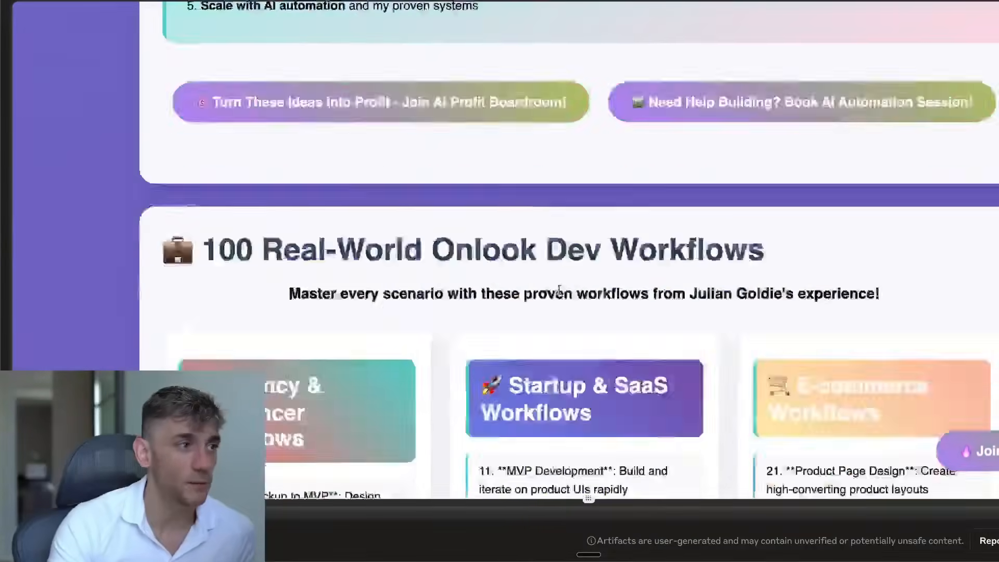
{"action": "scroll", "scroll_direction": "down", "scroll_amount": 3}
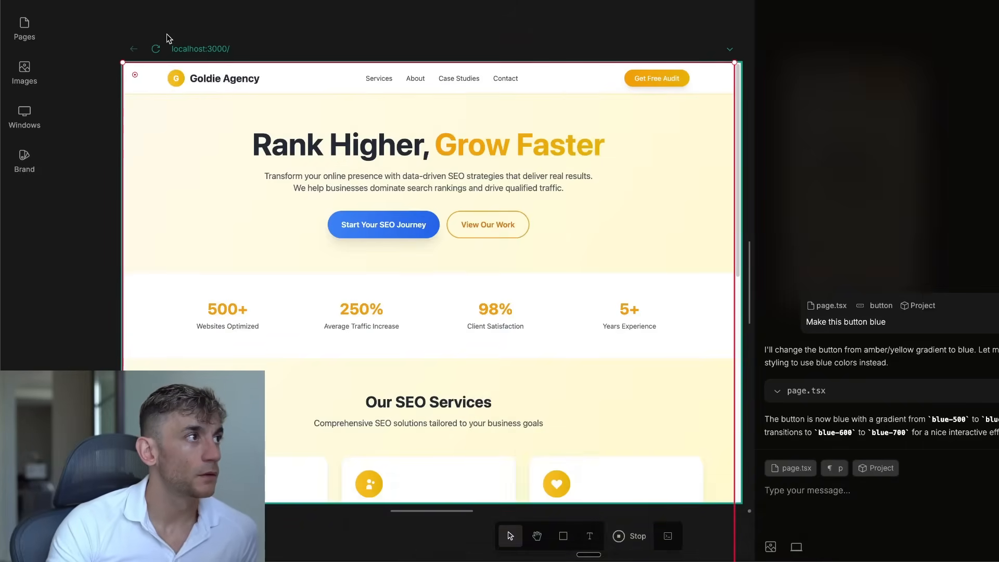
{"action": "mouse_move", "coordinate": [65, 42]}
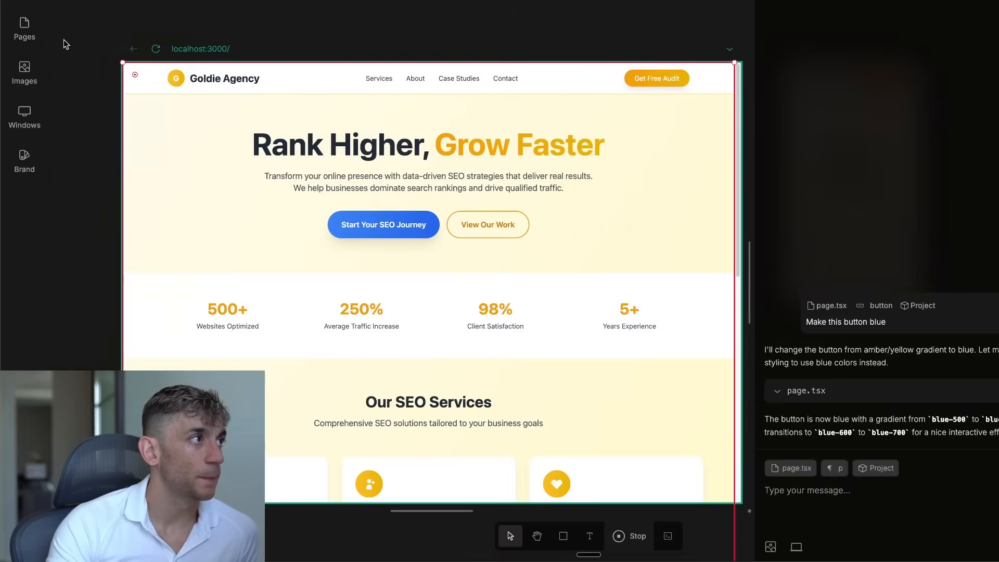
Create a page named about-us and open its folder.
{"action": "left_click", "coordinate": [25, 29]}
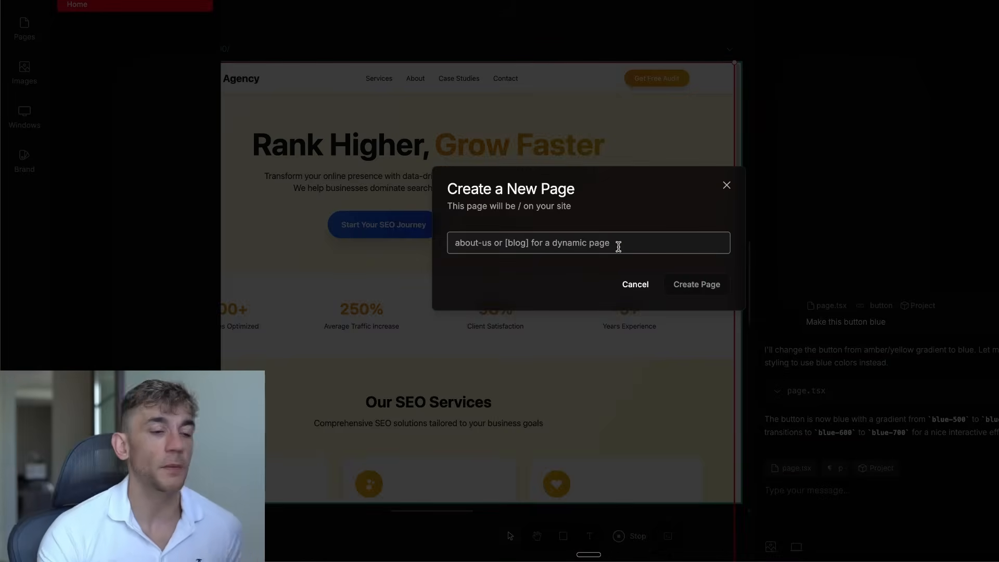
{"action": "type", "text": "about-us"}
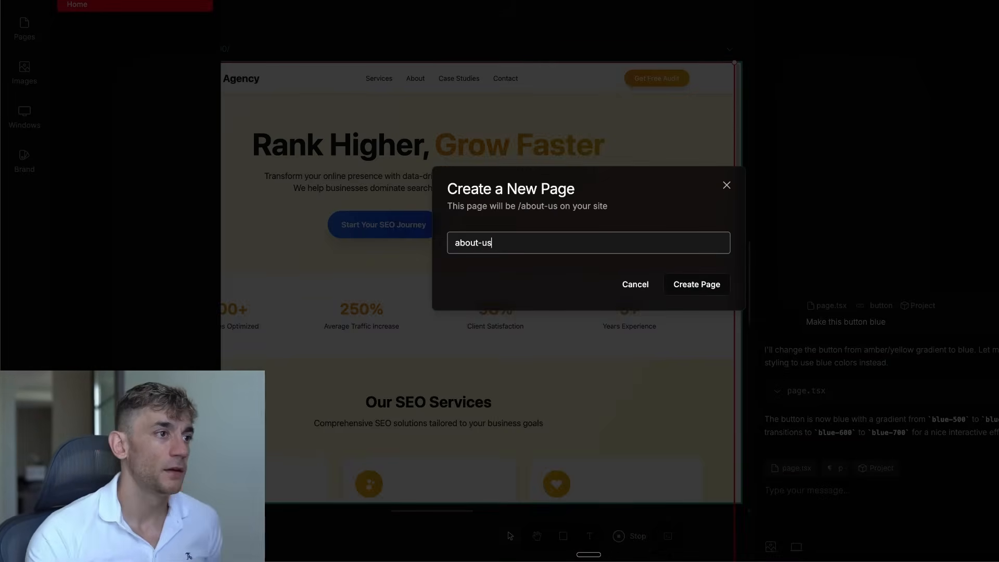
{"action": "left_click", "coordinate": [696, 284]}
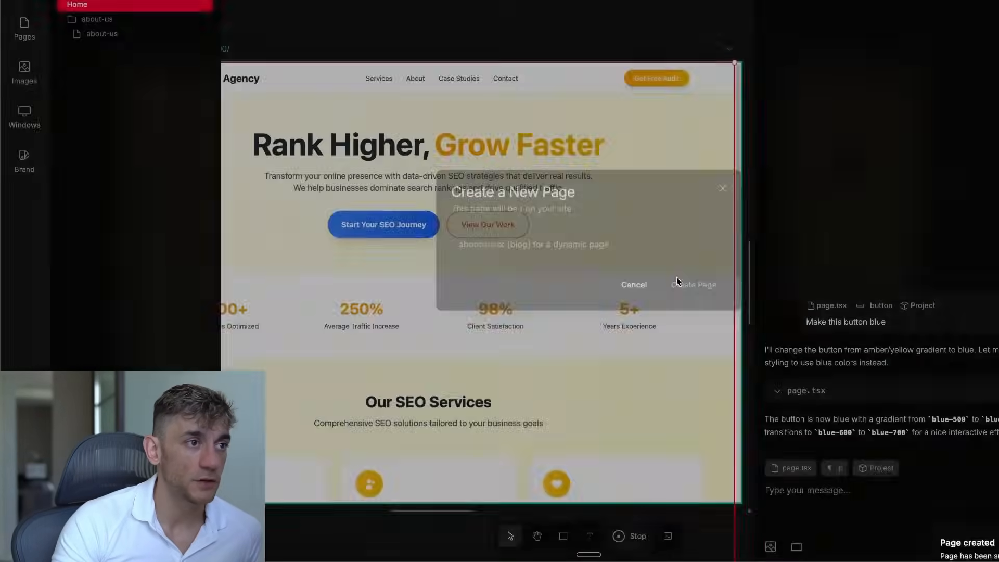
{"action": "left_click", "coordinate": [633, 284]}
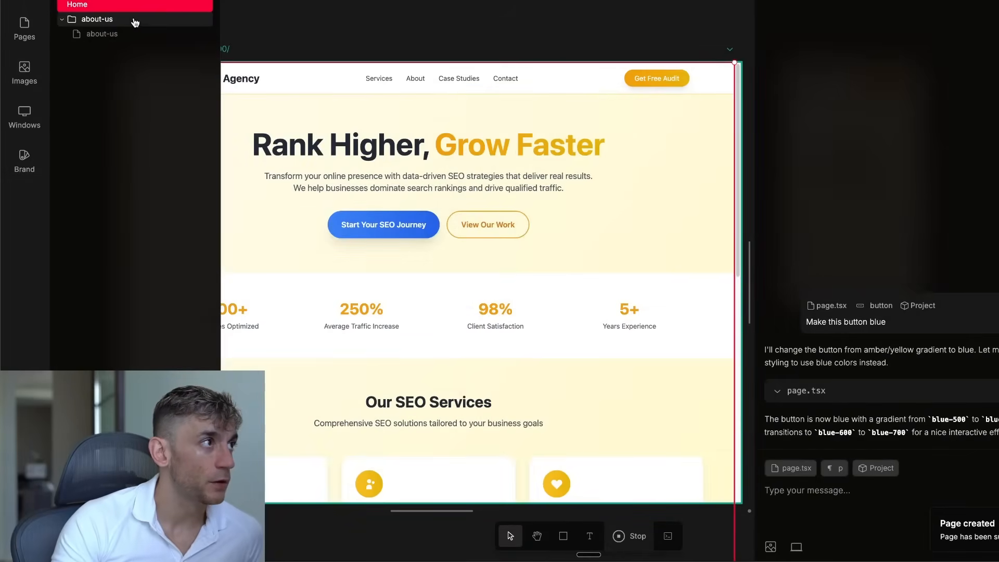
{"action": "mouse_move", "coordinate": [231, 110]}
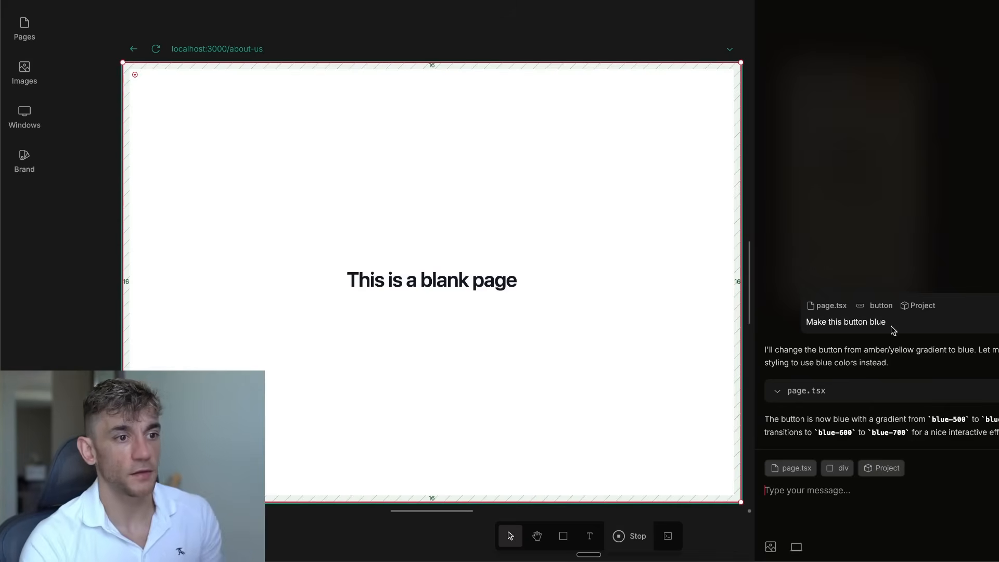
Prompt the AI to add information about Julian Goldie, then pick from the pages list.
{"action": "type", "text": "Add some information abo"}
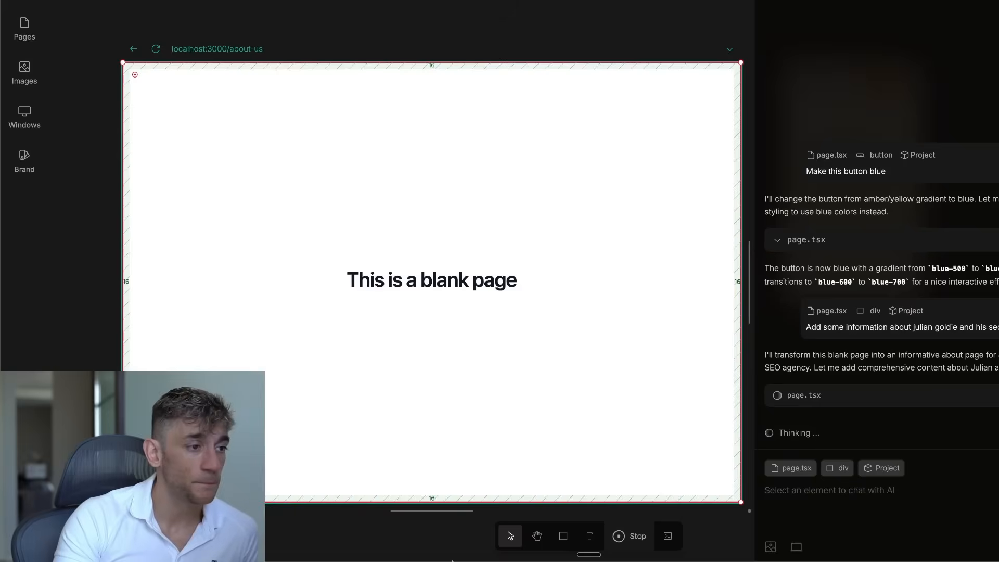
{"action": "mouse_move", "coordinate": [582, 123]}
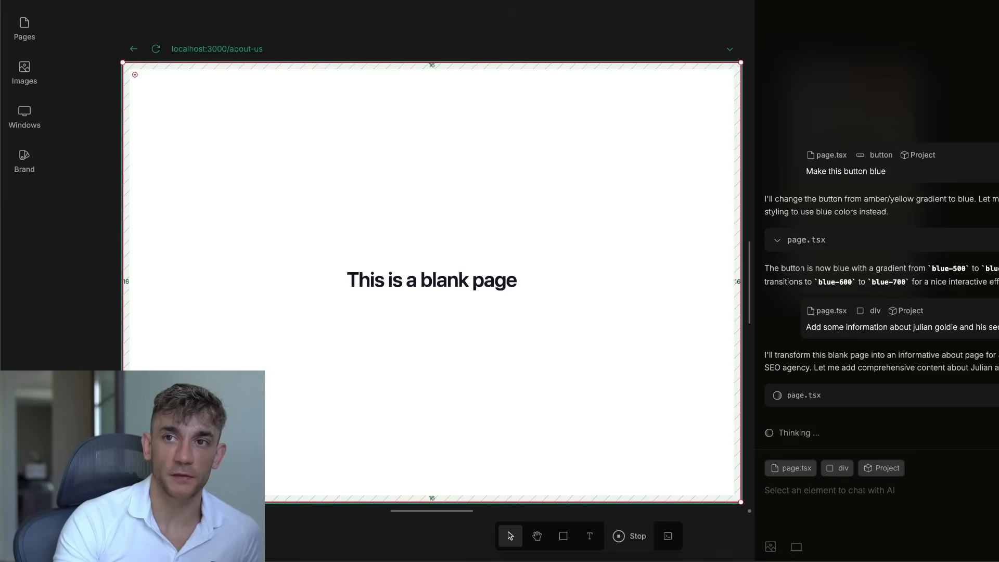
{"action": "mouse_move", "coordinate": [60, 66]}
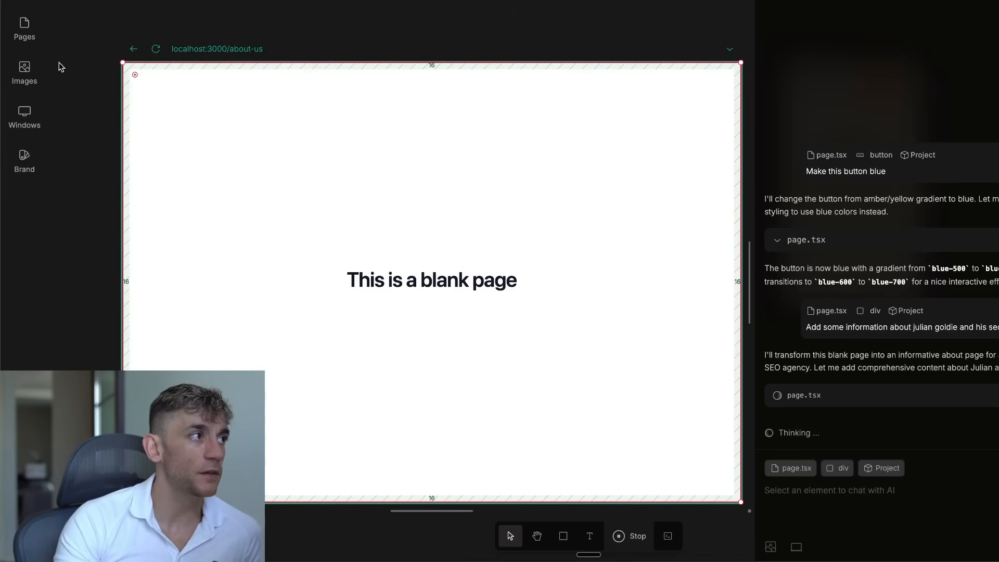
{"action": "left_click", "coordinate": [24, 29]}
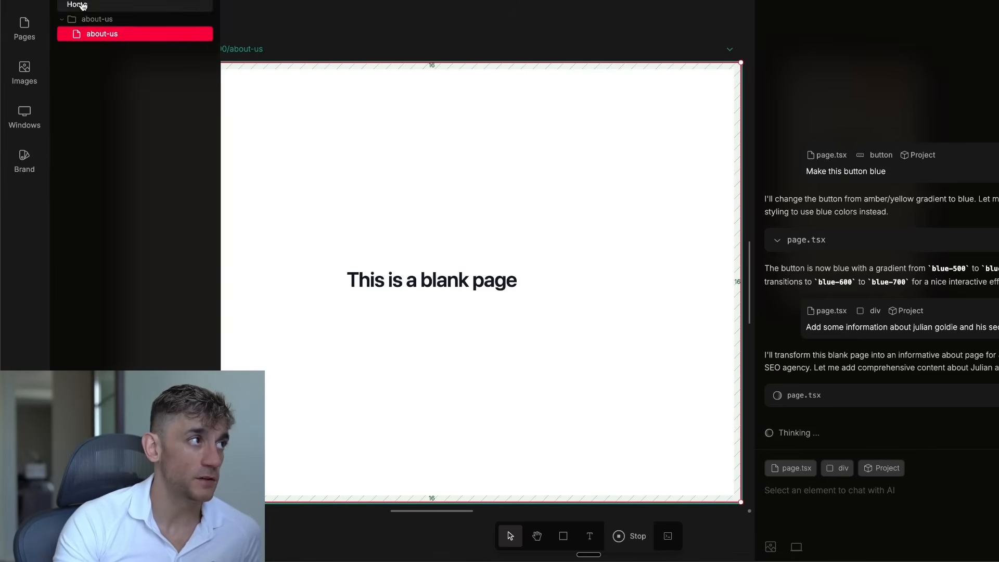
{"action": "left_click", "coordinate": [431, 280]}
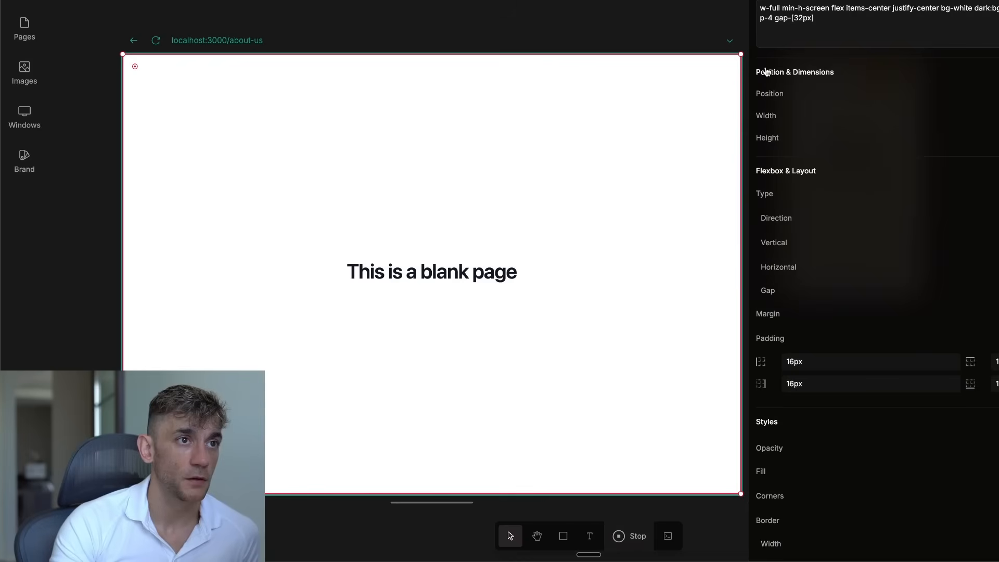
Scroll the about-us page showing the generated Meet Julian Goldie bio and expertise.
{"action": "scroll", "scroll_direction": "down", "scroll_amount": 3}
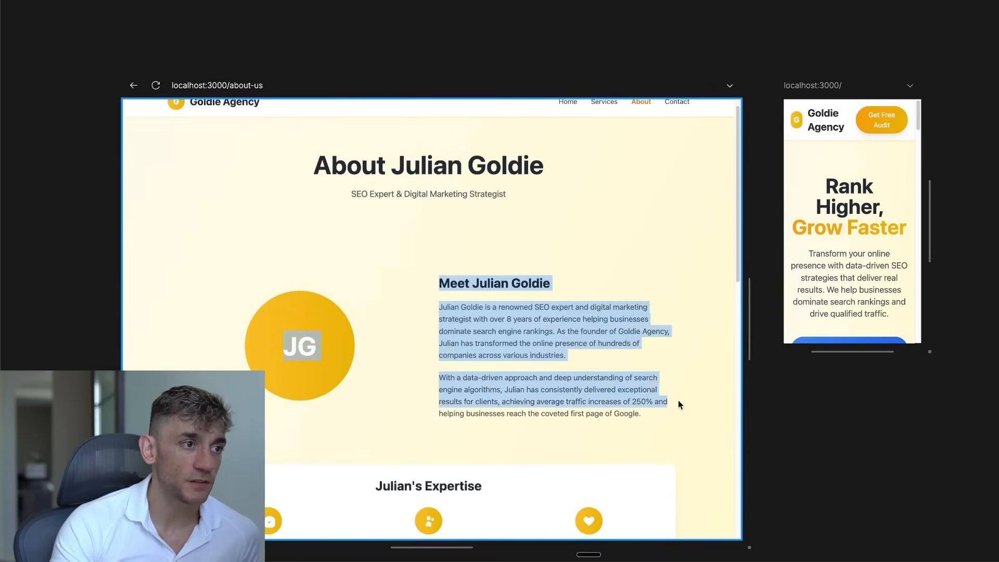
Scroll the About Julian Goldie page through its Story, stats band, consultation CTA and footer.
{"action": "left_click", "coordinate": [301, 168]}
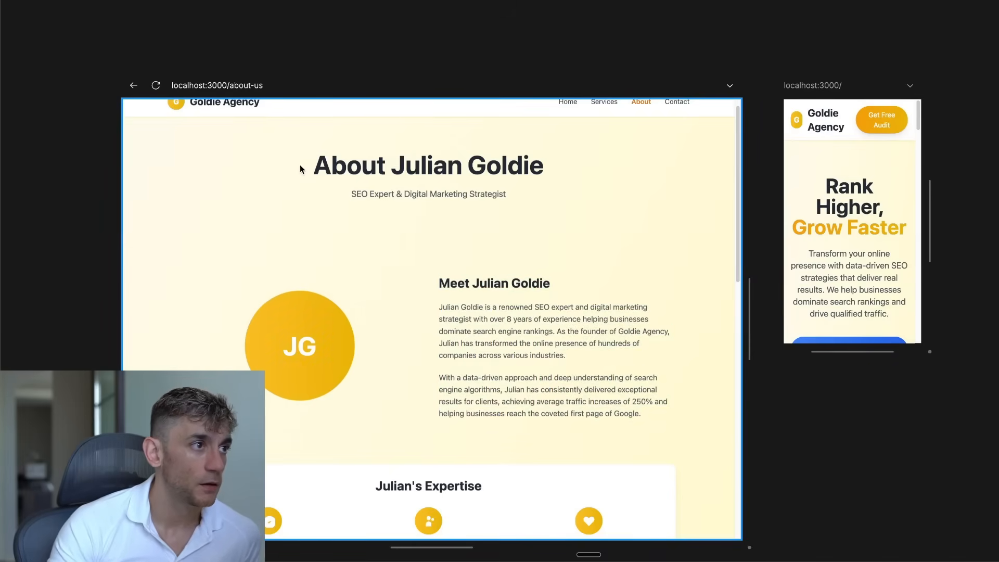
{"action": "scroll", "scroll_direction": "down", "scroll_amount": 3}
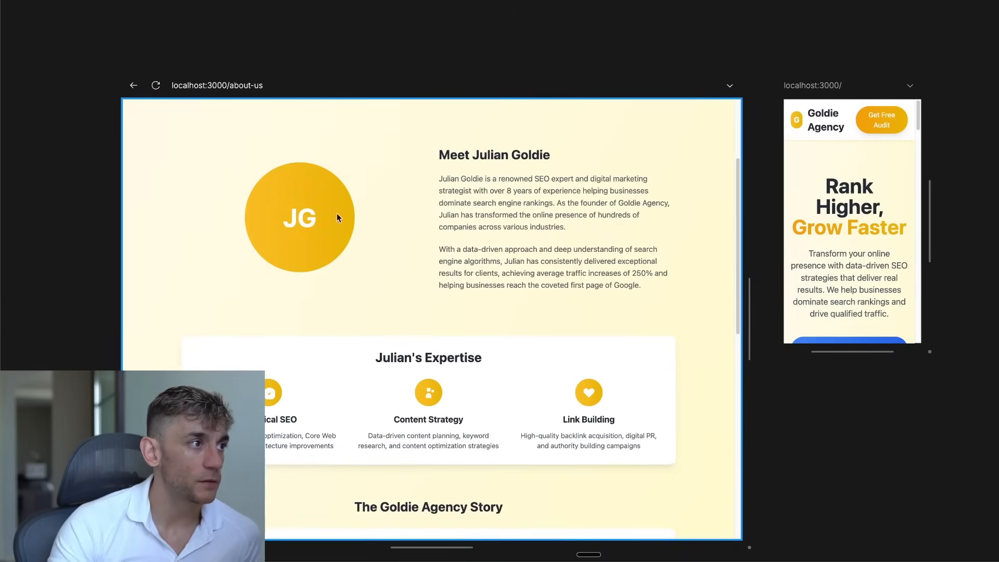
{"action": "scroll", "scroll_direction": "down", "scroll_amount": 3}
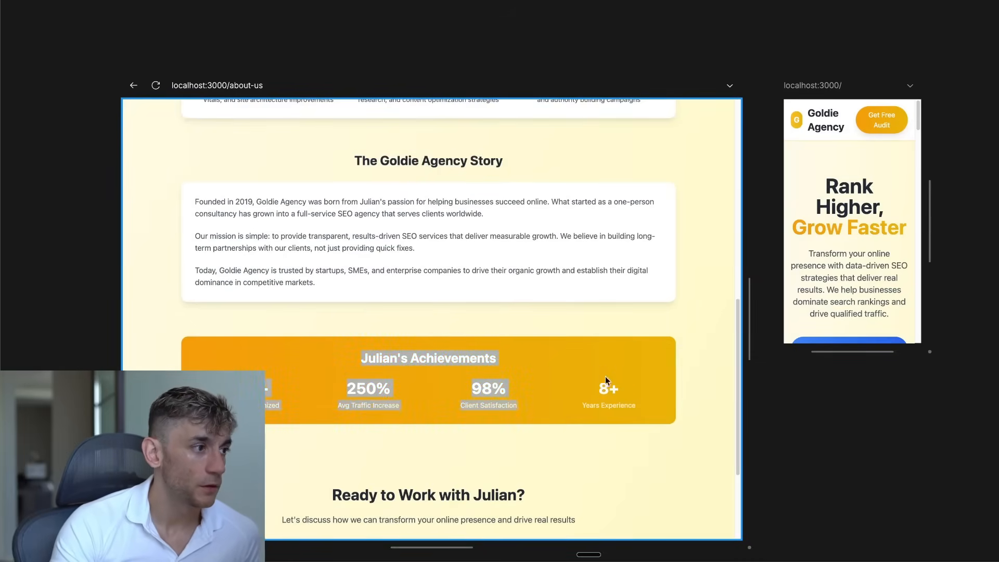
{"action": "scroll", "scroll_direction": "down", "scroll_amount": 3}
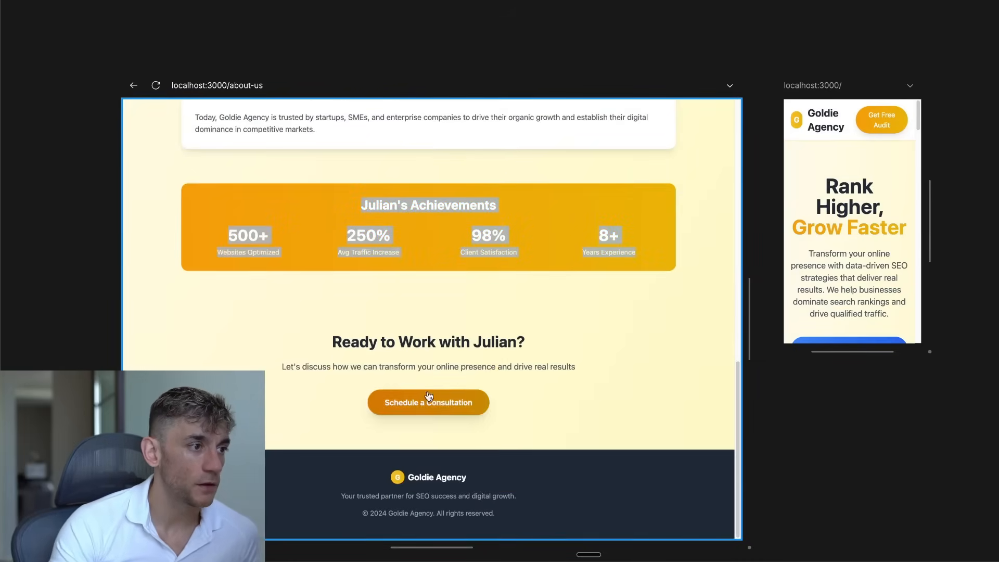
{"action": "mouse_move", "coordinate": [527, 364]}
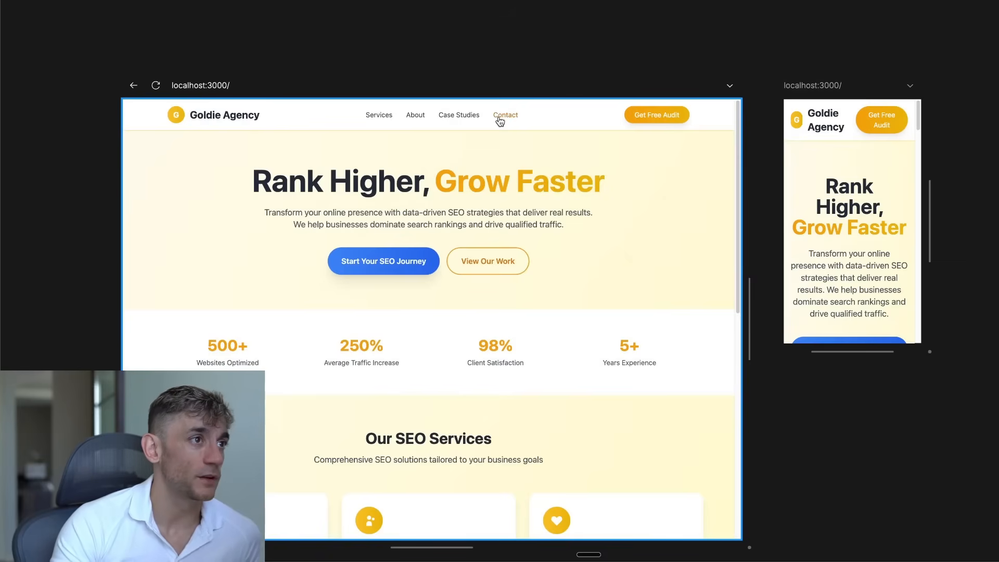
{"action": "mouse_move", "coordinate": [378, 115]}
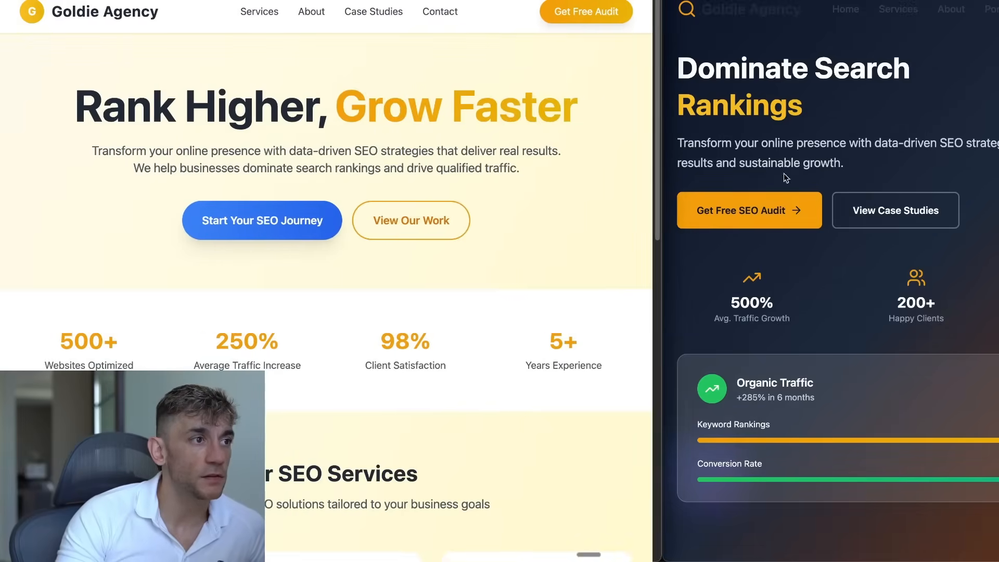
{"action": "scroll", "scroll_direction": "down", "scroll_amount": 3}
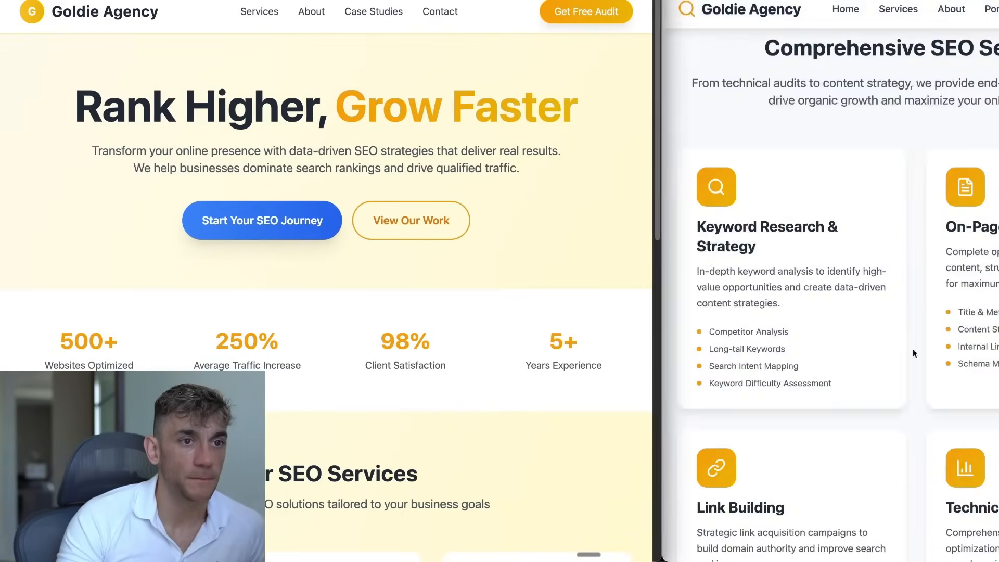
{"action": "scroll", "scroll_direction": "down", "scroll_amount": 3}
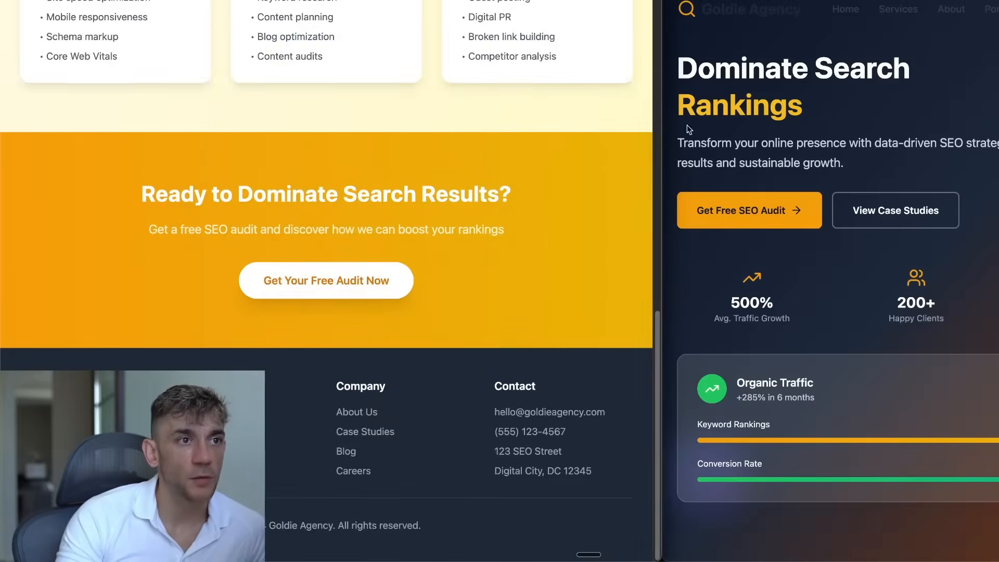
{"action": "scroll", "scroll_direction": "up", "scroll_amount": 3}
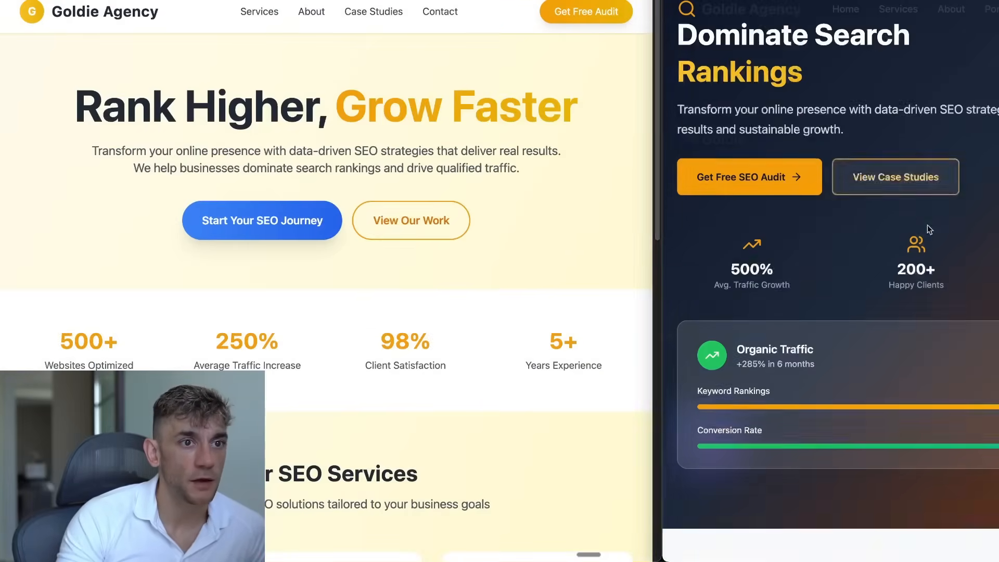
{"action": "scroll", "scroll_direction": "down", "scroll_amount": 3}
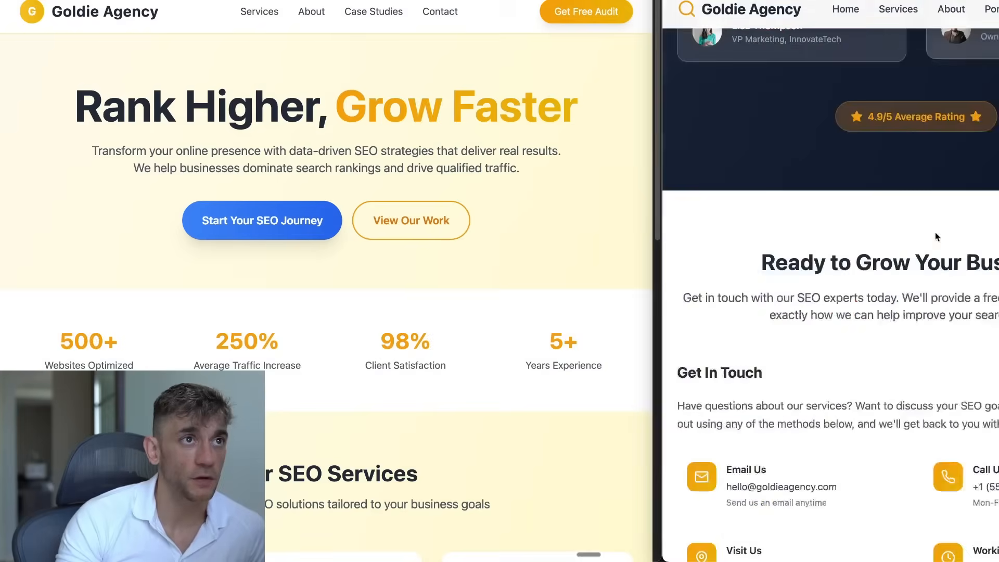
{"action": "scroll", "scroll_direction": "up", "scroll_amount": 3}
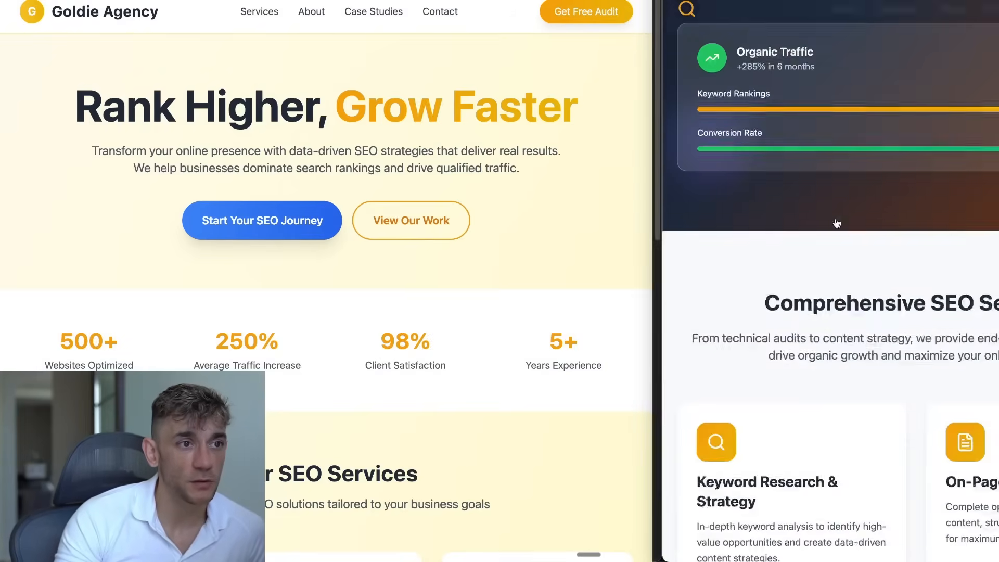
{"action": "scroll", "scroll_direction": "down", "scroll_amount": 3}
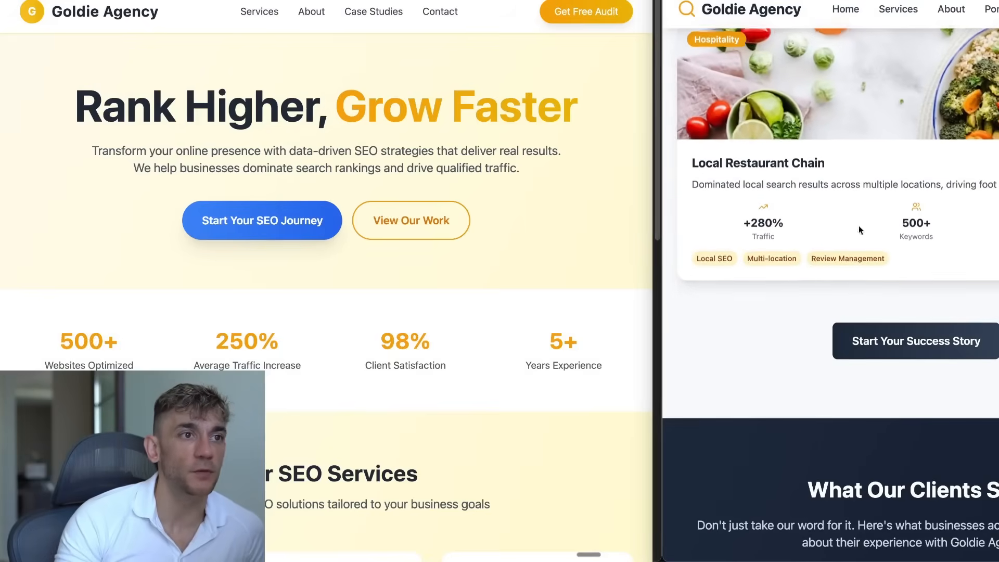
{"action": "scroll", "scroll_direction": "down", "scroll_amount": 3}
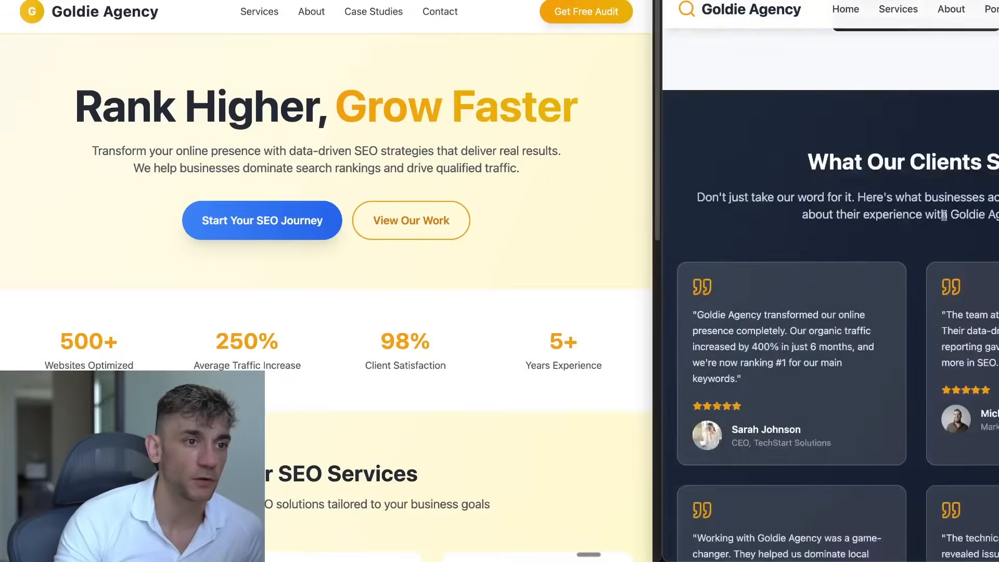
{"action": "scroll", "scroll_direction": "up", "scroll_amount": 3}
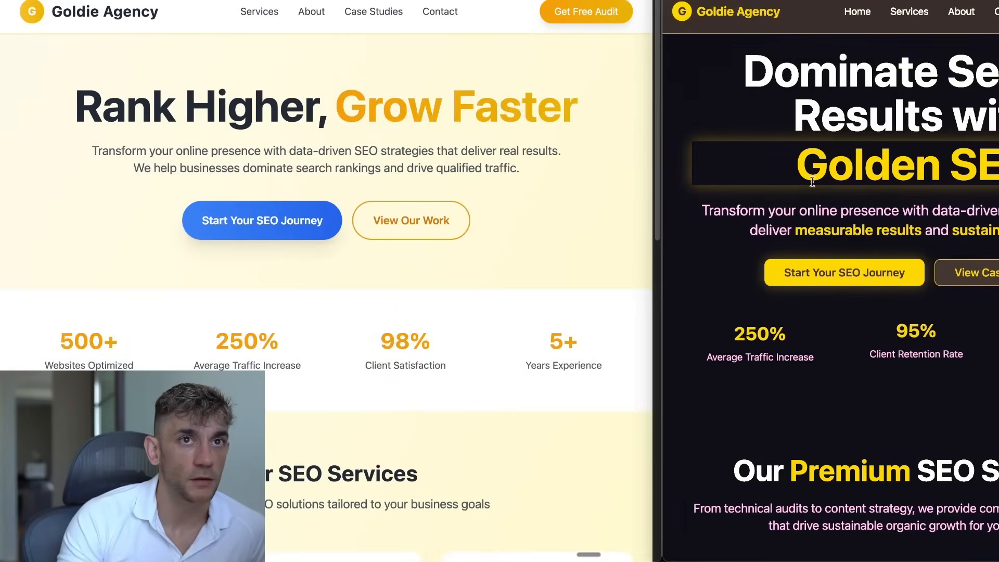
Scroll through the light and dark Lovable homepages, selecting the 'Rank Higher, Grow Faster' headline.
{"action": "scroll", "scroll_direction": "down", "scroll_amount": 3}
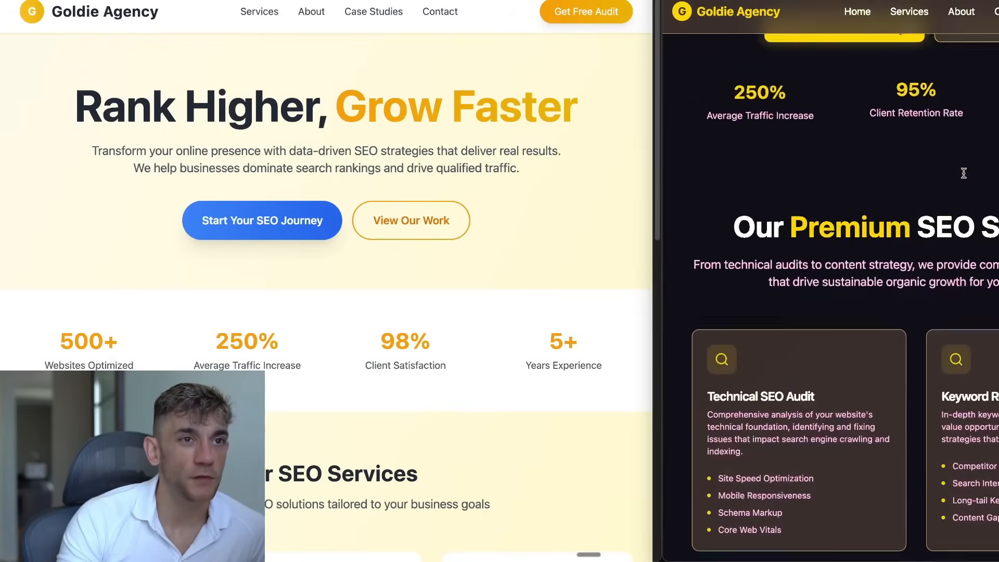
{"action": "scroll", "scroll_direction": "down", "scroll_amount": 3}
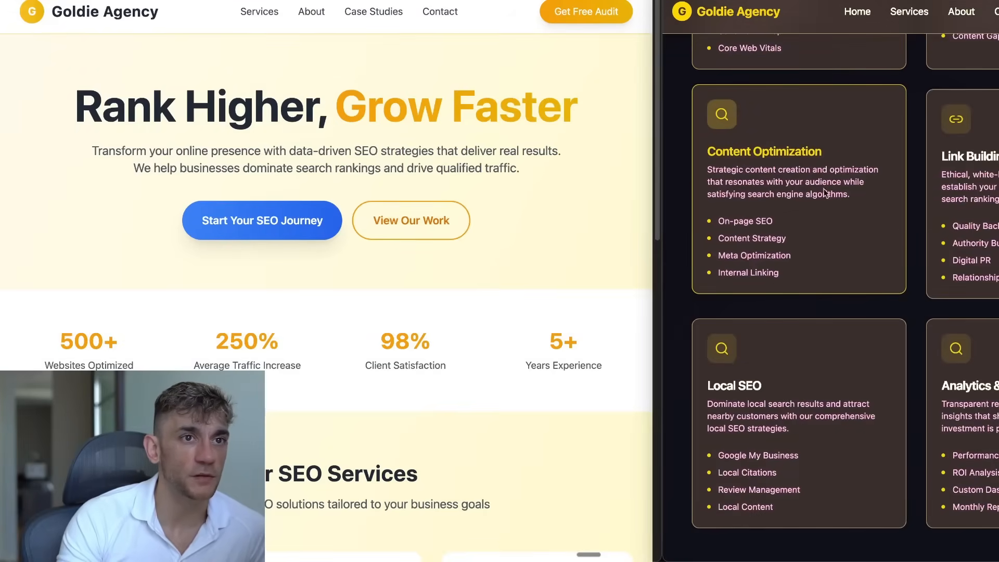
{"action": "scroll", "scroll_direction": "down", "scroll_amount": 3}
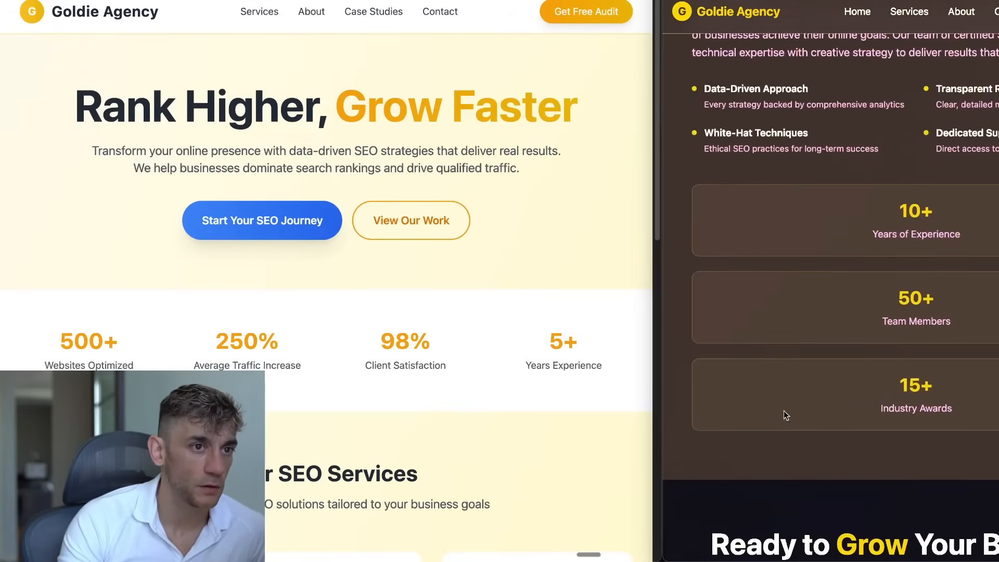
{"action": "scroll", "scroll_direction": "up", "scroll_amount": 3}
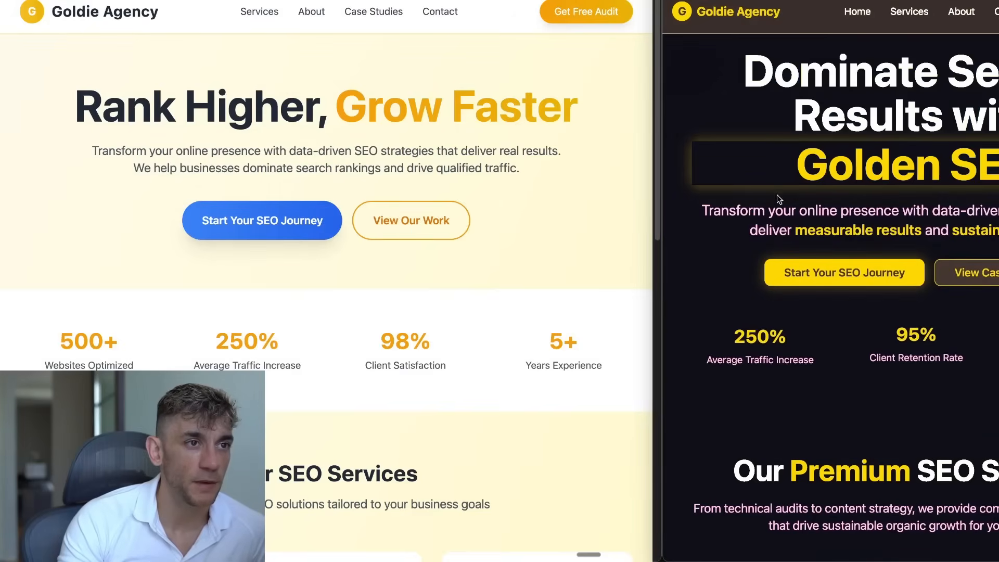
{"action": "scroll", "scroll_direction": "down", "scroll_amount": 3}
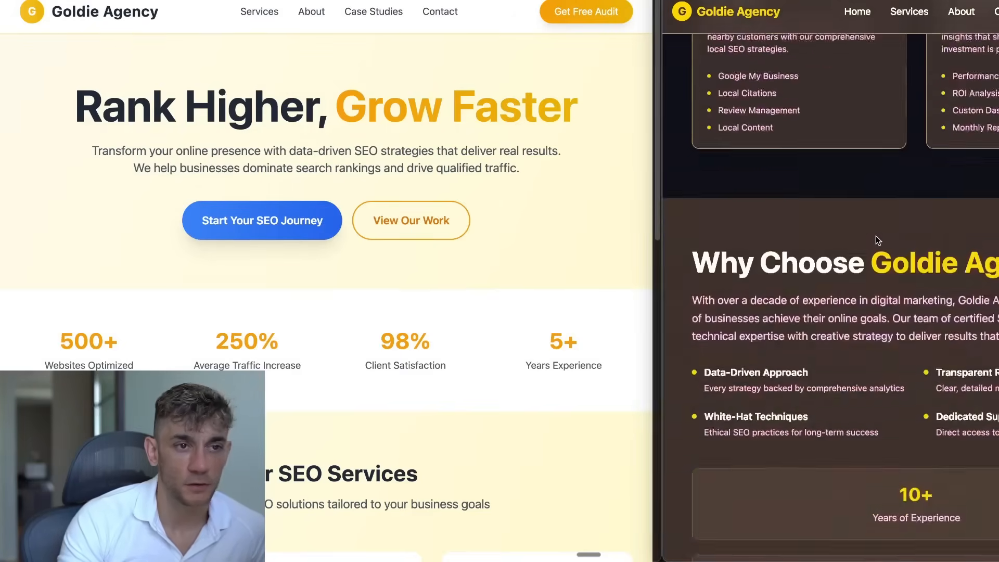
{"action": "scroll", "scroll_direction": "down", "scroll_amount": 3}
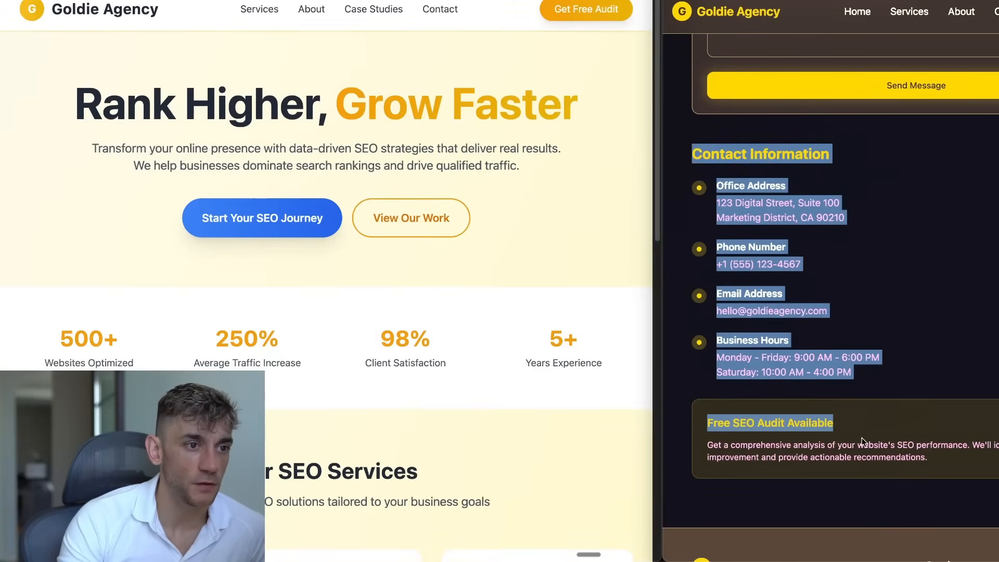
{"action": "scroll", "scroll_direction": "down", "scroll_amount": 3}
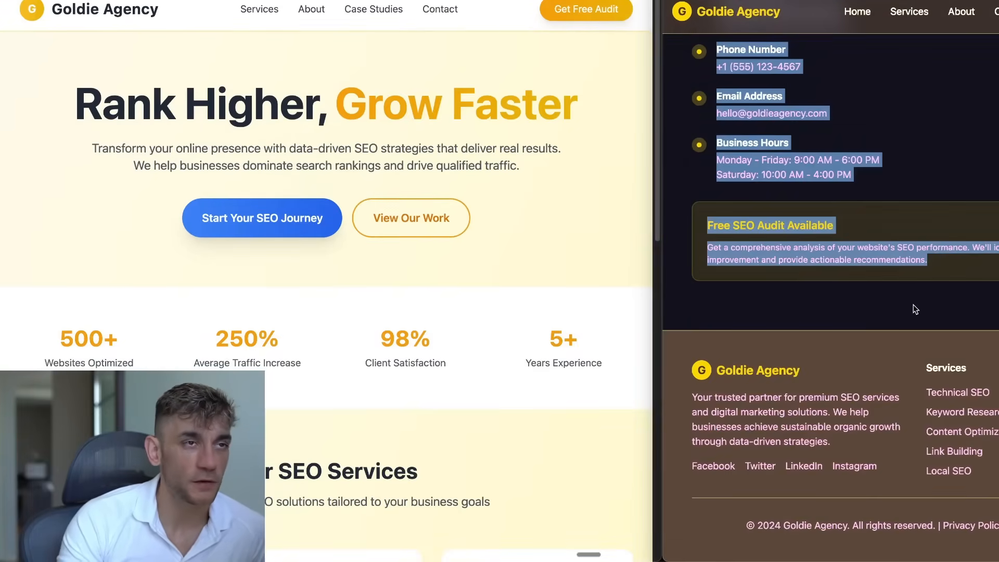
{"action": "scroll", "scroll_direction": "up", "scroll_amount": 3}
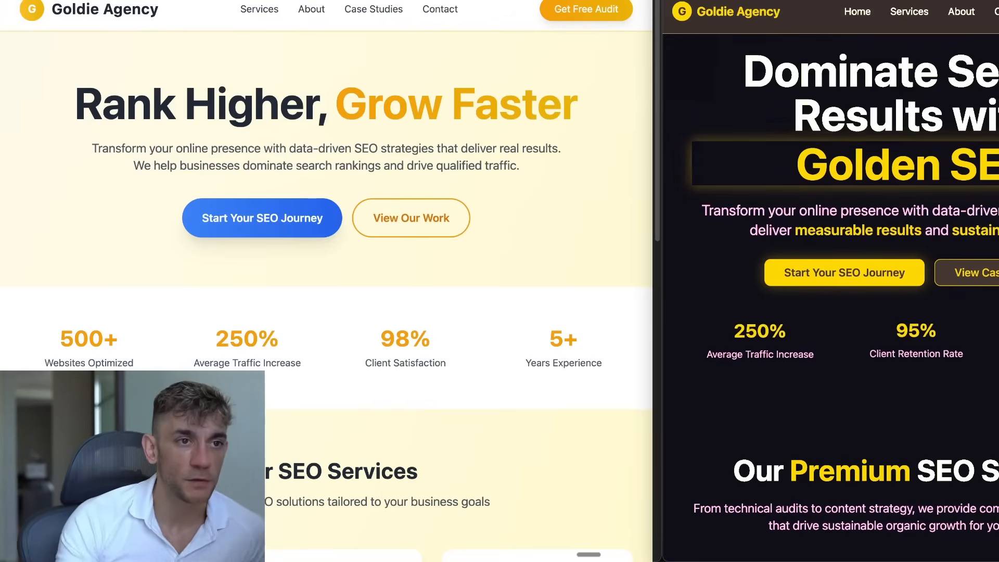
{"action": "scroll", "scroll_direction": "down", "scroll_amount": 3}
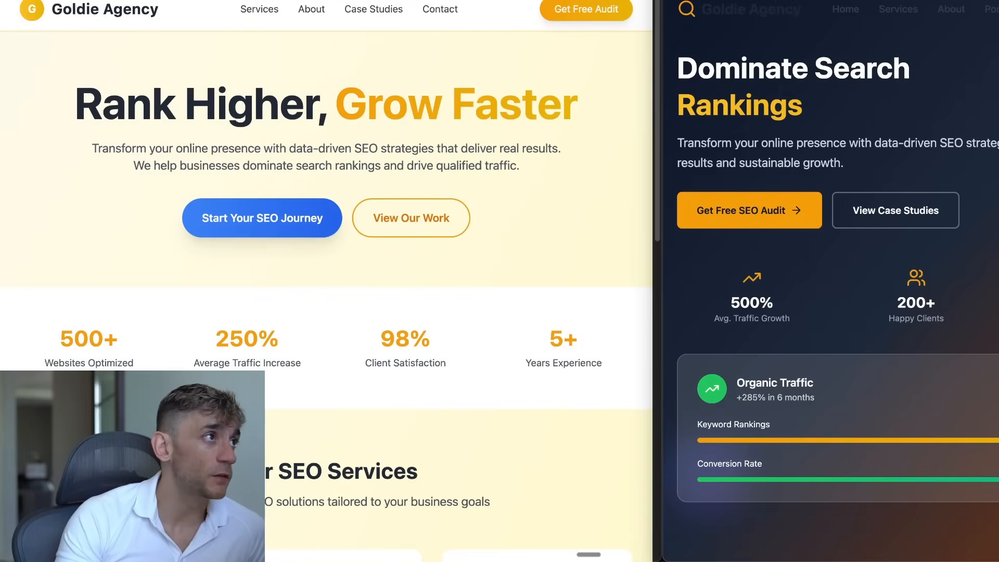
{"action": "double_click", "coordinate": [326, 103]}
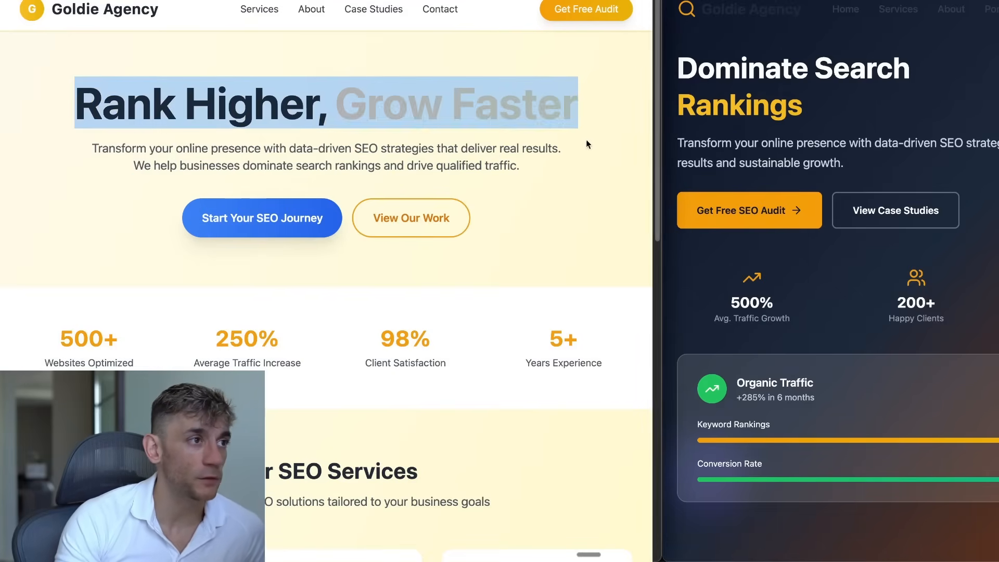
{"action": "scroll", "scroll_direction": "down", "scroll_amount": 3}
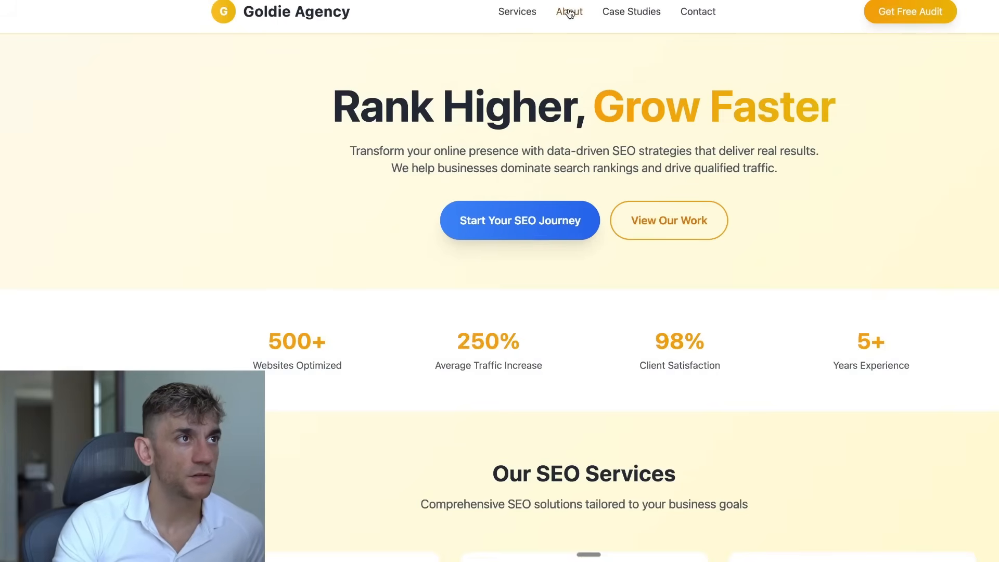
{"action": "mouse_move", "coordinate": [563, 48]}
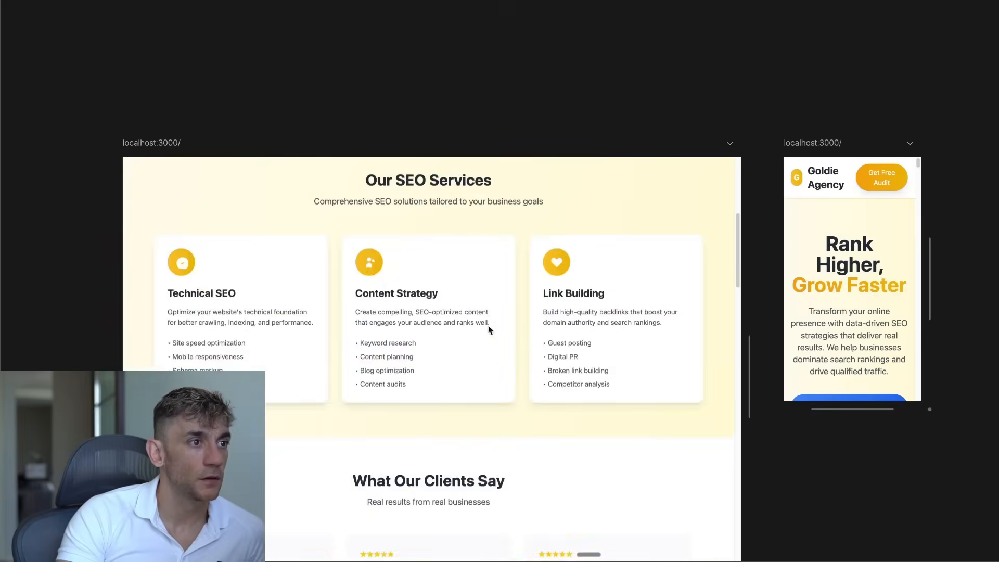
{"action": "scroll", "scroll_direction": "down", "scroll_amount": 3}
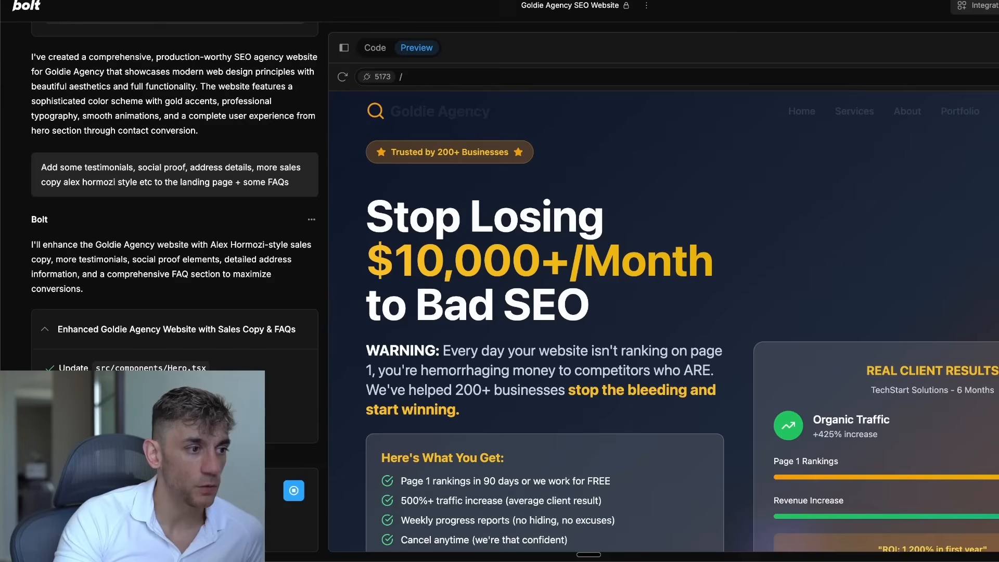
{"action": "mouse_move", "coordinate": [224, 348]}
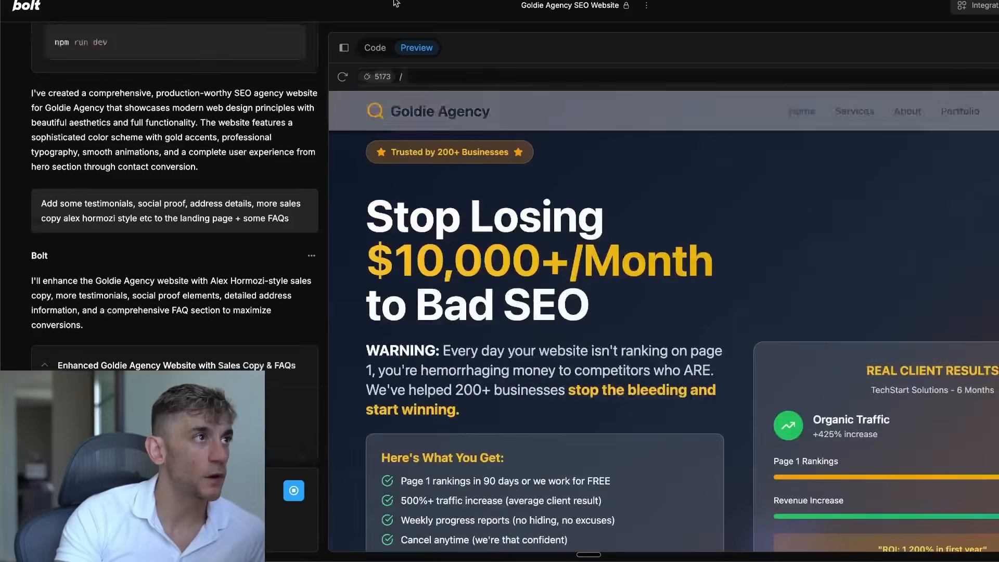
Scroll Bolt's Goldie Agency project with the 'Stop Losing $10,000+/Month to Bad SEO' preview.
{"action": "scroll", "scroll_direction": "down", "scroll_amount": 3}
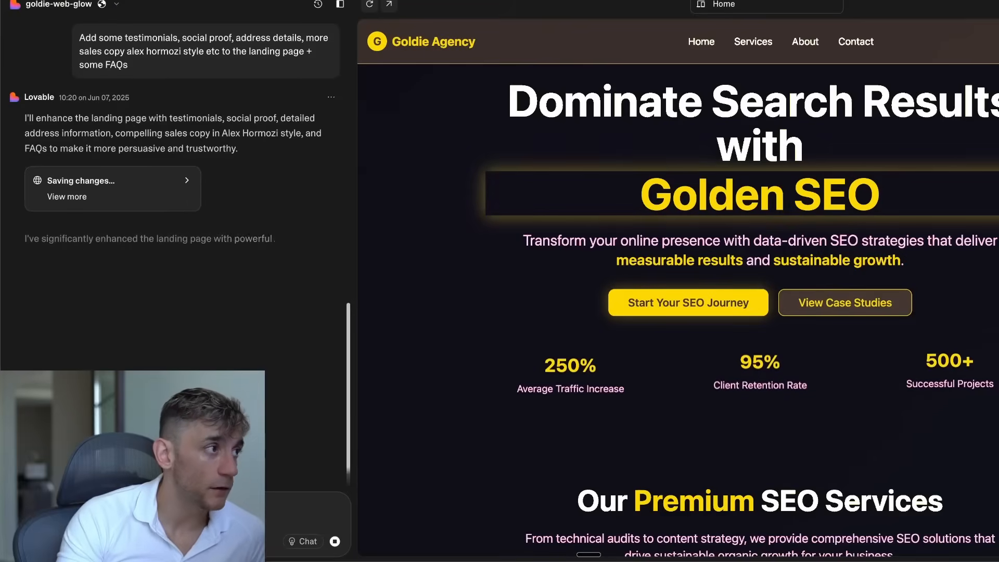
Scroll Lovable's goldie-web-glow project showing the 'Dominate Search Results with Golden SEO' homepage.
{"action": "scroll", "scroll_direction": "down", "scroll_amount": 3}
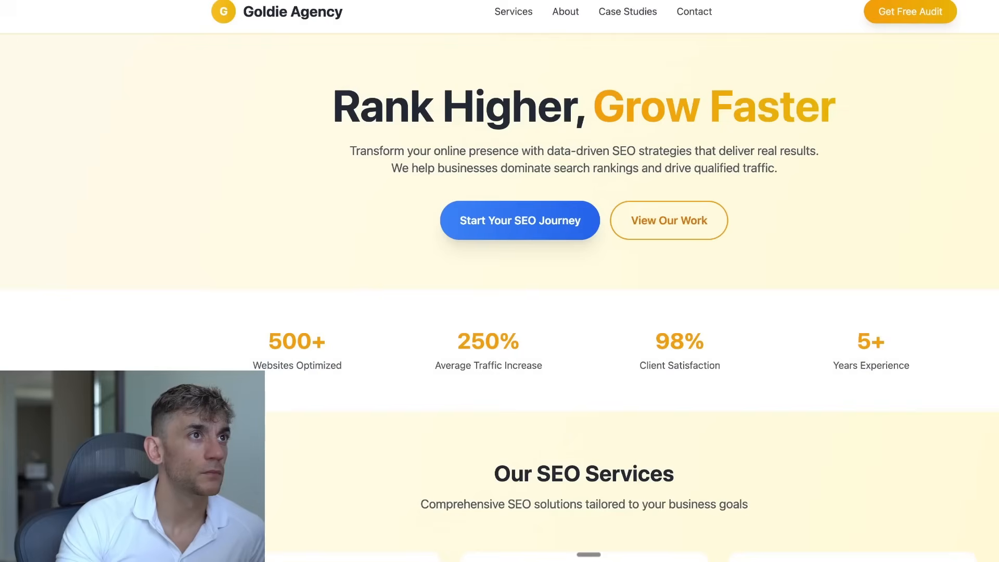
{"action": "mouse_move", "coordinate": [510, 243]}
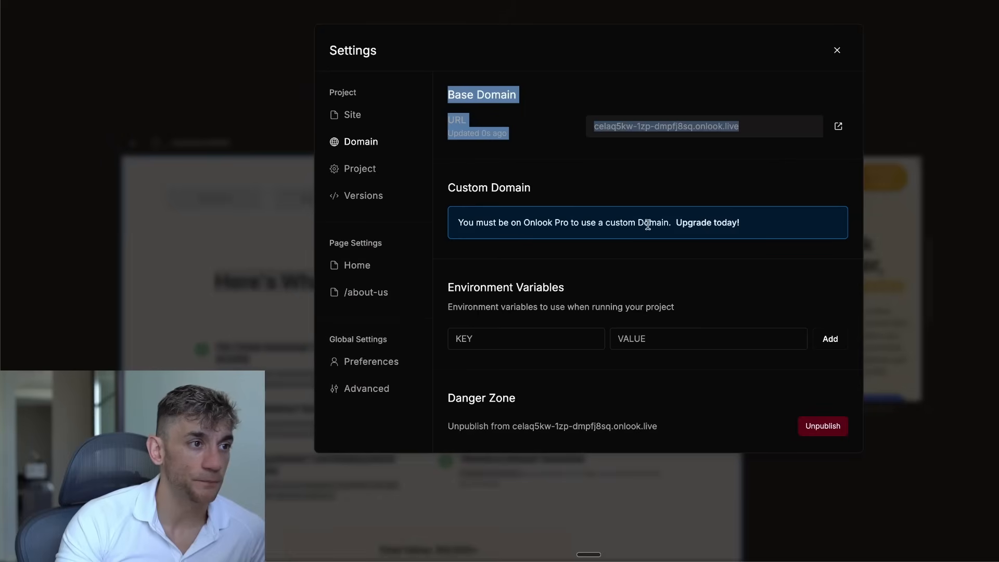
Browse the Project, Site, Versions, Preferences and Advanced settings sections, then close Settings.
{"action": "left_click", "coordinate": [360, 169]}
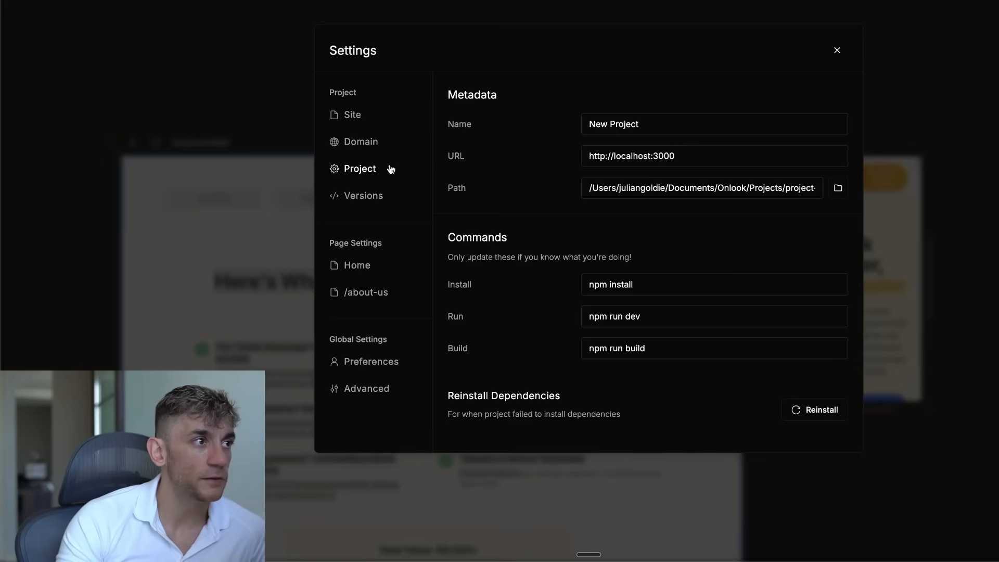
{"action": "mouse_move", "coordinate": [563, 174]}
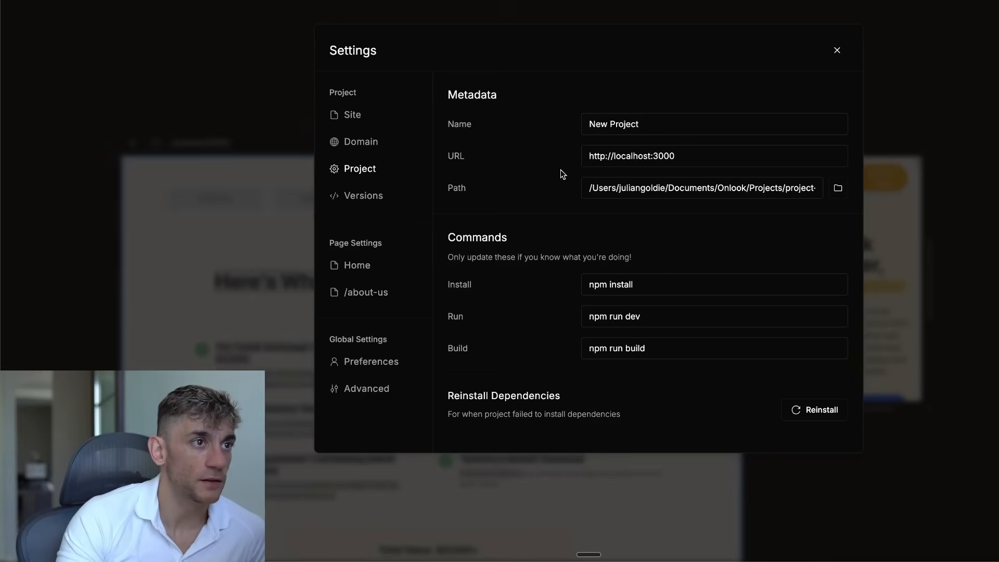
{"action": "mouse_move", "coordinate": [546, 243]}
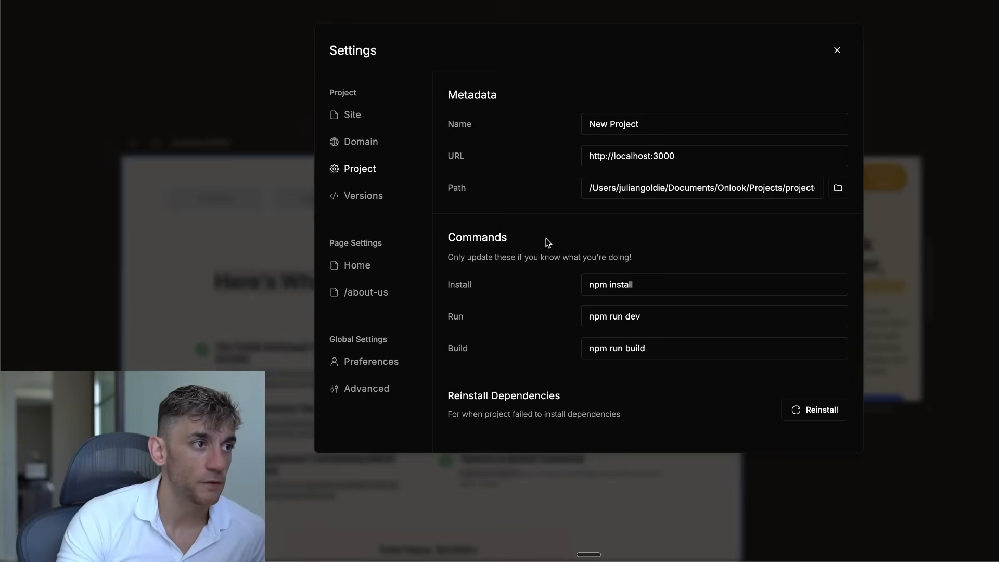
{"action": "left_click", "coordinate": [352, 115]}
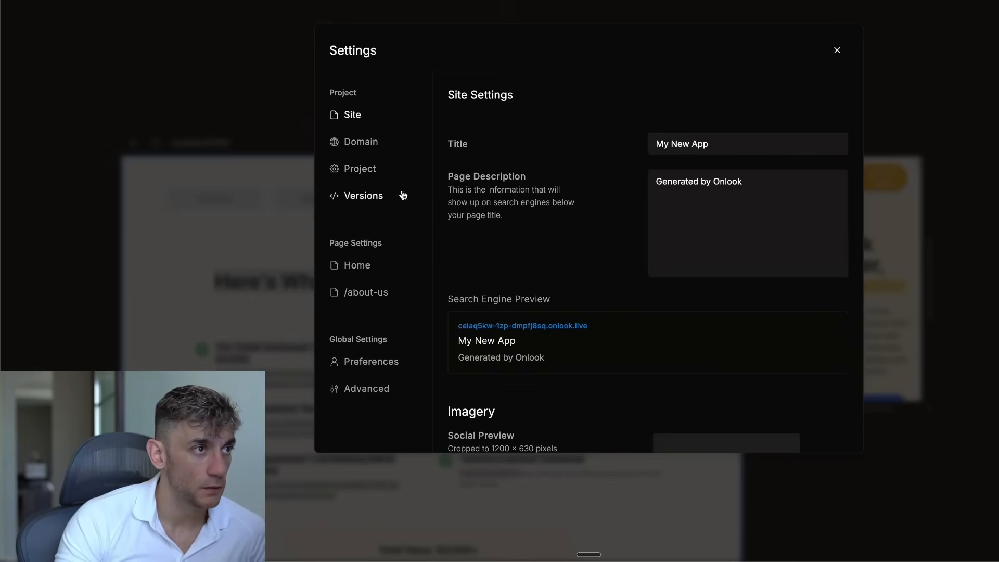
{"action": "mouse_move", "coordinate": [509, 228]}
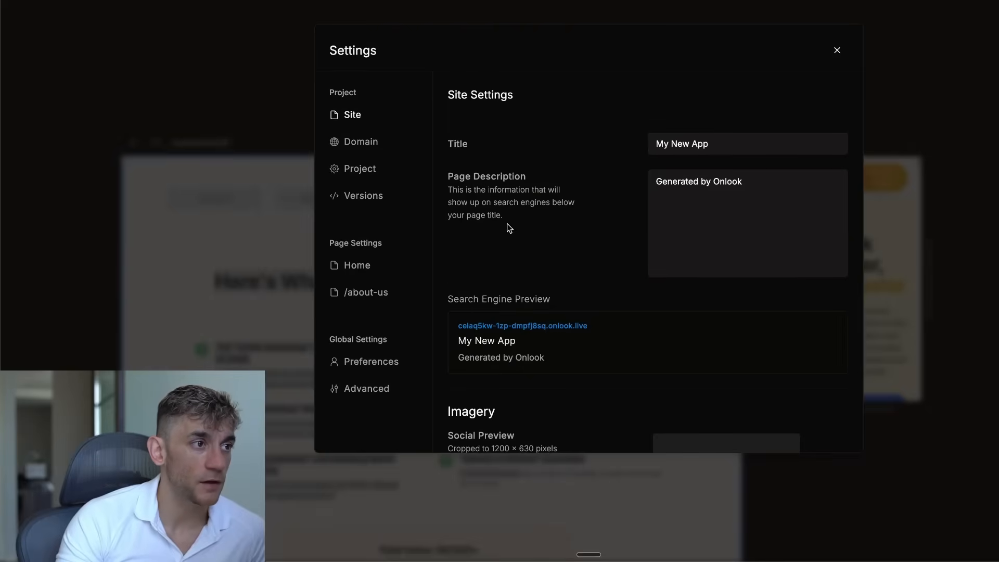
{"action": "scroll", "scroll_direction": "down", "scroll_amount": 3}
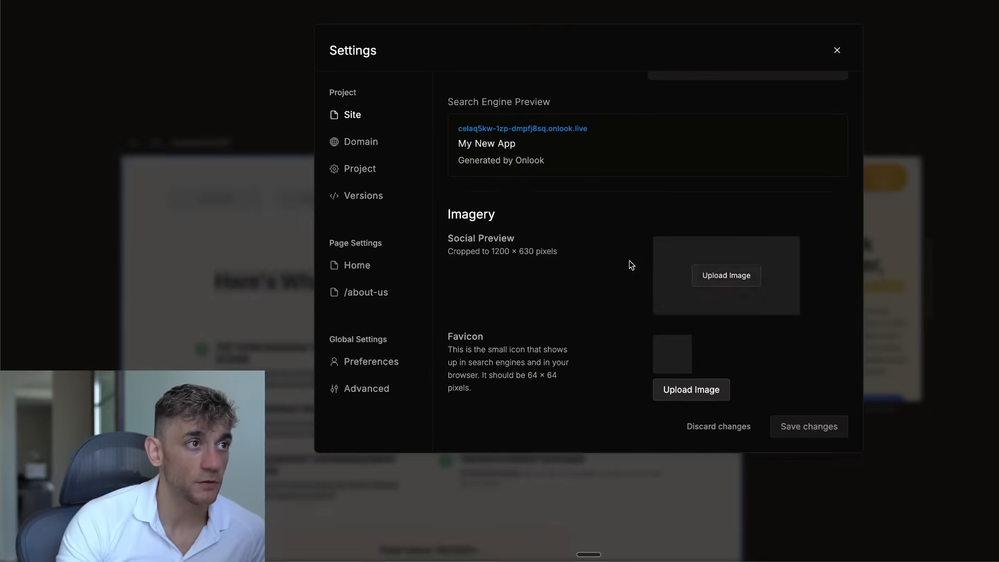
{"action": "left_click", "coordinate": [364, 196]}
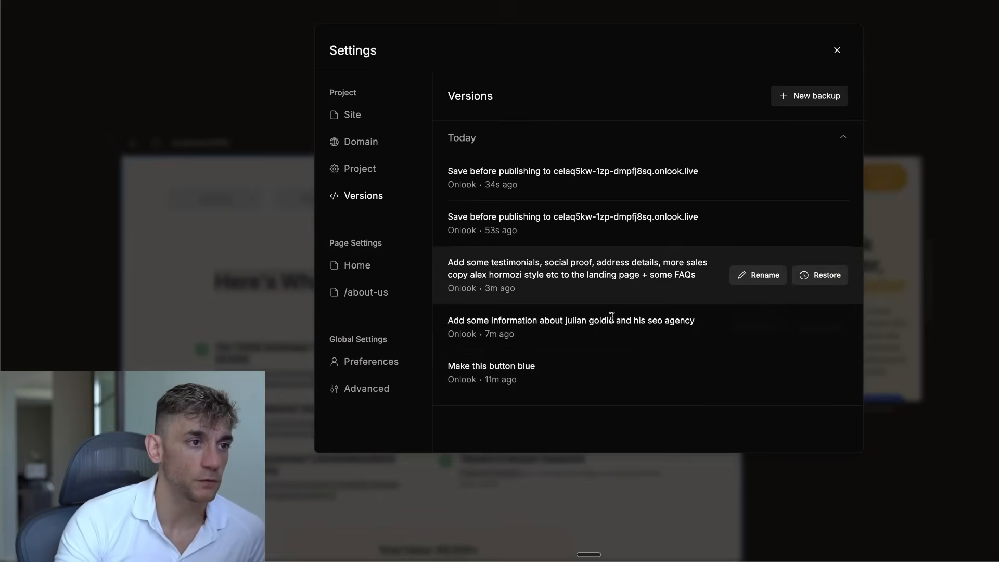
{"action": "mouse_move", "coordinate": [681, 86]}
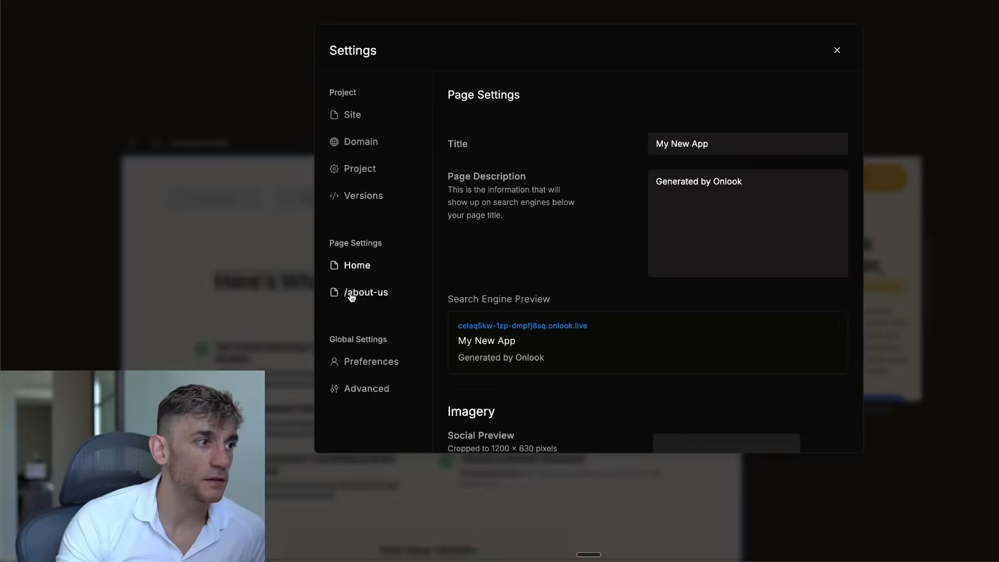
{"action": "left_click", "coordinate": [371, 361]}
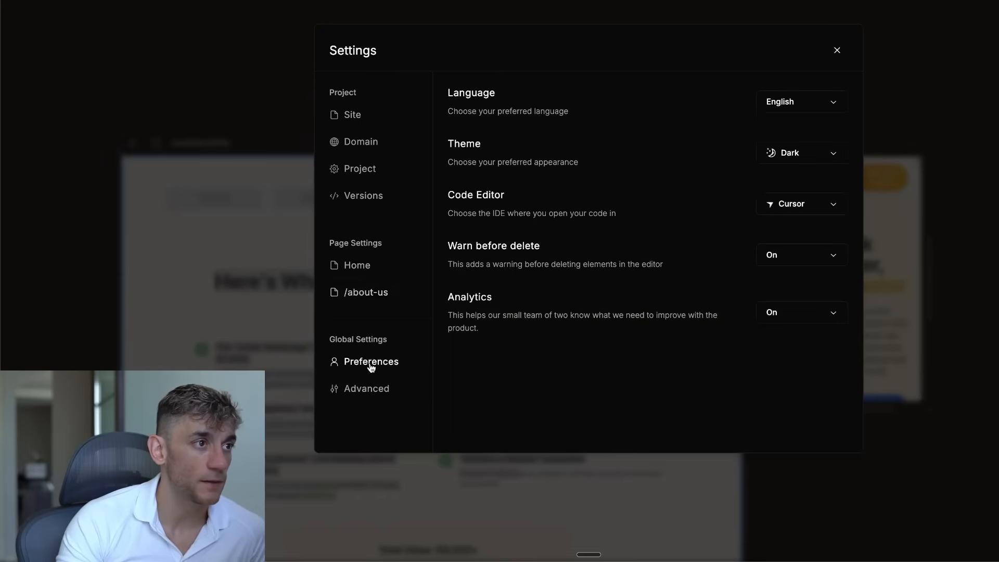
{"action": "left_click", "coordinate": [366, 388]}
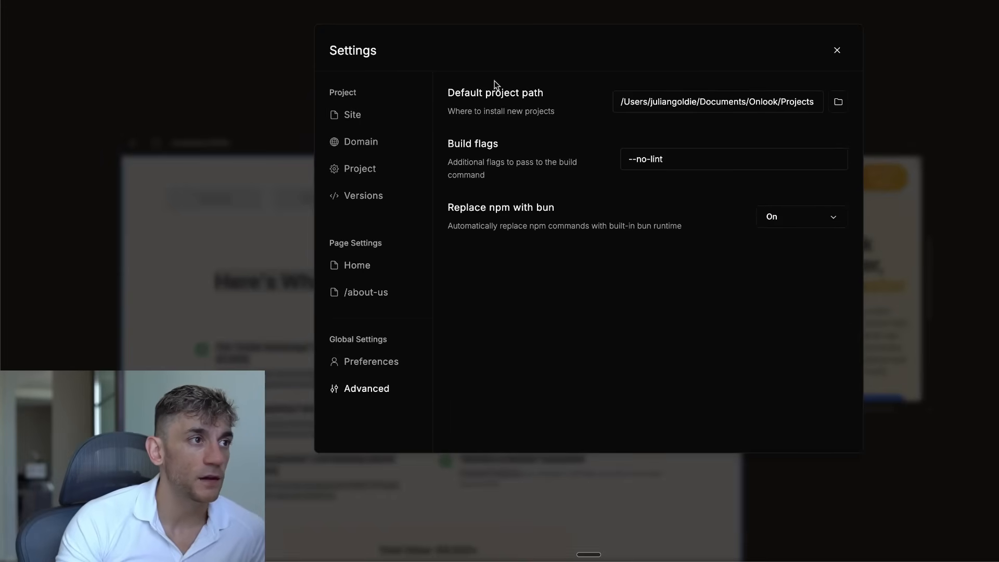
{"action": "left_click", "coordinate": [836, 50]}
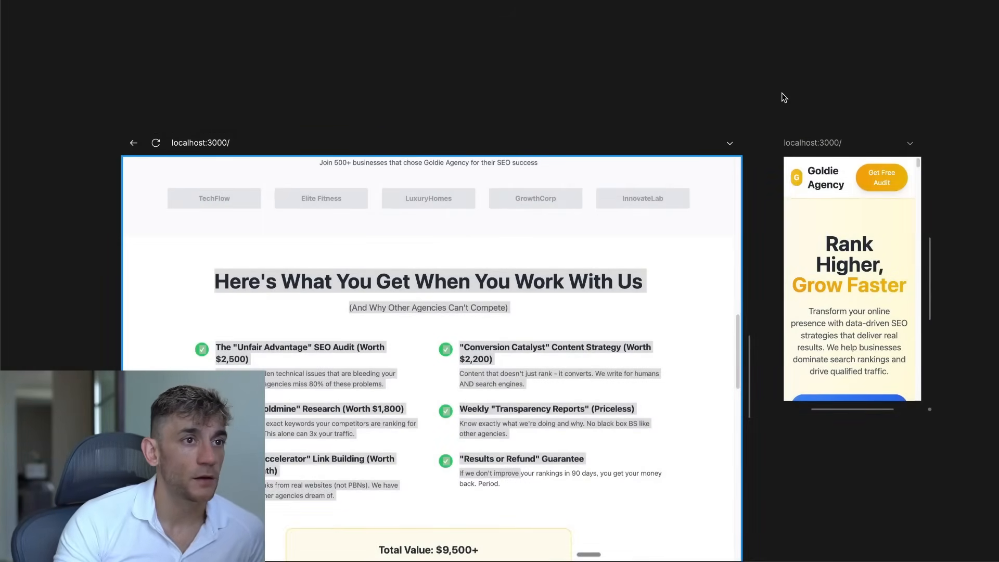
View the Pages list, then Brand colours and fonts, then Pages again.
{"action": "scroll", "scroll_direction": "down", "scroll_amount": 3}
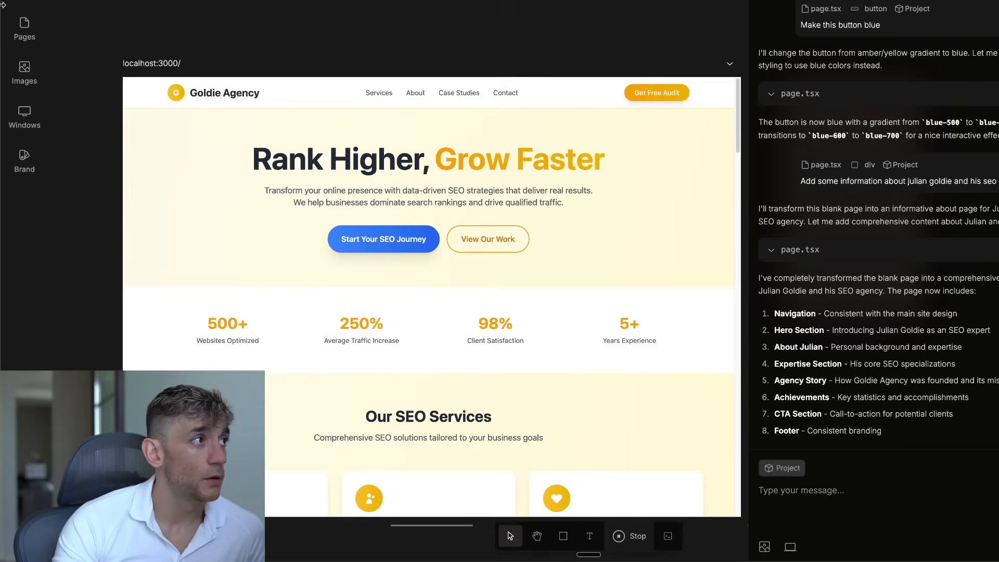
{"action": "left_click", "coordinate": [25, 28]}
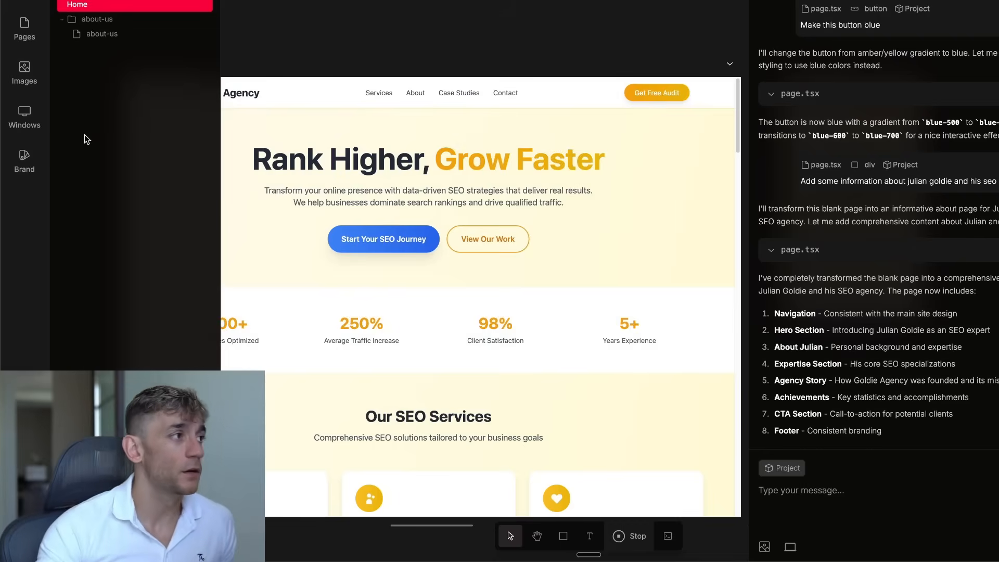
{"action": "left_click", "coordinate": [24, 161]}
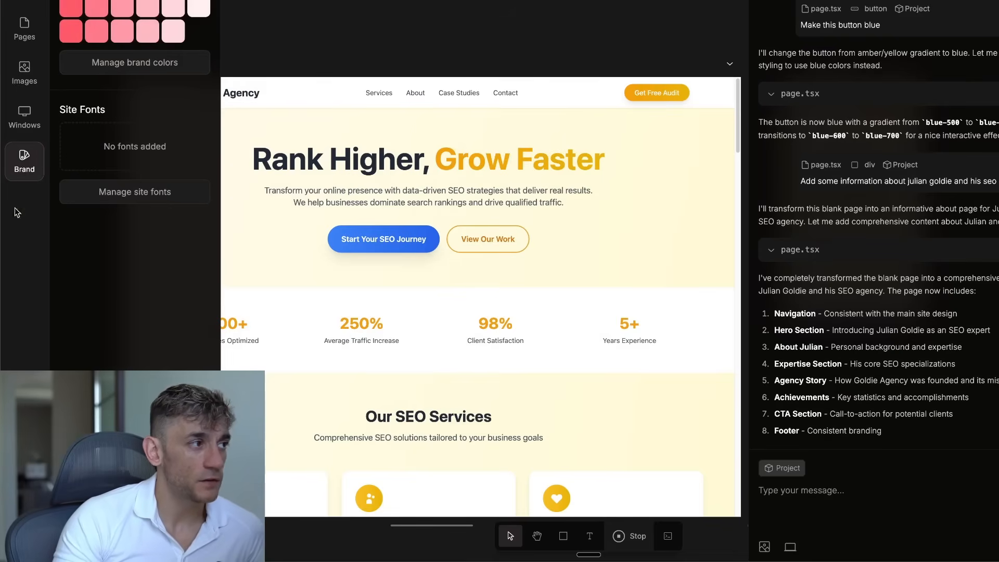
{"action": "mouse_move", "coordinate": [134, 192]}
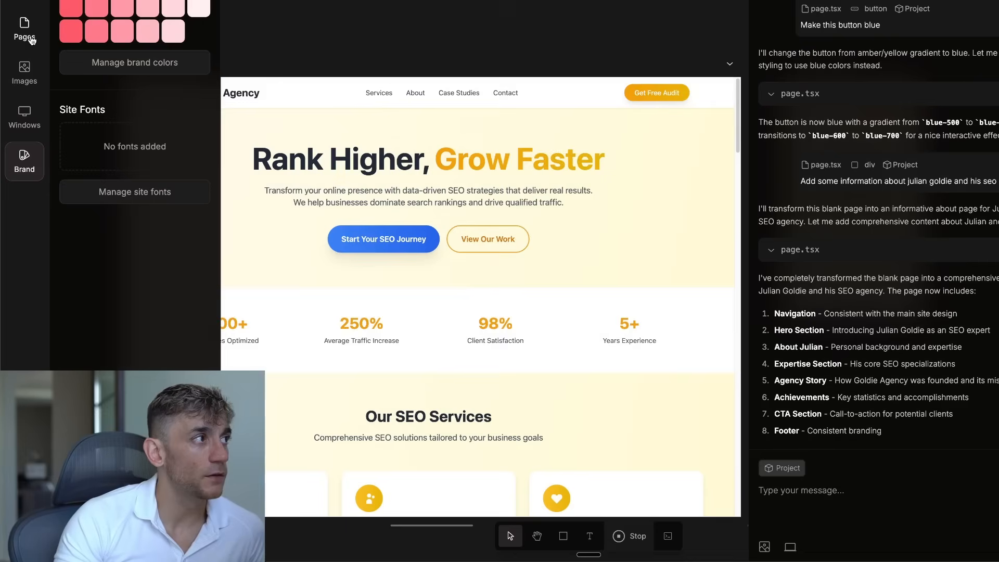
{"action": "left_click", "coordinate": [25, 31]}
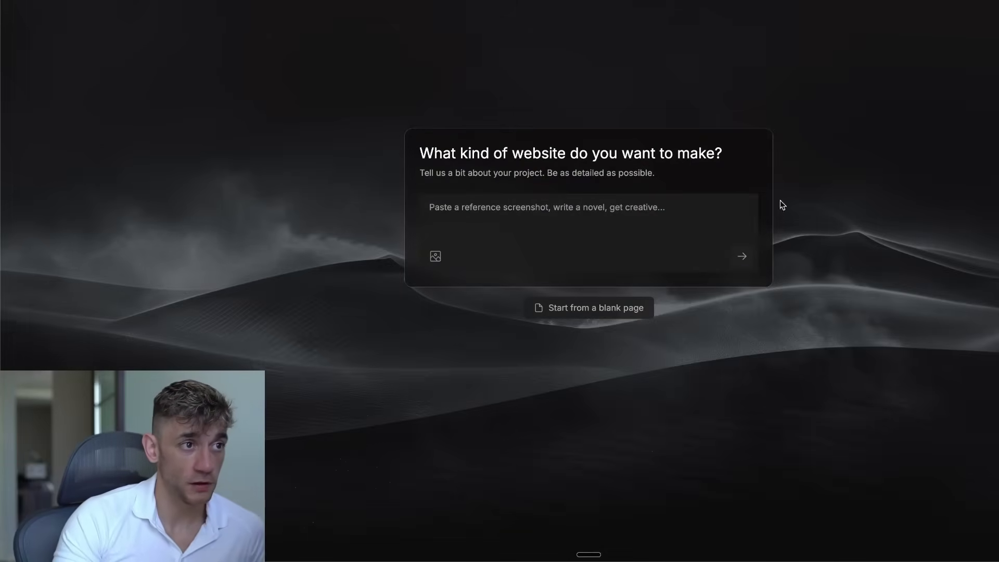
{"action": "mouse_move", "coordinate": [598, 191]}
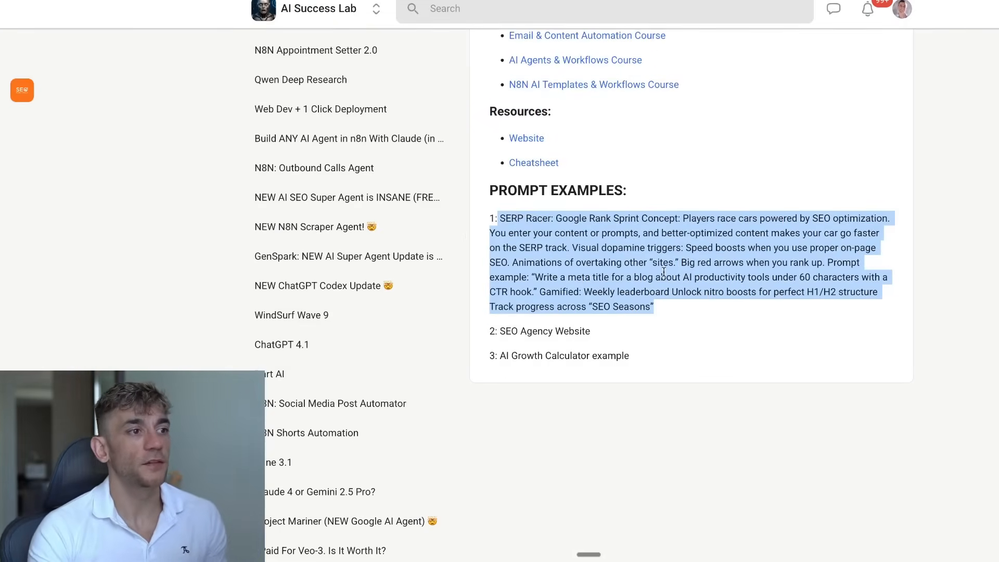
{"action": "mouse_move", "coordinate": [493, 526]}
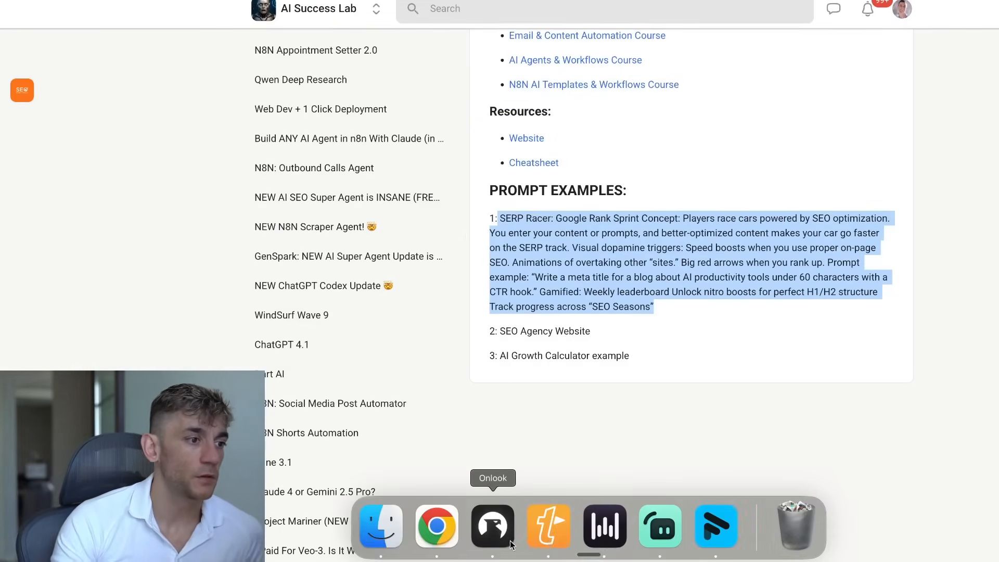
Paste the SERP Racer Google-ranking game concept into the prompt box and generate.
{"action": "left_click", "coordinate": [492, 525]}
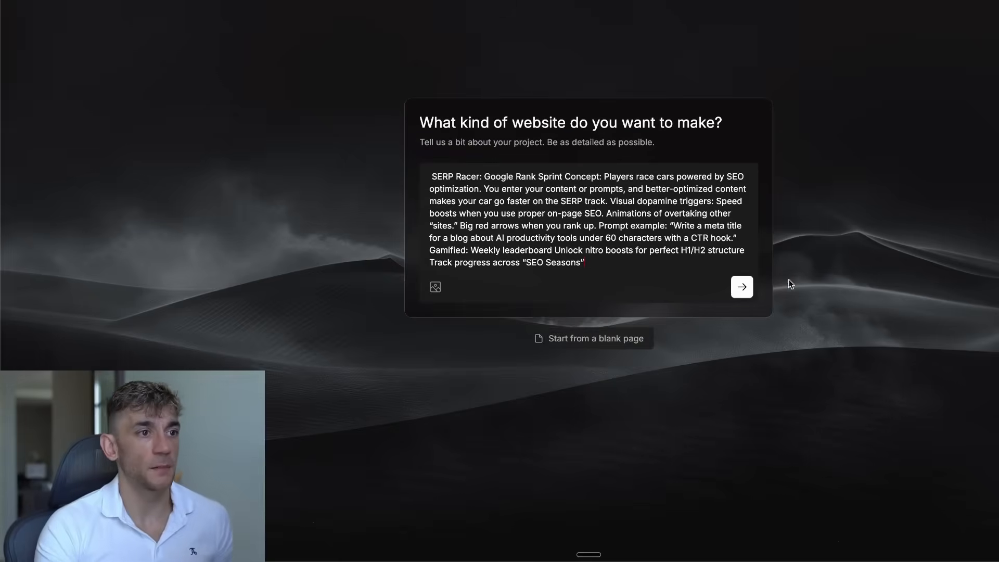
{"action": "left_click", "coordinate": [740, 287]}
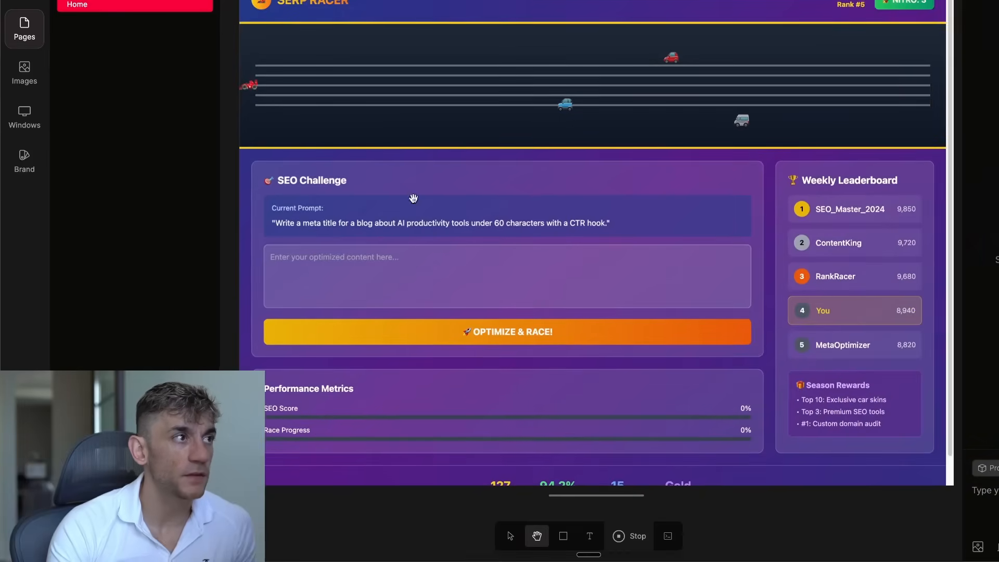
{"action": "mouse_move", "coordinate": [507, 332]}
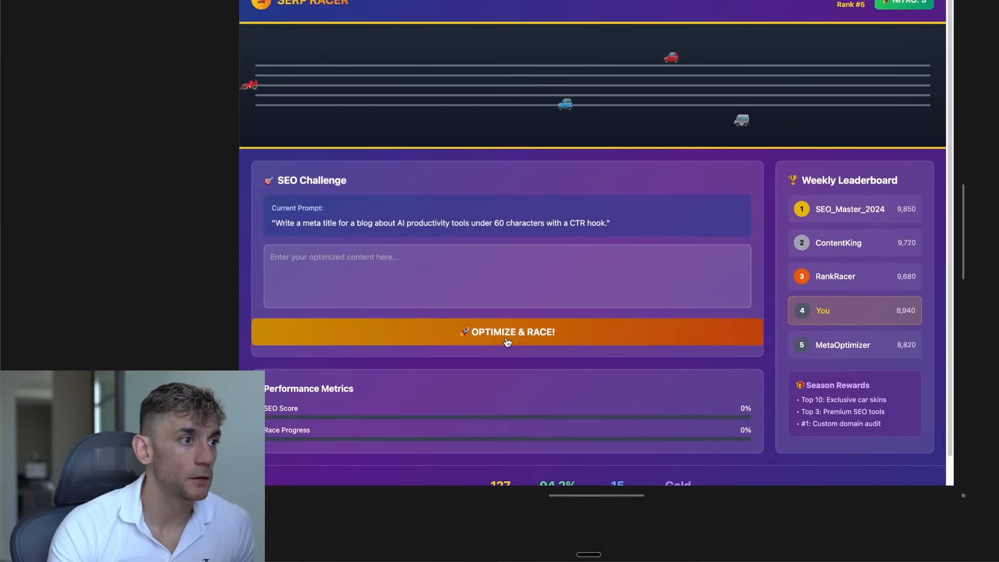
Race the SERP Racer car twice with a 'Test' entry, reaching 100% SEO score.
{"action": "left_click", "coordinate": [507, 331]}
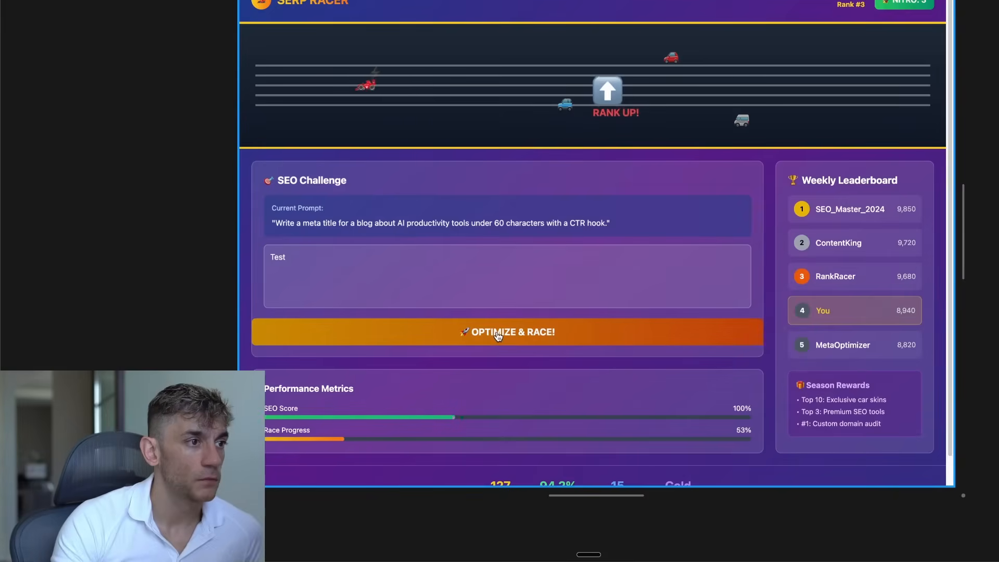
{"action": "left_click", "coordinate": [507, 332]}
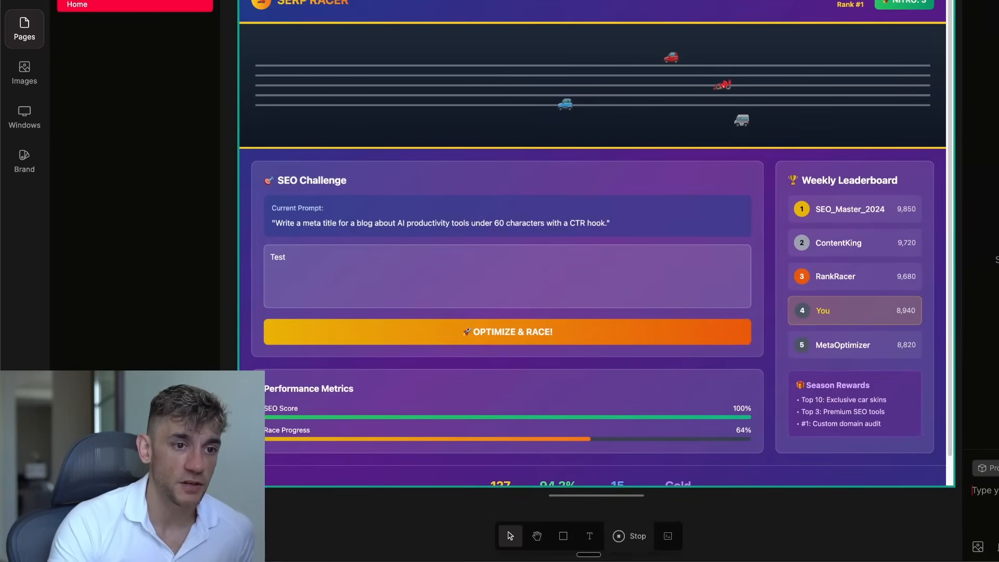
{"action": "left_click", "coordinate": [591, 83]}
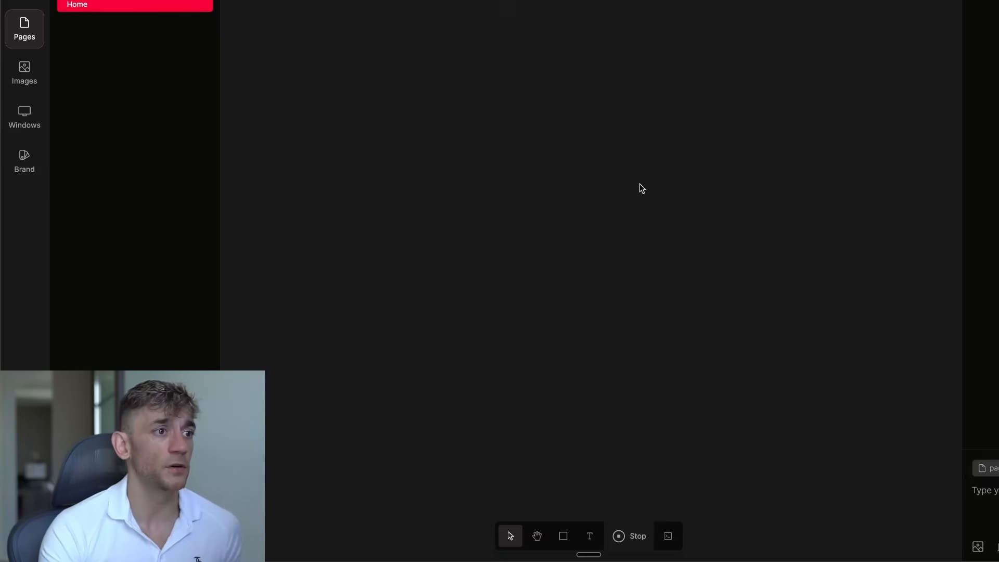
{"action": "mouse_move", "coordinate": [405, 133]}
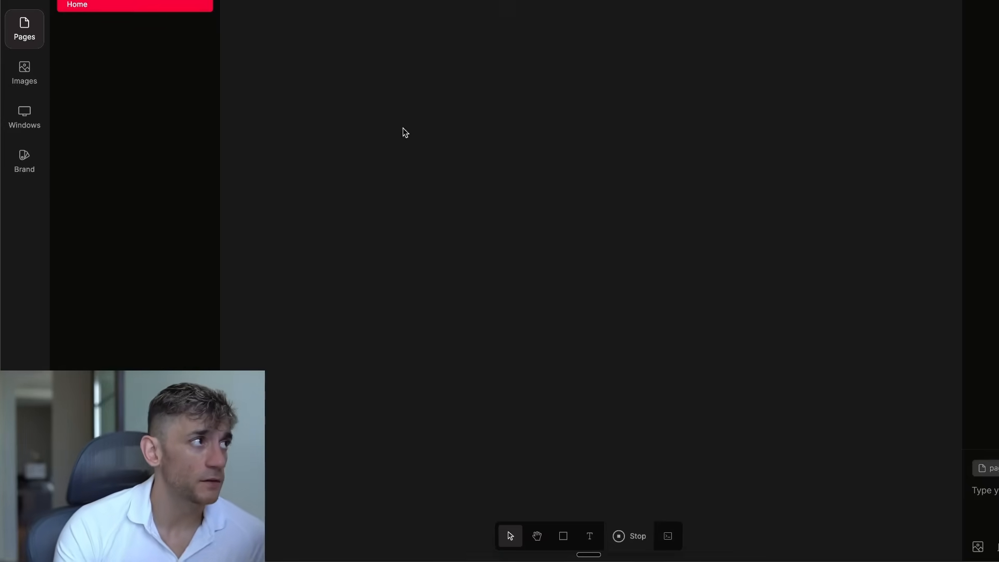
{"action": "mouse_move", "coordinate": [597, 372]}
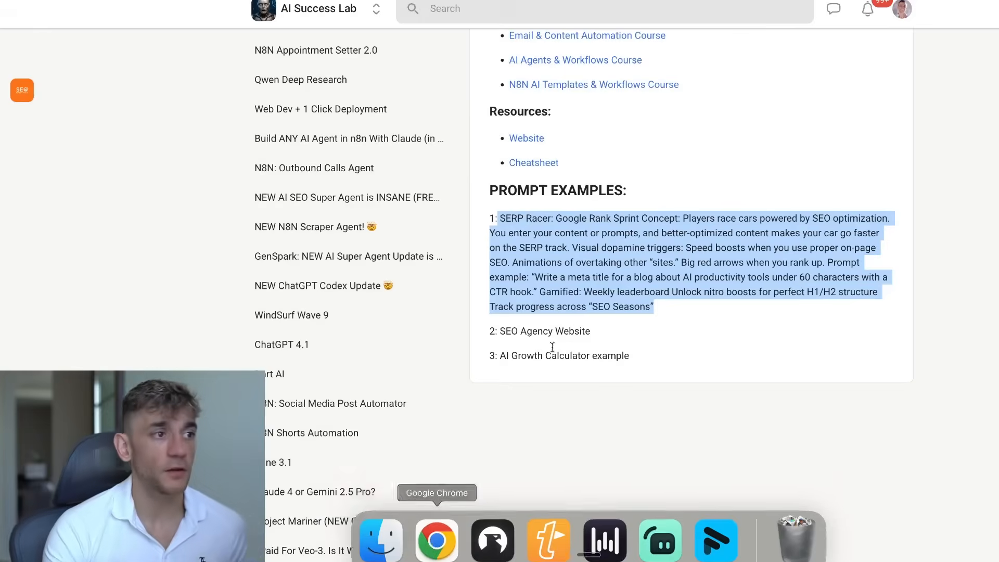
Return to Bolt and scroll the Goldie Agency preview's hero and SEO services sections.
{"action": "left_click", "coordinate": [563, 330]}
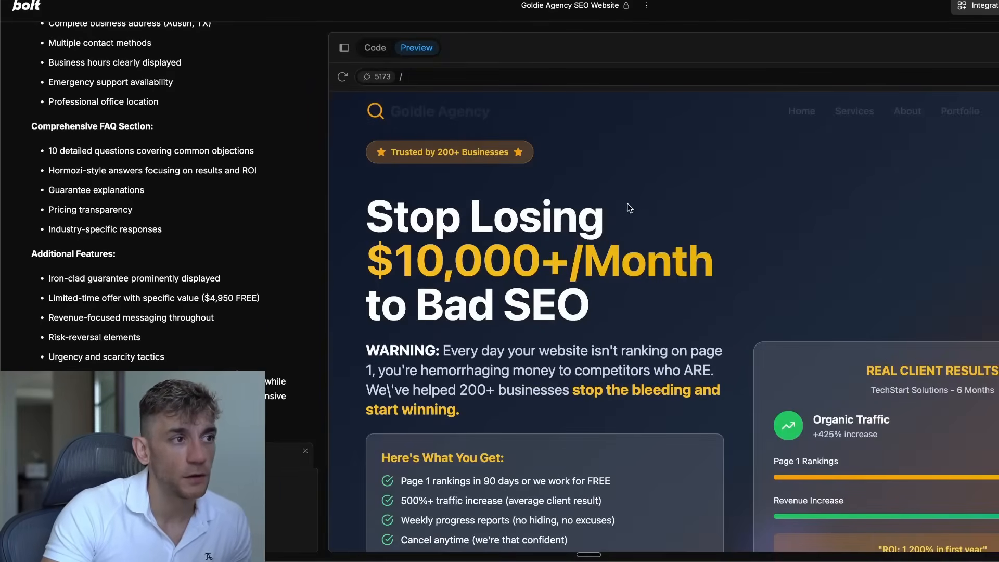
{"action": "mouse_move", "coordinate": [430, 423]}
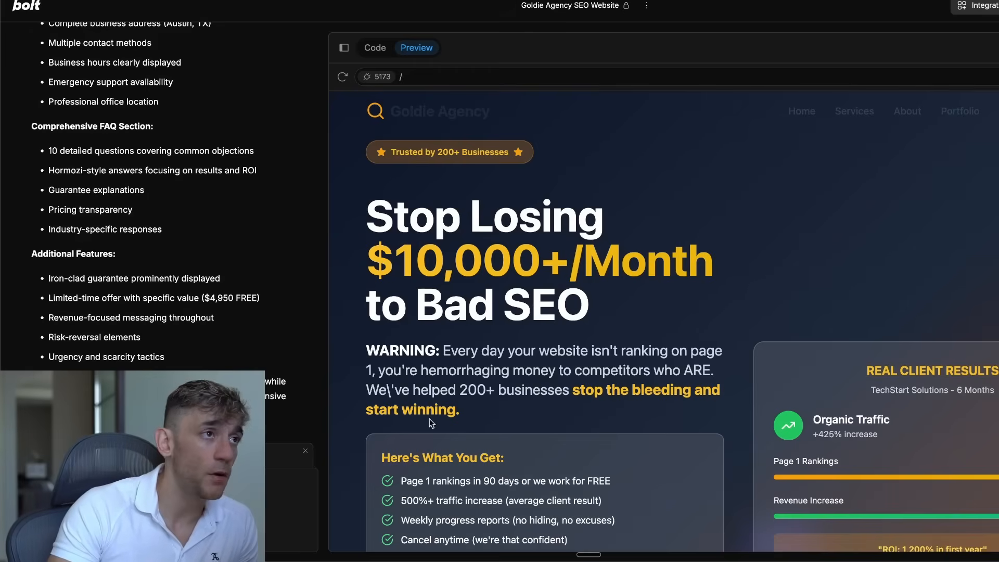
{"action": "mouse_move", "coordinate": [630, 275]}
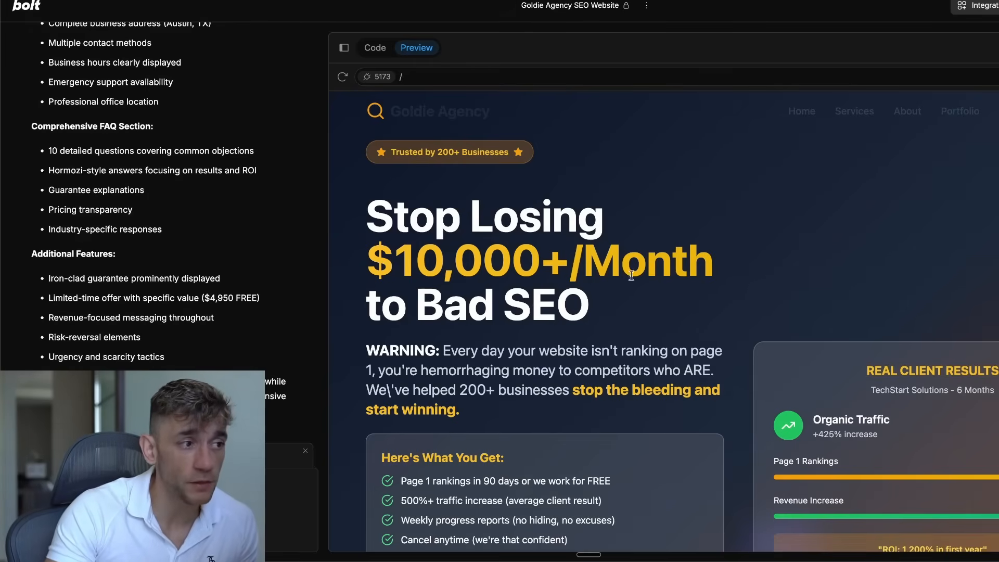
{"action": "scroll", "scroll_direction": "down", "scroll_amount": 3}
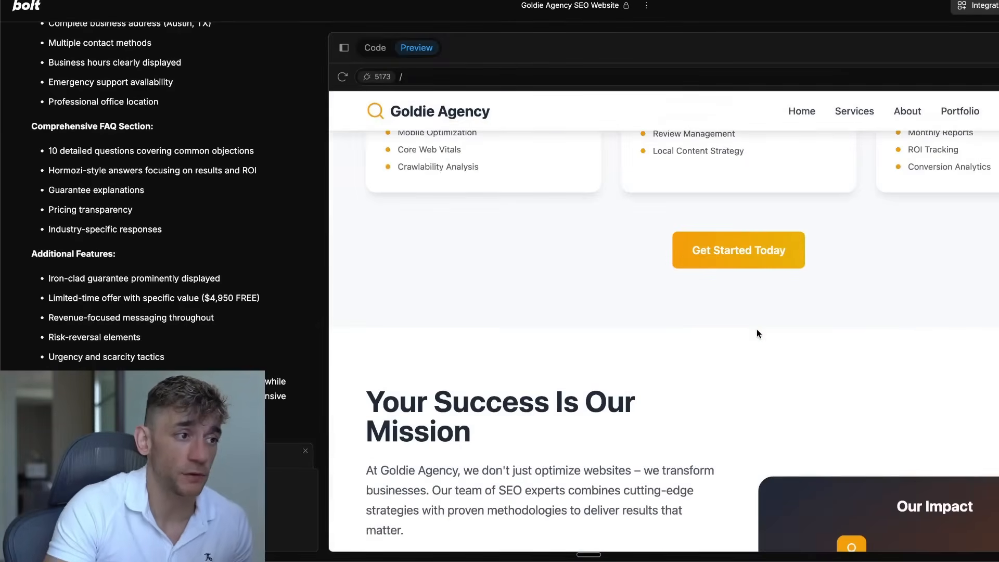
{"action": "scroll", "scroll_direction": "up", "scroll_amount": 3}
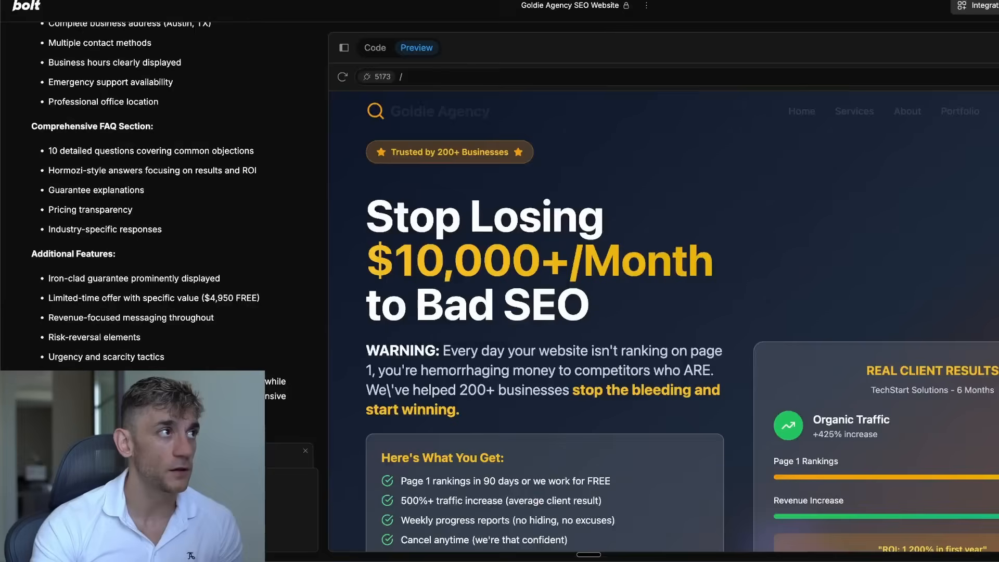
{"action": "double_click", "coordinate": [534, 216]}
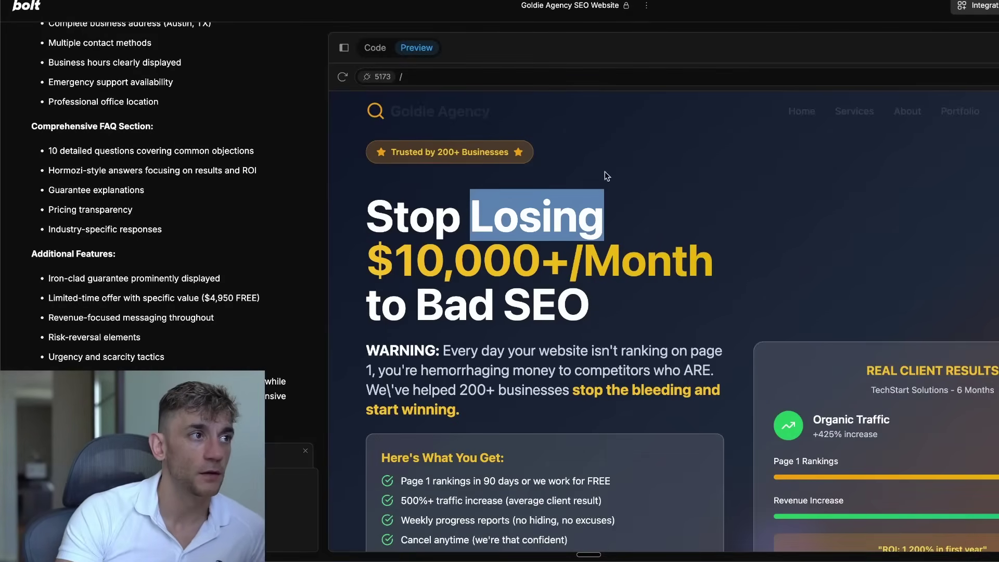
{"action": "scroll", "scroll_direction": "down", "scroll_amount": 3}
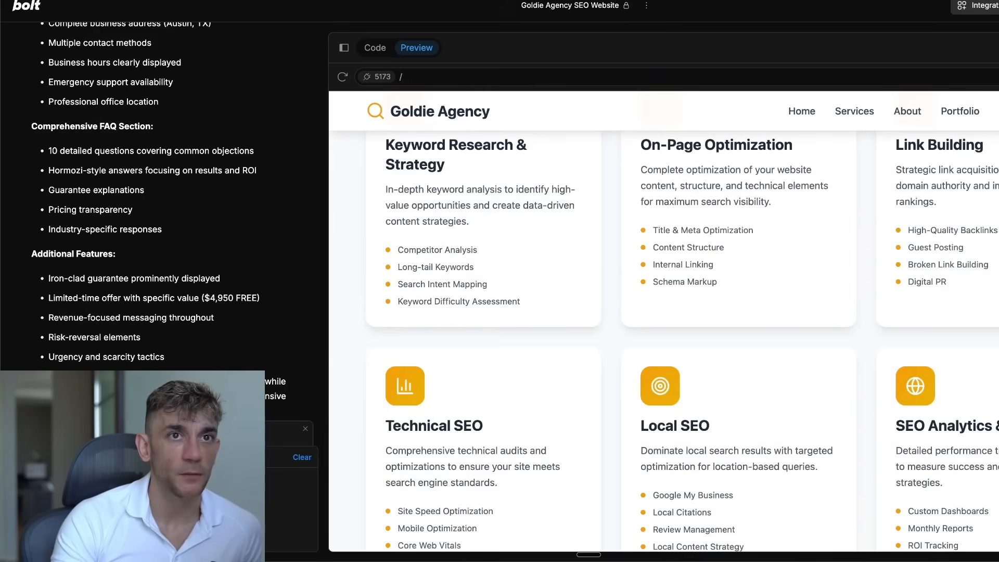
{"action": "mouse_move", "coordinate": [749, 151]}
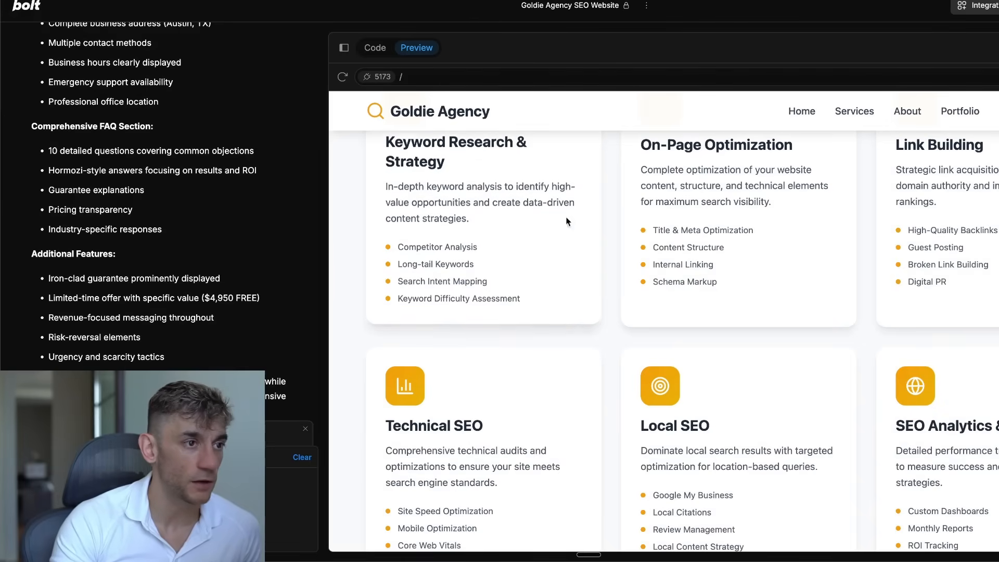
{"action": "scroll", "scroll_direction": "up", "scroll_amount": 3}
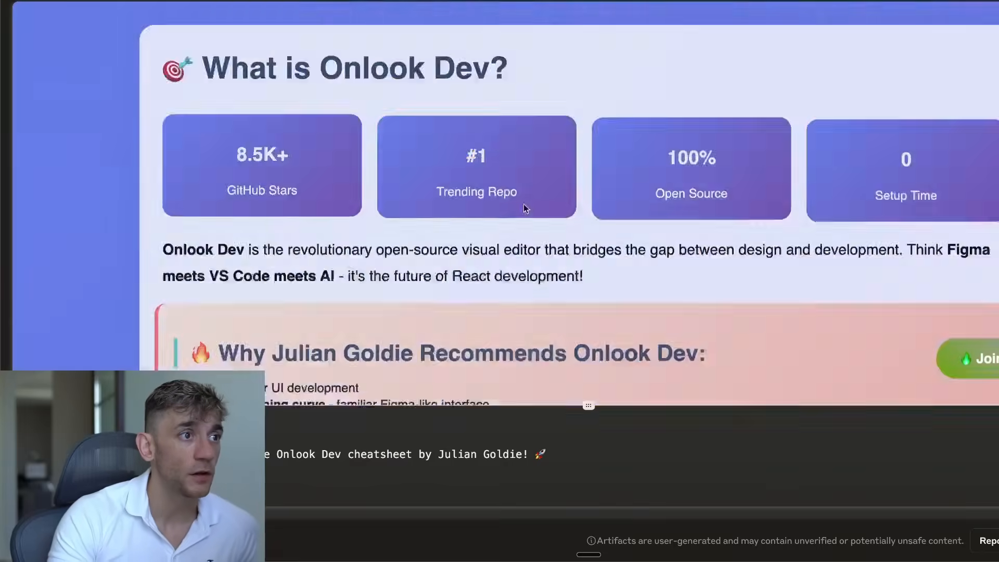
{"action": "scroll", "scroll_direction": "down", "scroll_amount": 3}
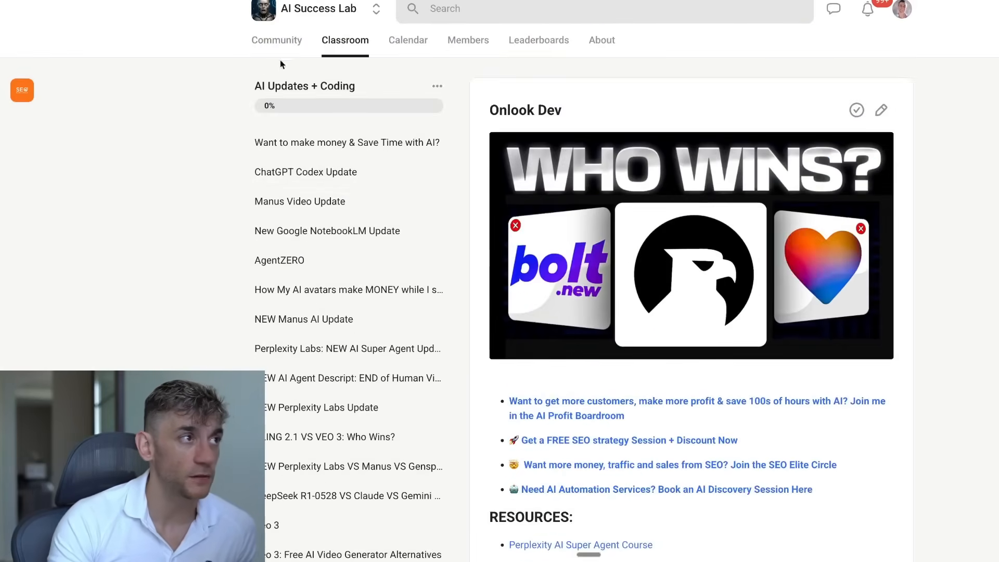
{"action": "mouse_move", "coordinate": [286, 39]}
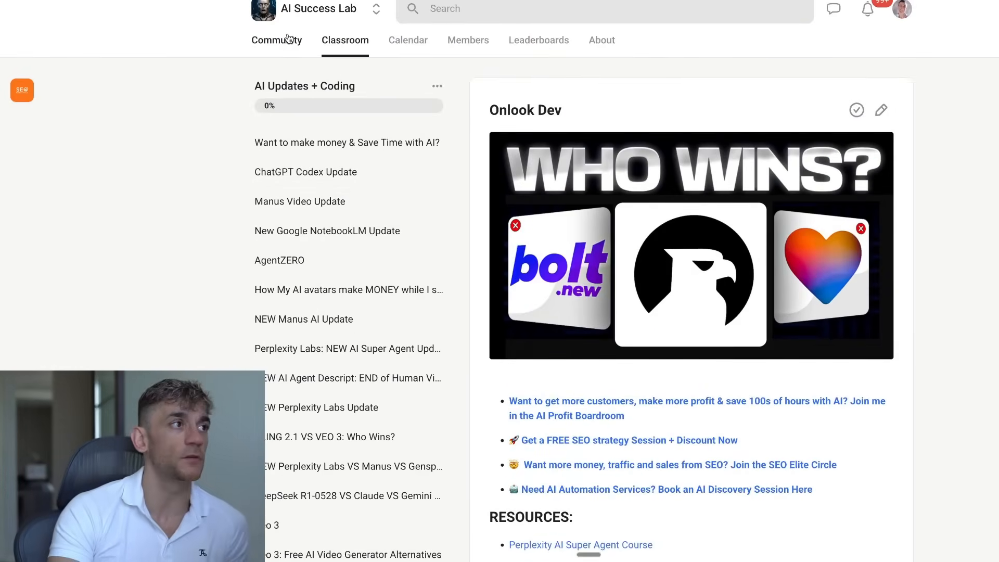
Browse the AI Success Lab feed, previewing the link-building automation and free prompt collection posts.
{"action": "left_click", "coordinate": [276, 39]}
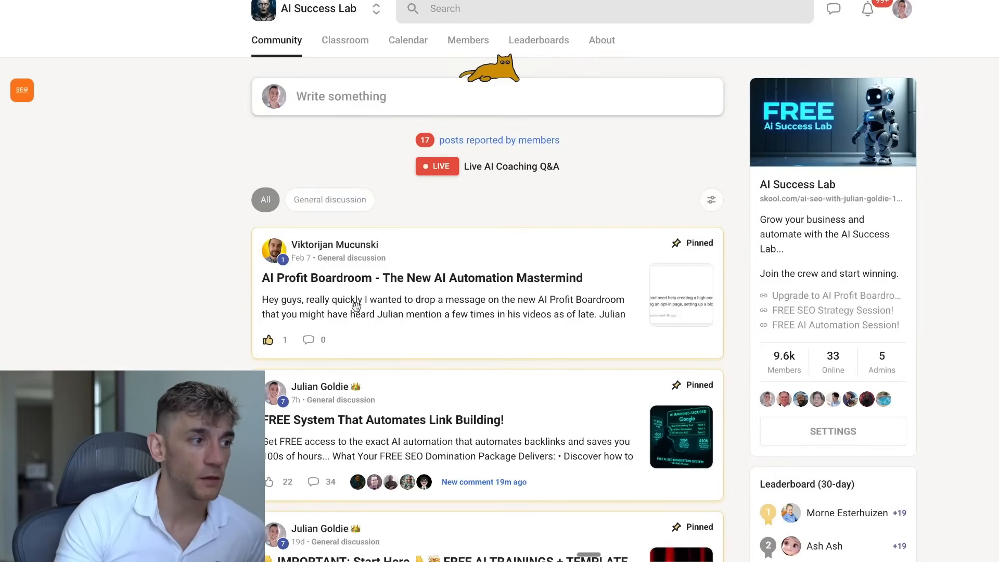
{"action": "left_click", "coordinate": [383, 420]}
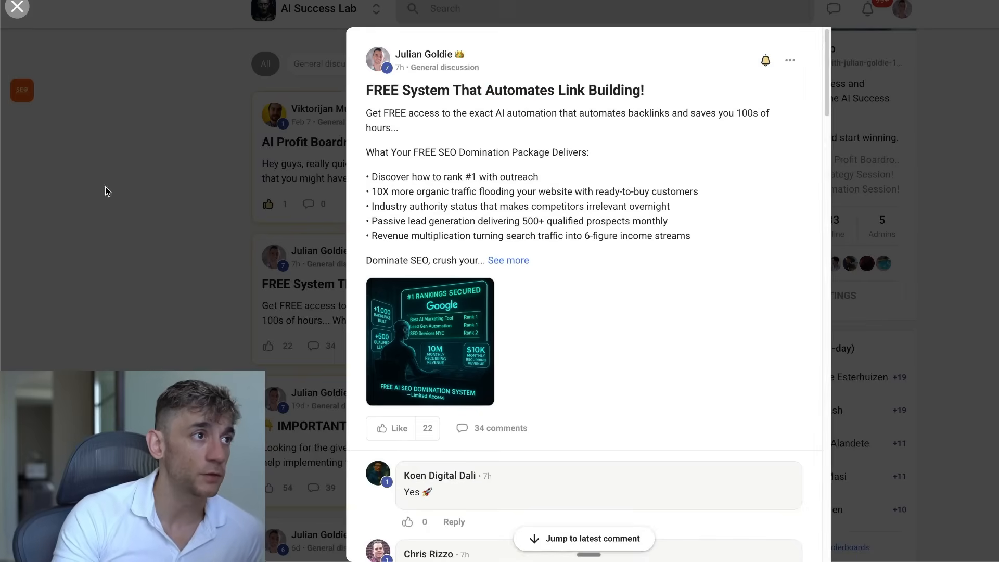
{"action": "left_click", "coordinate": [17, 6]}
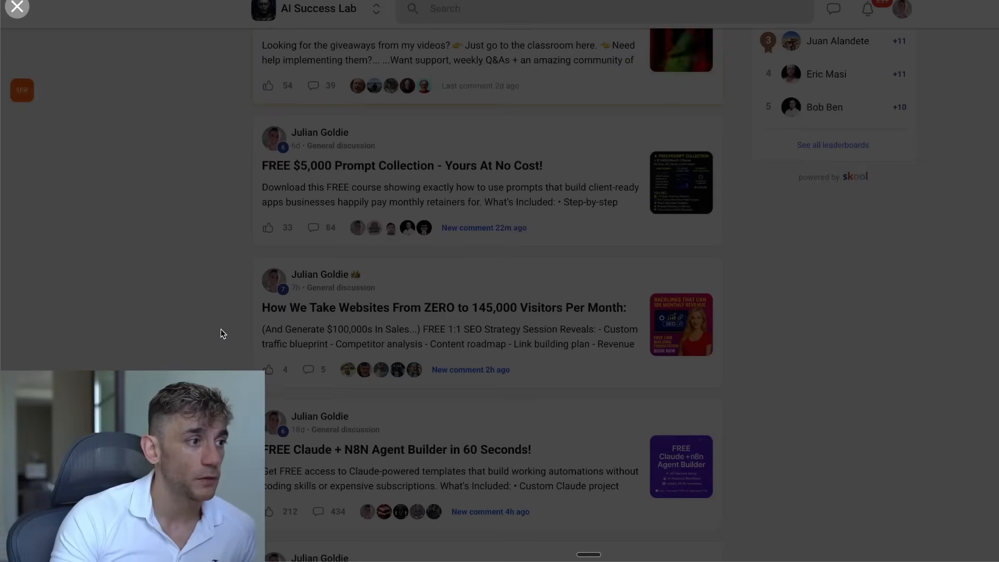
{"action": "left_click", "coordinate": [401, 165]}
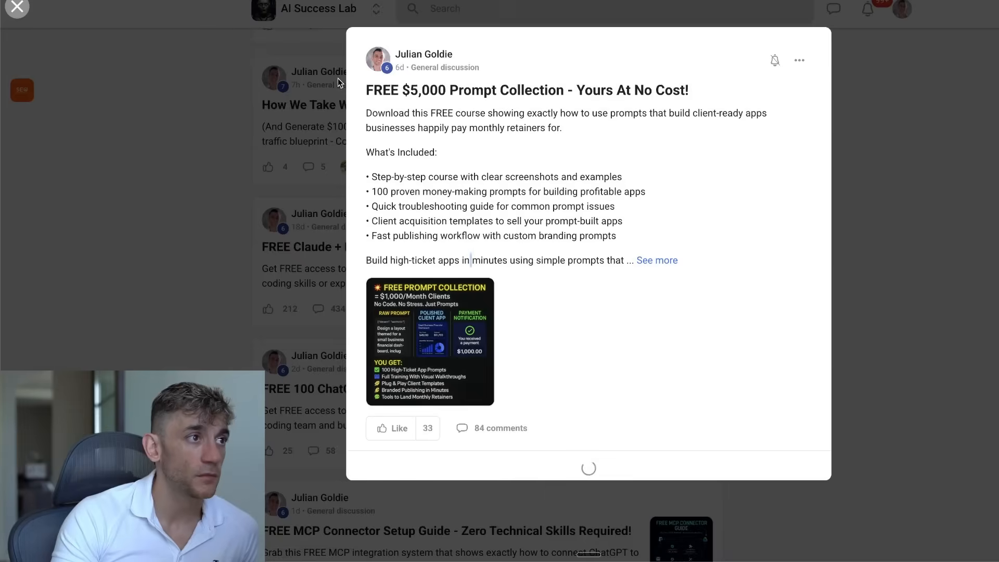
{"action": "left_click", "coordinate": [18, 6]}
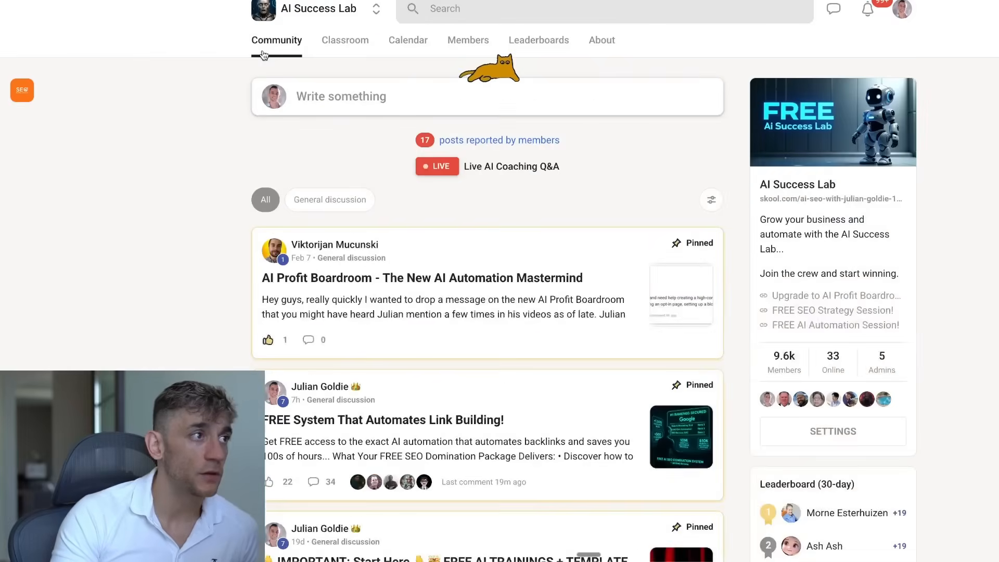
{"action": "left_click", "coordinate": [344, 40]}
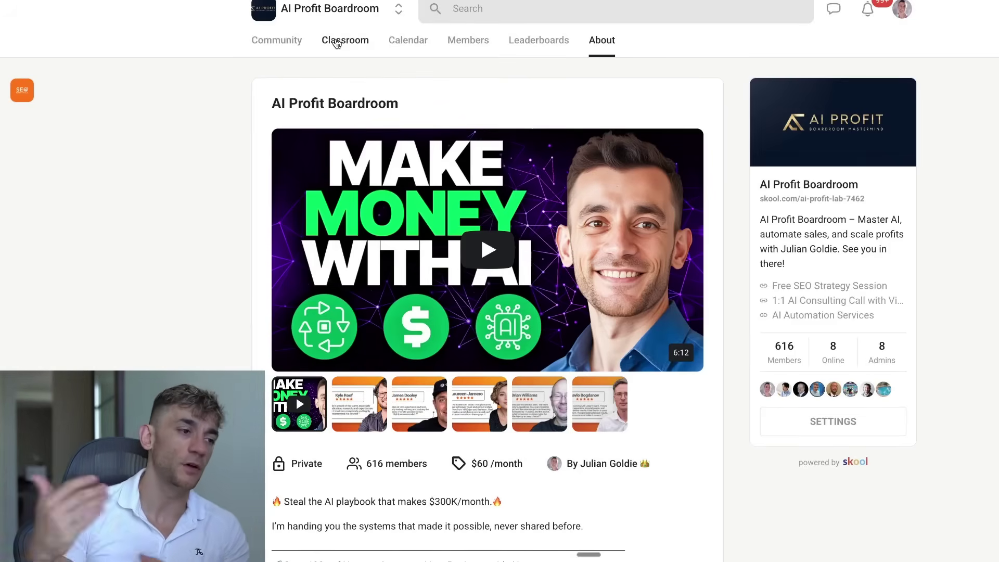
Scroll the AI Profit Boardroom page and bring up its community discussion feed.
{"action": "scroll", "scroll_direction": "down", "scroll_amount": 3}
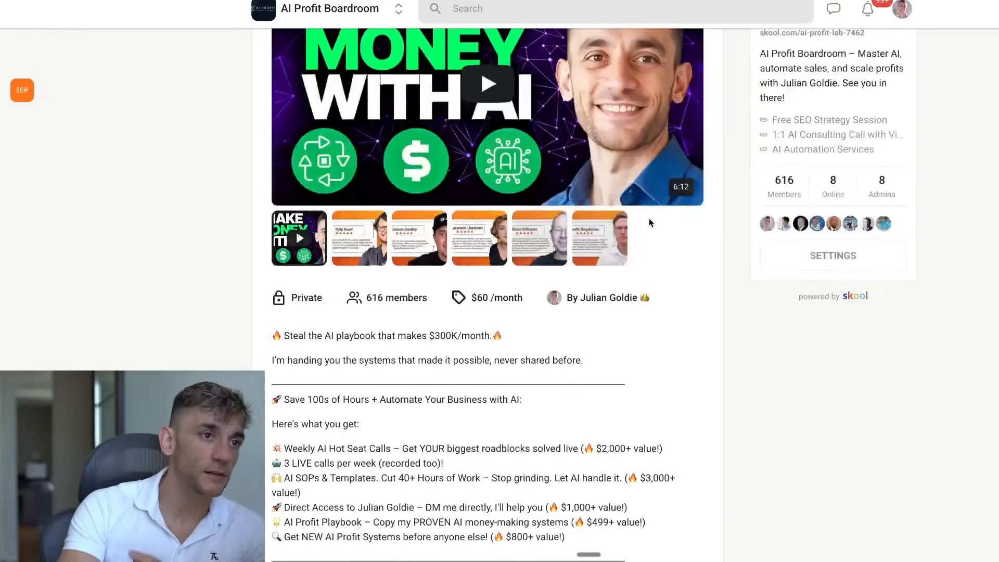
{"action": "scroll", "scroll_direction": "up", "scroll_amount": 3}
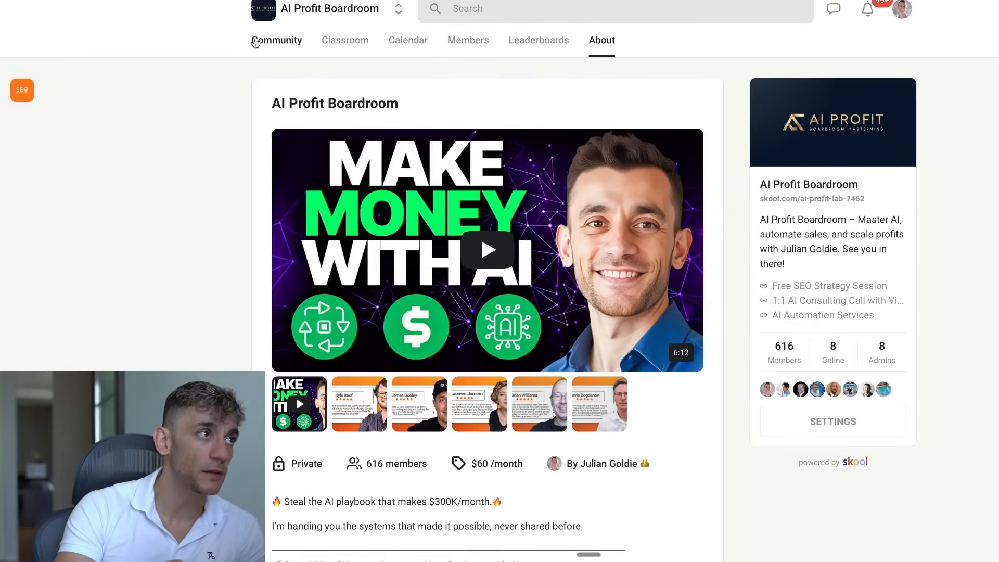
{"action": "left_click", "coordinate": [276, 39]}
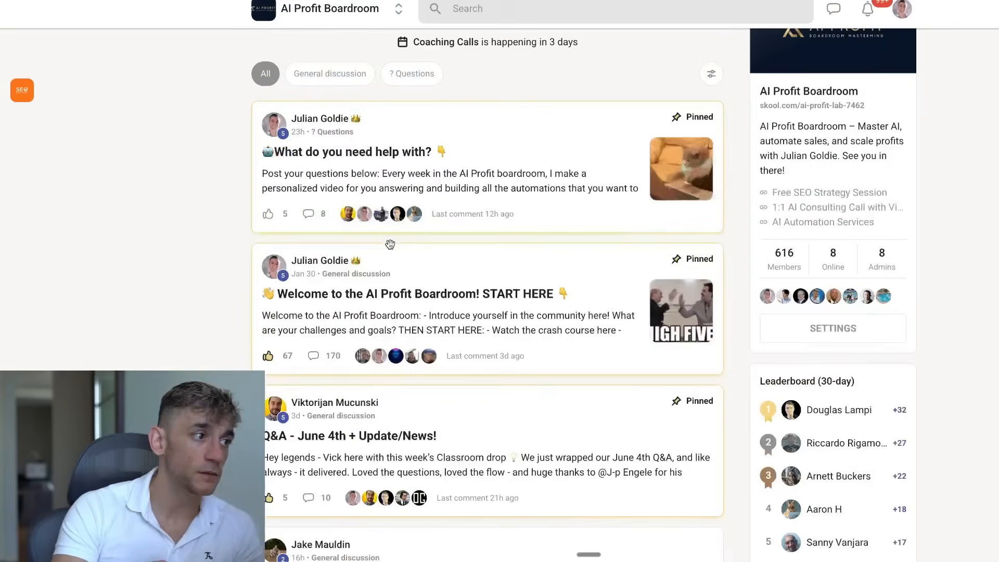
Browse the classroom courses, previewing Web Automation & Scraping before returning to the course list.
{"action": "left_click", "coordinate": [344, 39]}
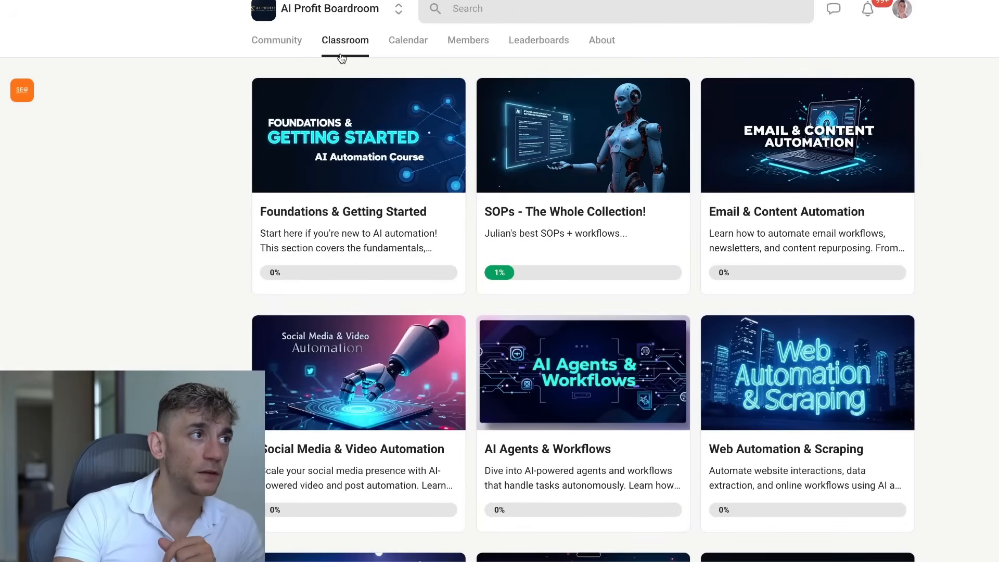
{"action": "mouse_move", "coordinate": [751, 272]}
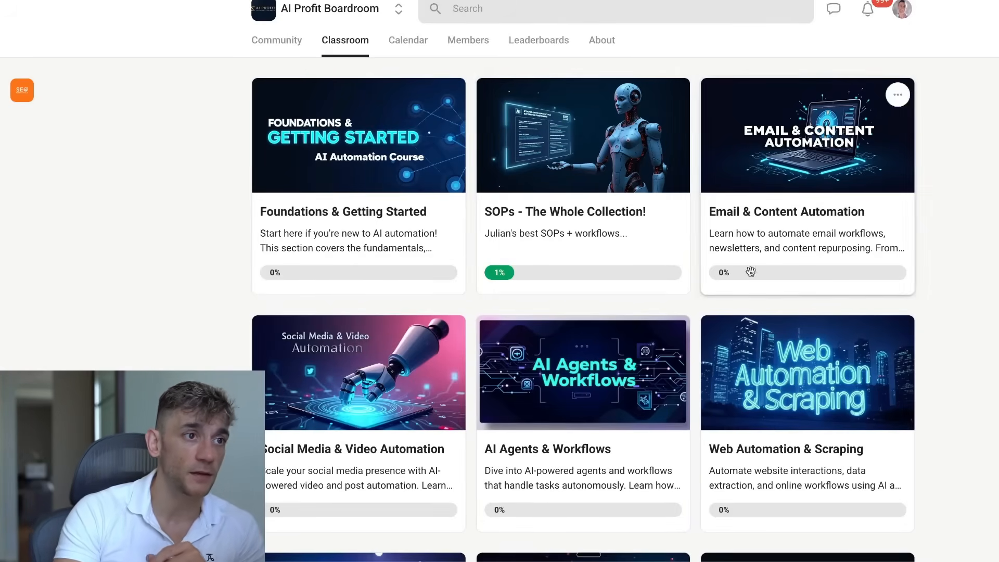
{"action": "scroll", "scroll_direction": "down", "scroll_amount": 3}
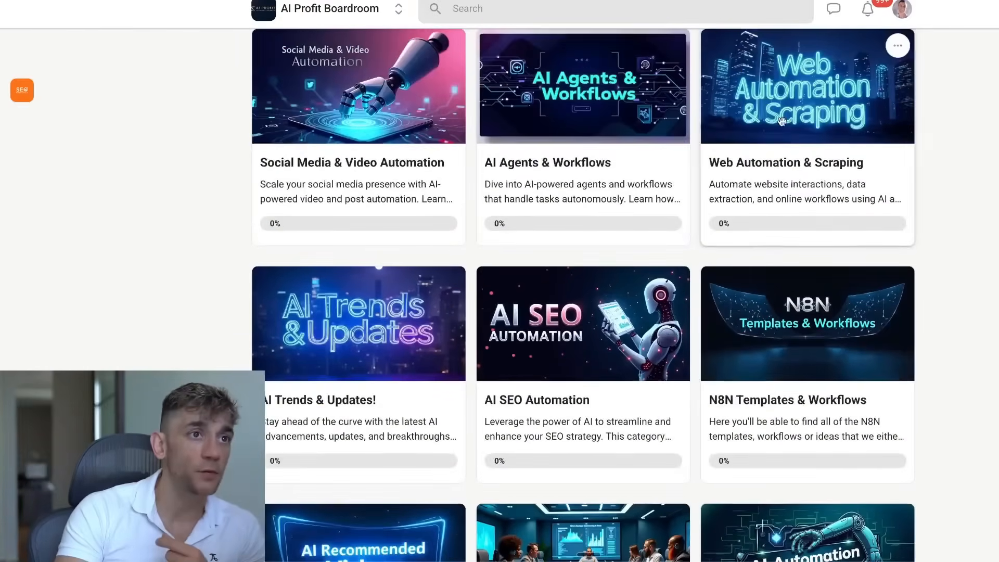
{"action": "left_click", "coordinate": [806, 85]}
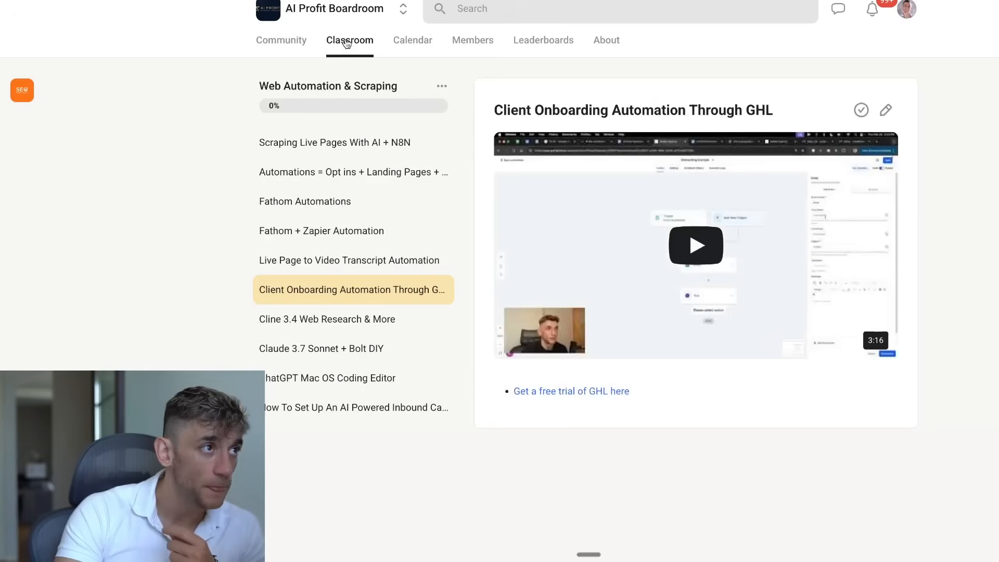
{"action": "left_click", "coordinate": [349, 39]}
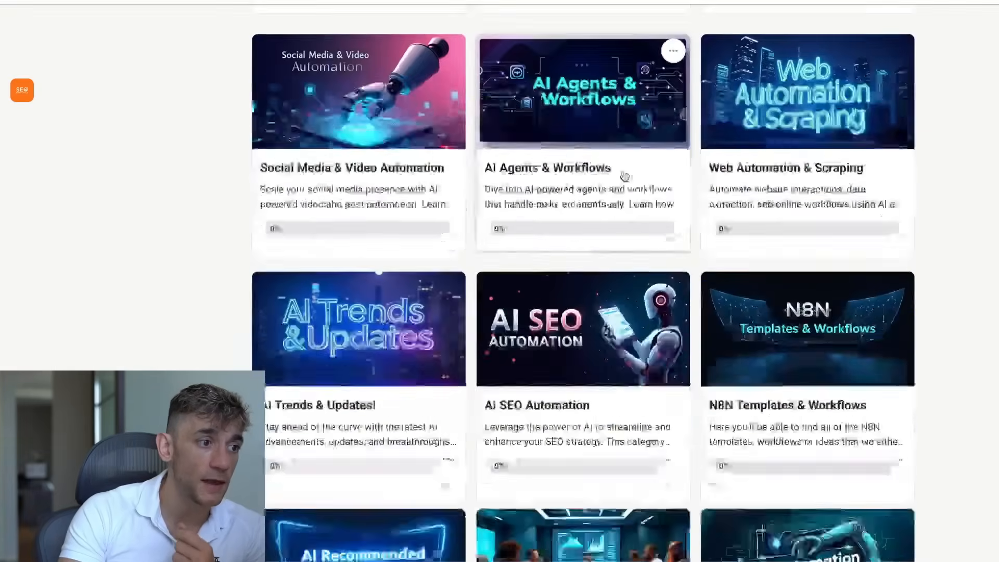
{"action": "scroll", "scroll_direction": "down", "scroll_amount": 3}
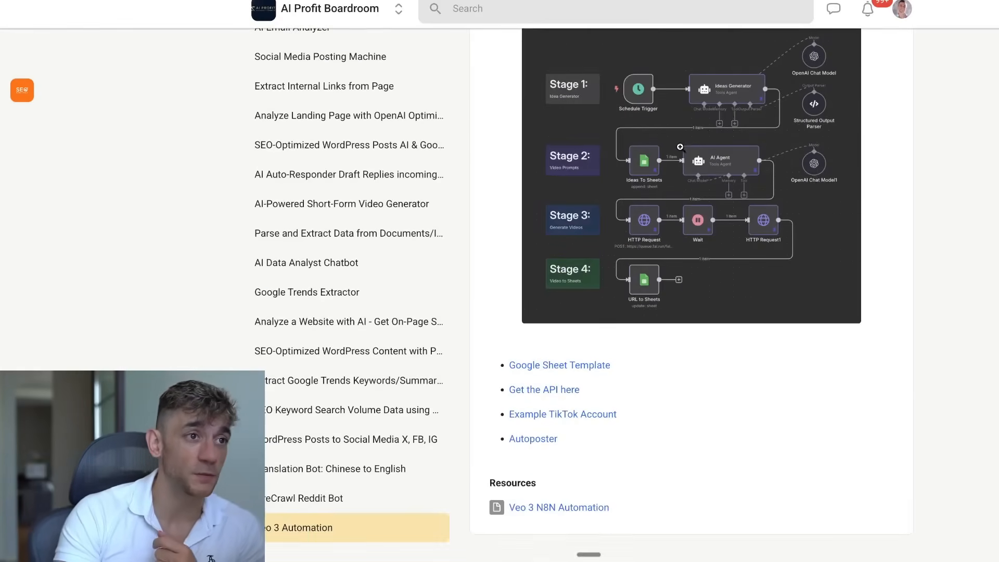
{"action": "scroll", "scroll_direction": "up", "scroll_amount": 3}
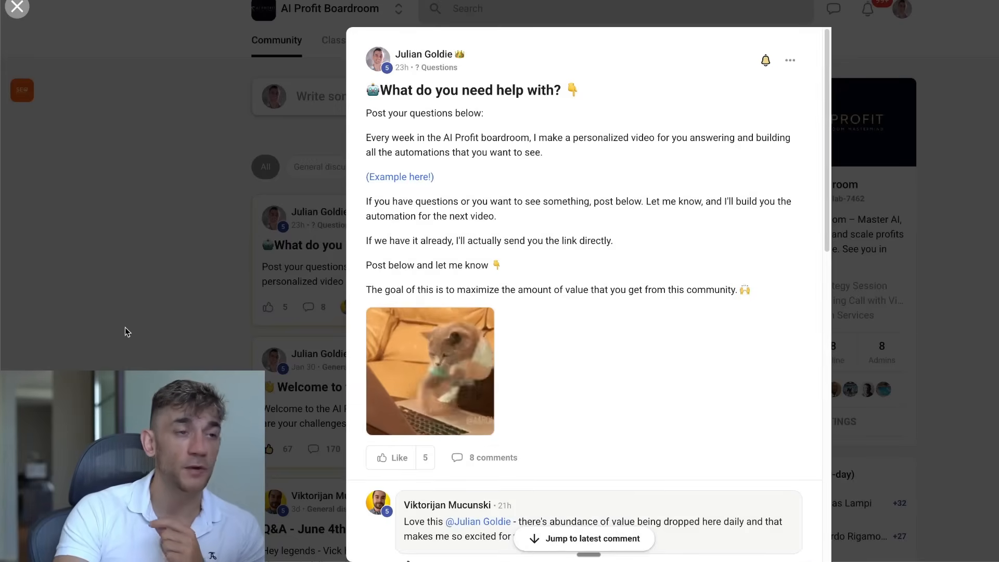
Close the help request post and open 'What automations would you like us to BUILD?'.
{"action": "left_click", "coordinate": [18, 7]}
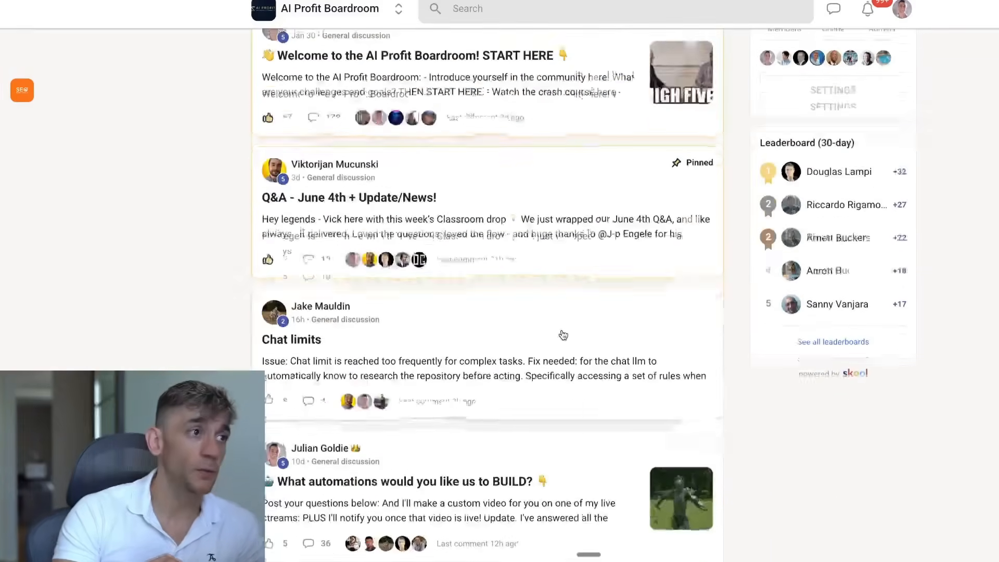
{"action": "scroll", "scroll_direction": "down", "scroll_amount": 3}
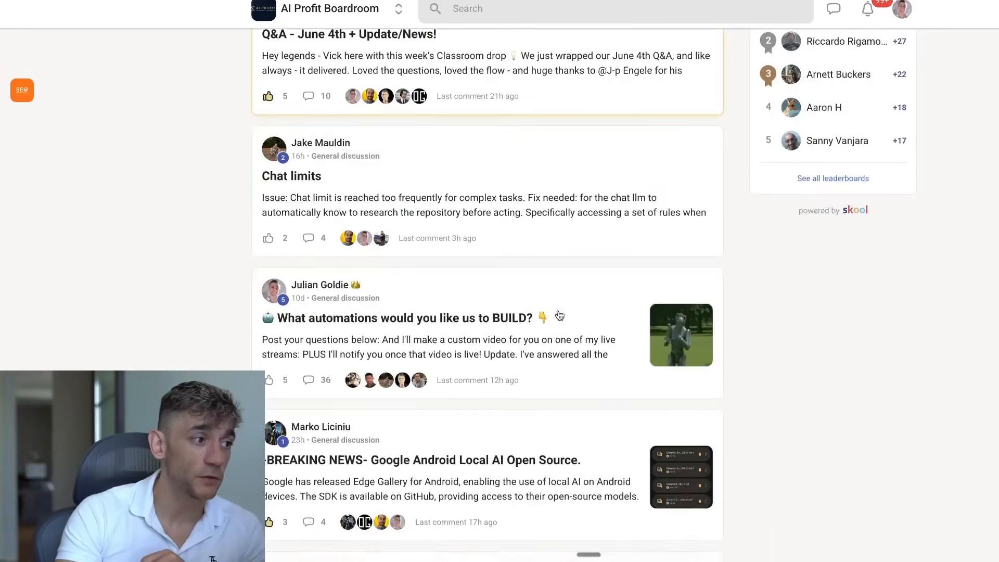
{"action": "left_click", "coordinate": [401, 318]}
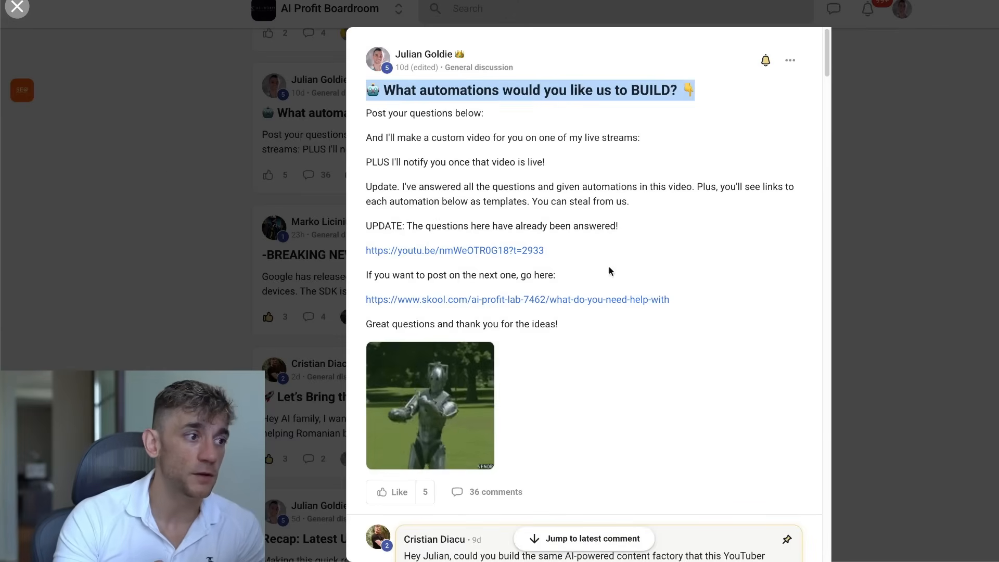
Read the post's comments and follow the classroom link to the N8N Viral Reels Workflow lesson.
{"action": "scroll", "scroll_direction": "down", "scroll_amount": 3}
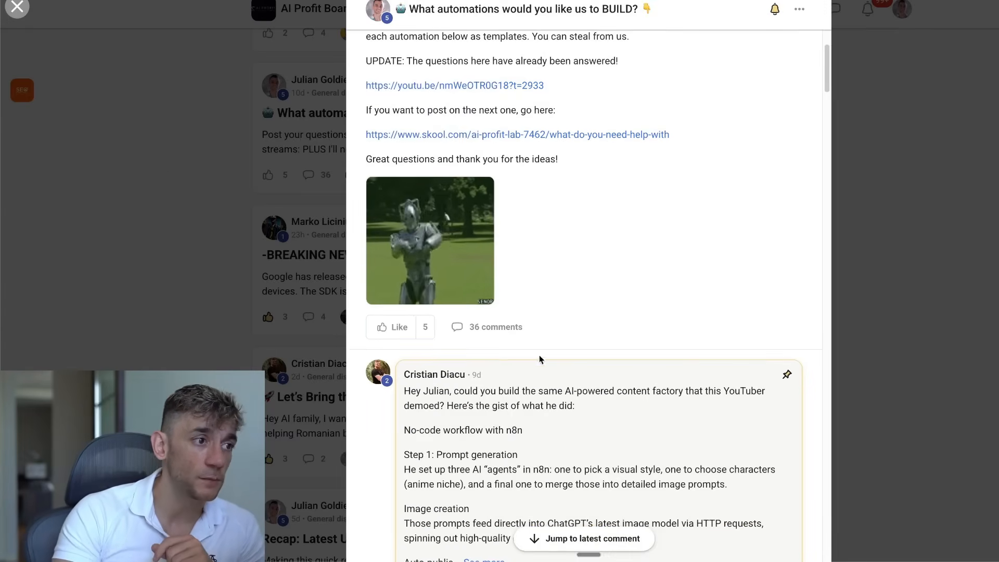
{"action": "scroll", "scroll_direction": "down", "scroll_amount": 3}
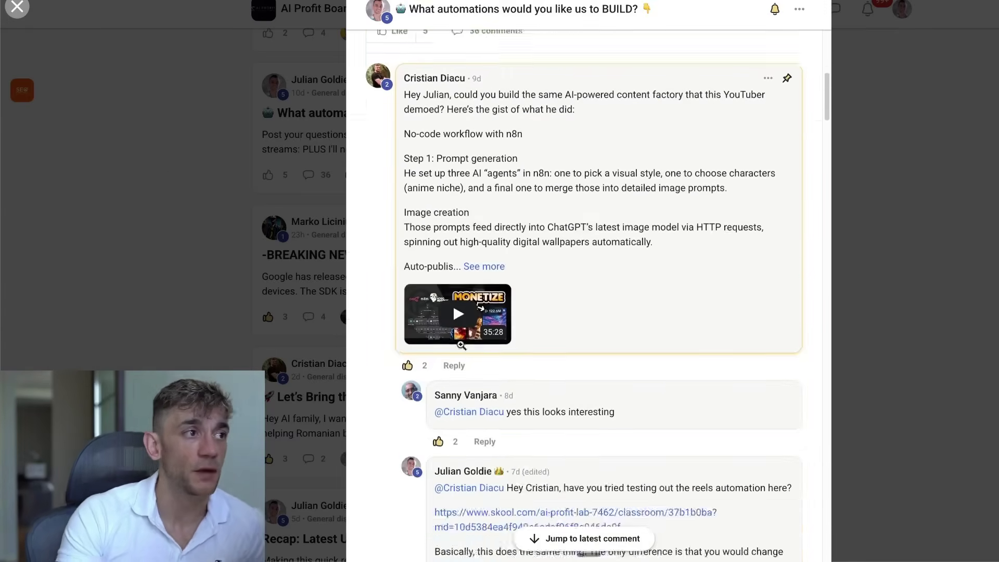
{"action": "scroll", "scroll_direction": "down", "scroll_amount": 3}
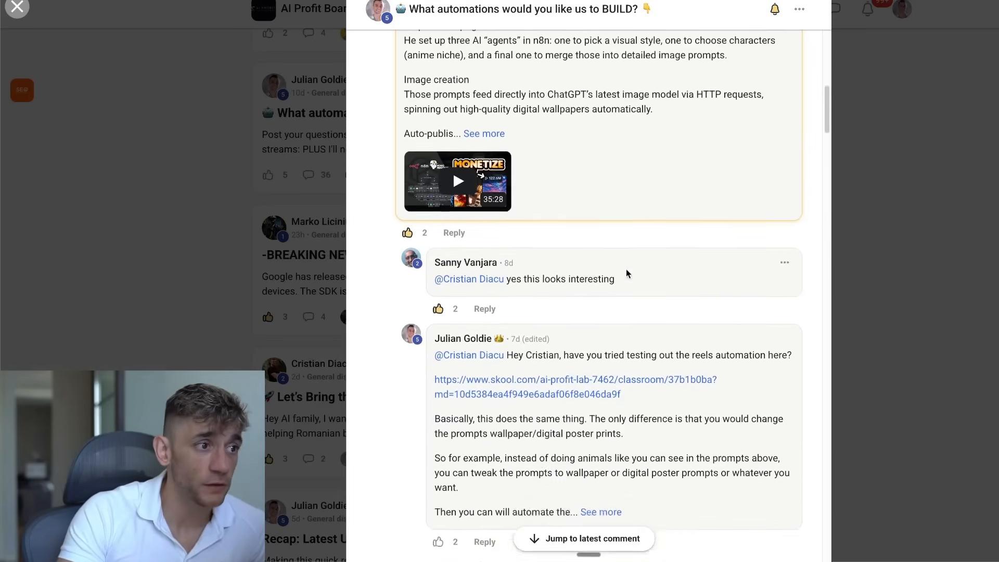
{"action": "scroll", "scroll_direction": "down", "scroll_amount": 3}
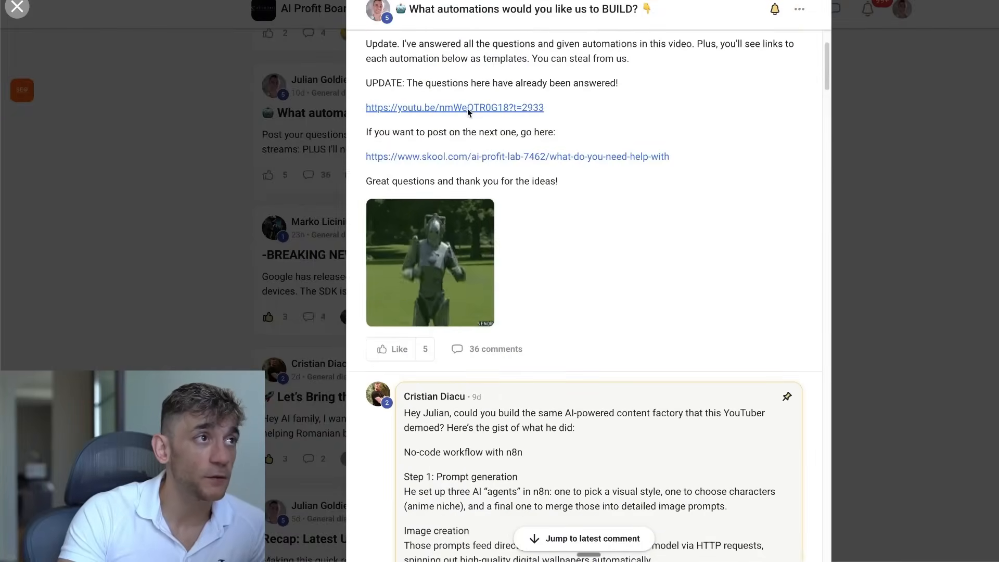
{"action": "left_click", "coordinate": [455, 107]}
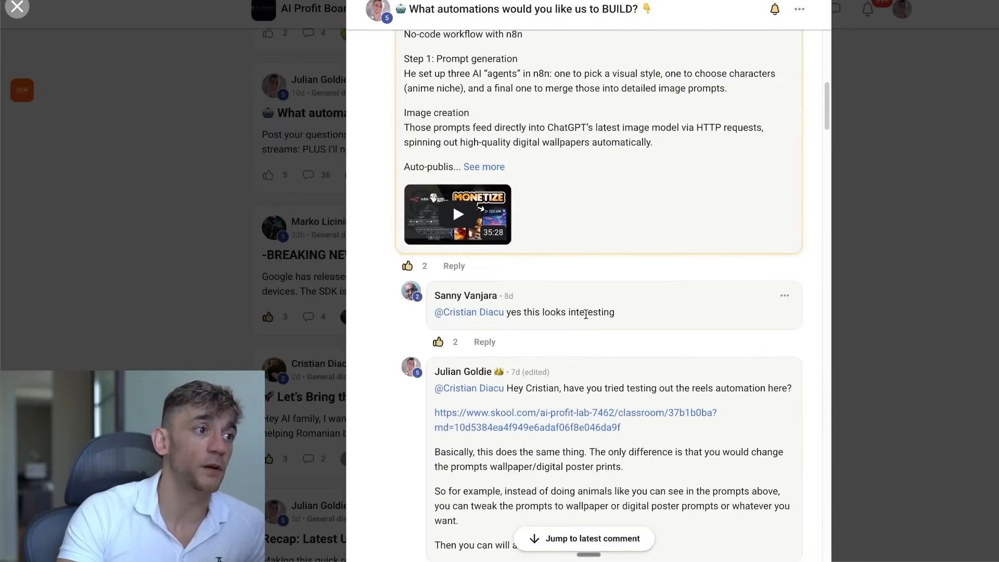
{"action": "scroll", "scroll_direction": "down", "scroll_amount": 3}
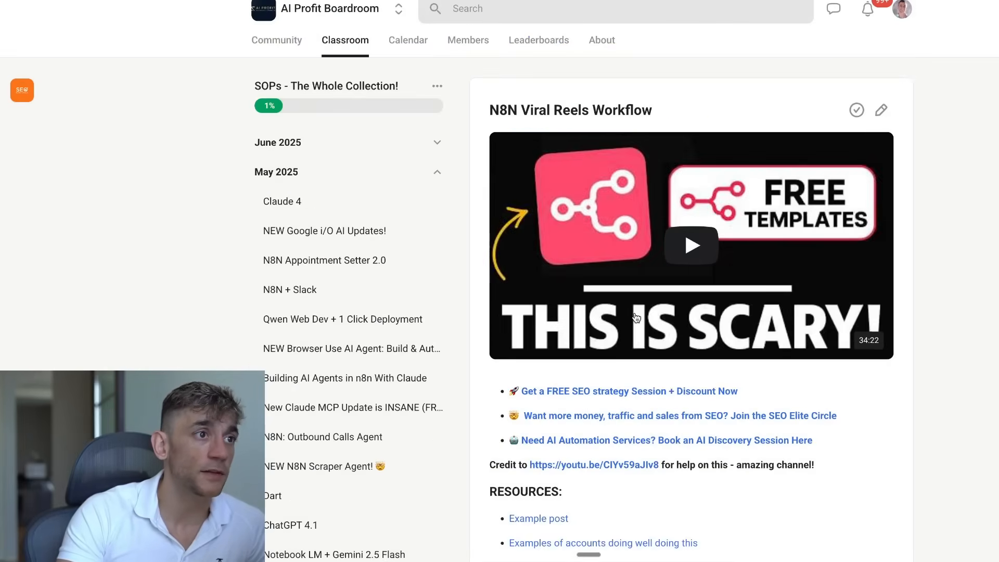
Return to the community feed and view the '-BREAKING NEWS- Google Android Local AI Open Source.' post.
{"action": "left_click", "coordinate": [276, 40]}
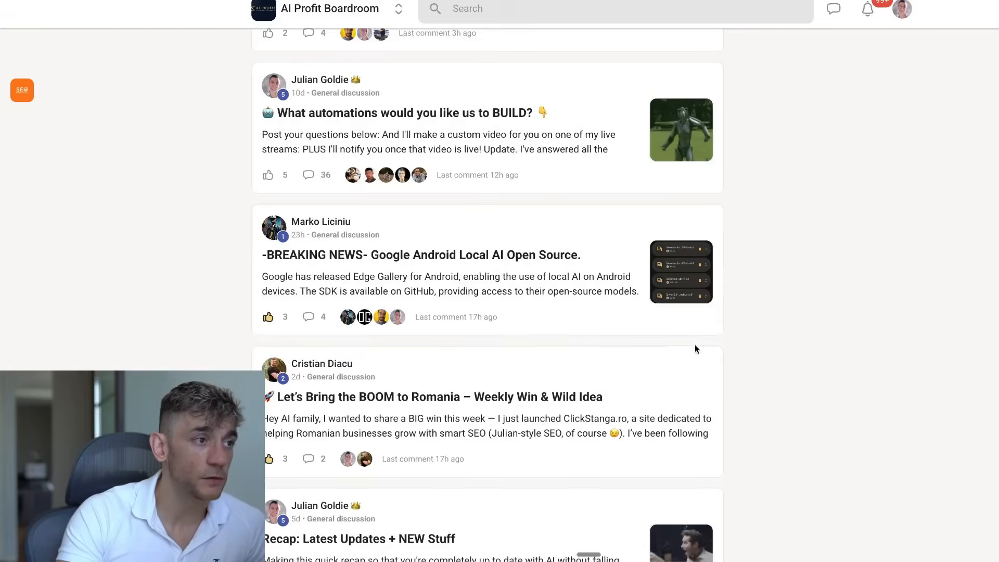
{"action": "scroll", "scroll_direction": "up", "scroll_amount": 3}
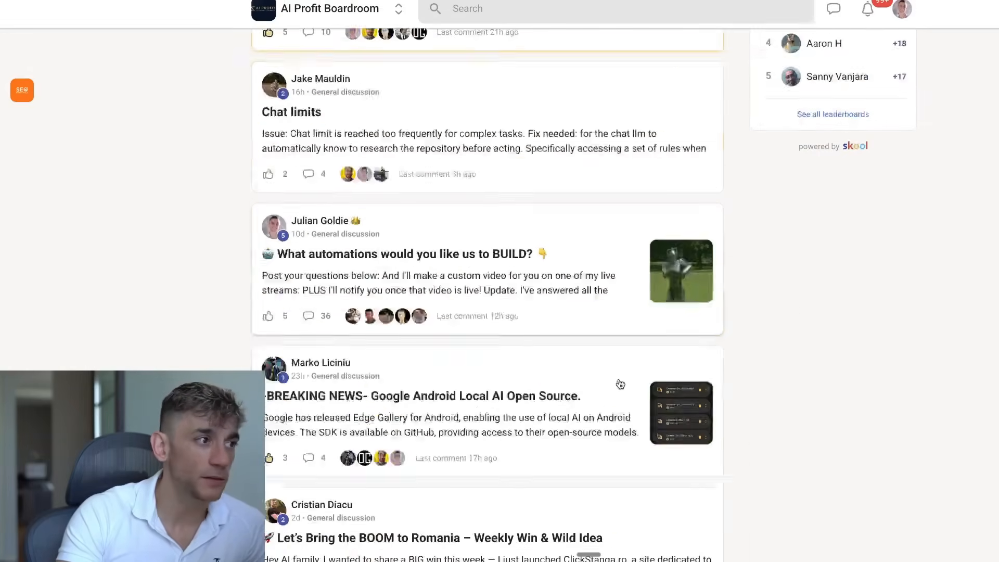
{"action": "scroll", "scroll_direction": "down", "scroll_amount": 3}
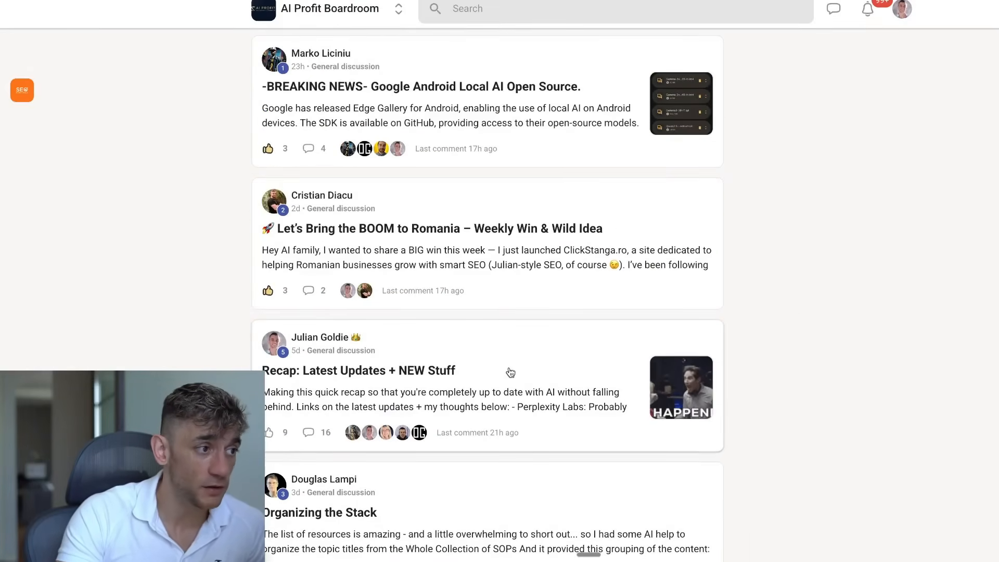
{"action": "left_click", "coordinate": [358, 370]}
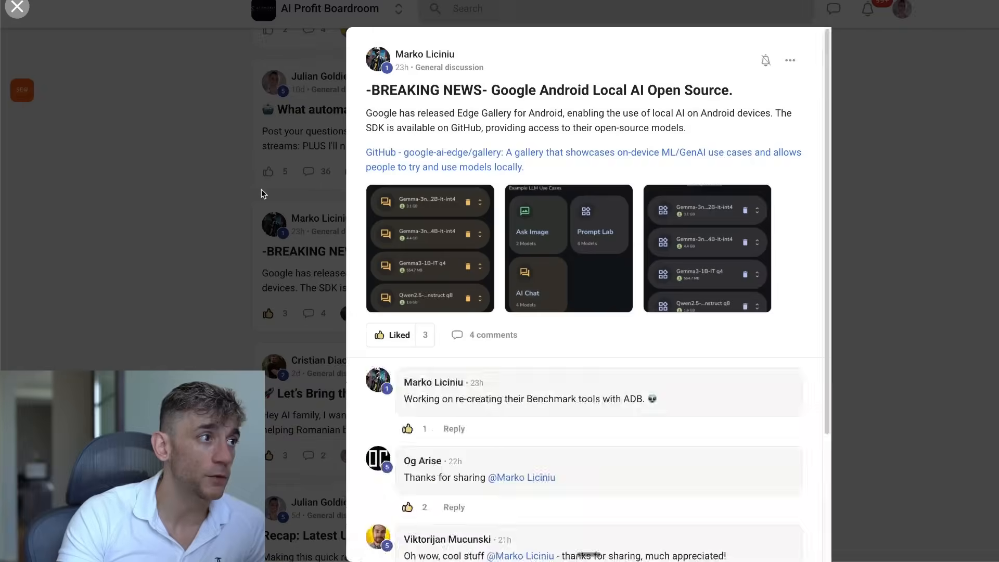
{"action": "left_click", "coordinate": [18, 7]}
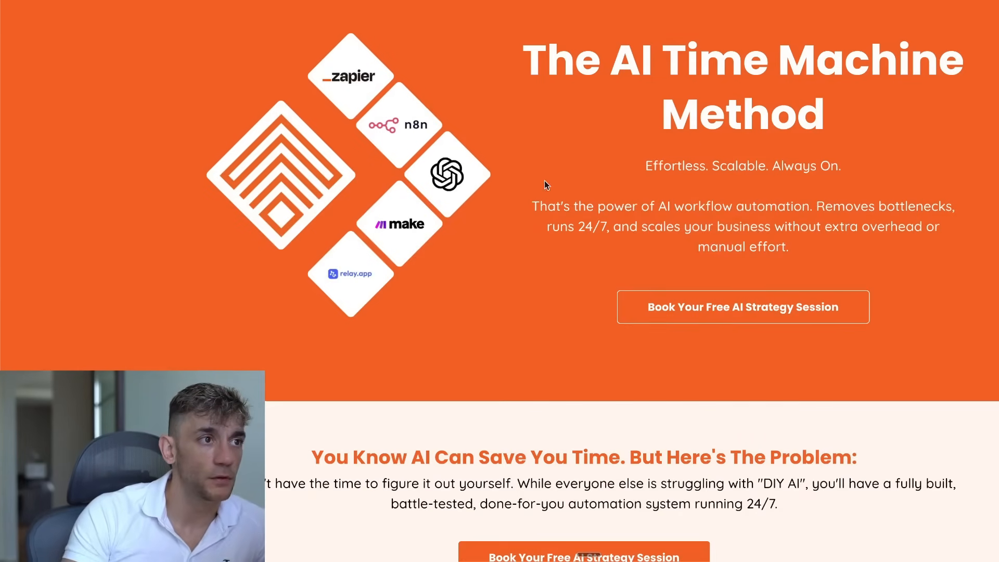
{"action": "mouse_move", "coordinate": [832, 249]}
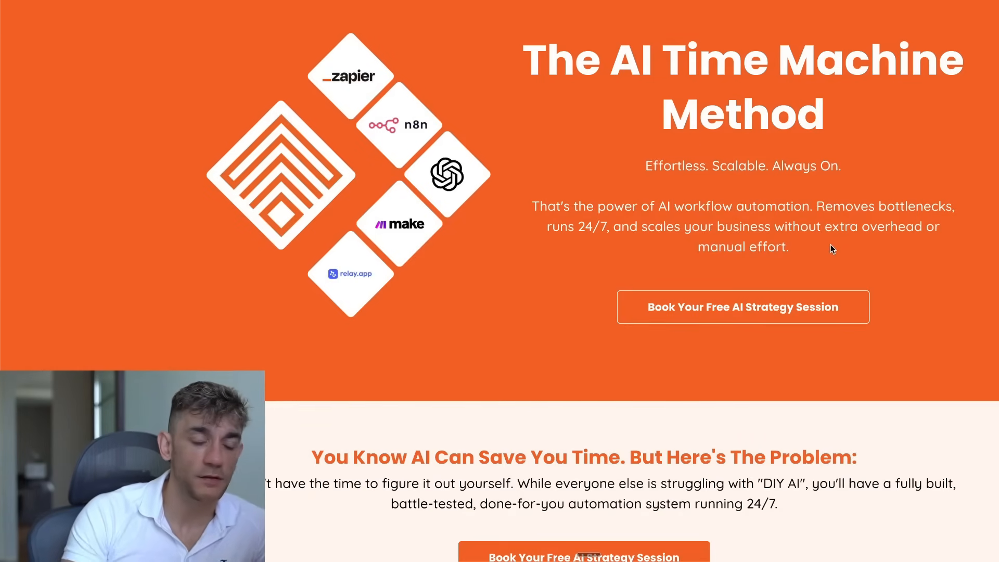
{"action": "scroll", "scroll_direction": "down", "scroll_amount": 3}
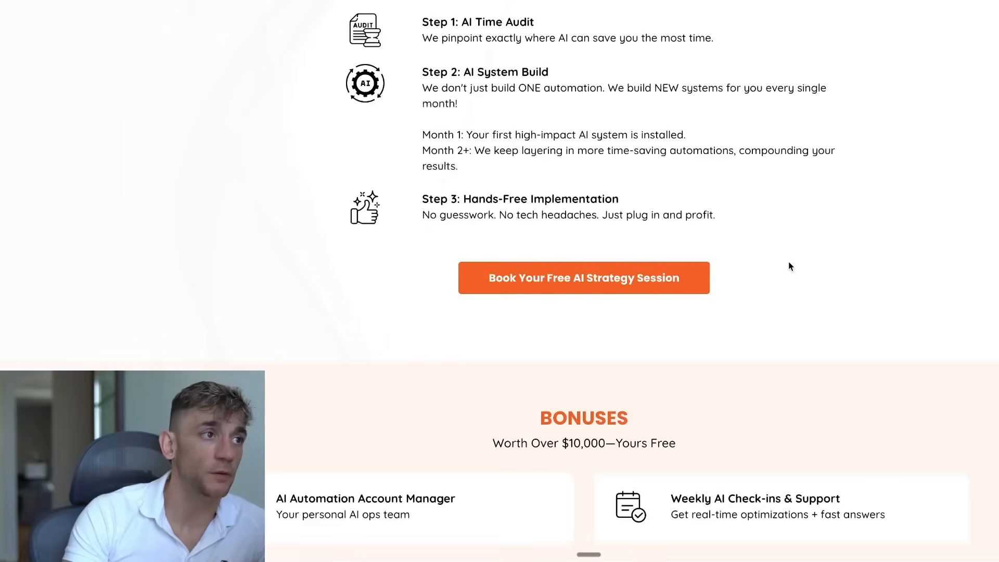
{"action": "scroll", "scroll_direction": "down", "scroll_amount": 3}
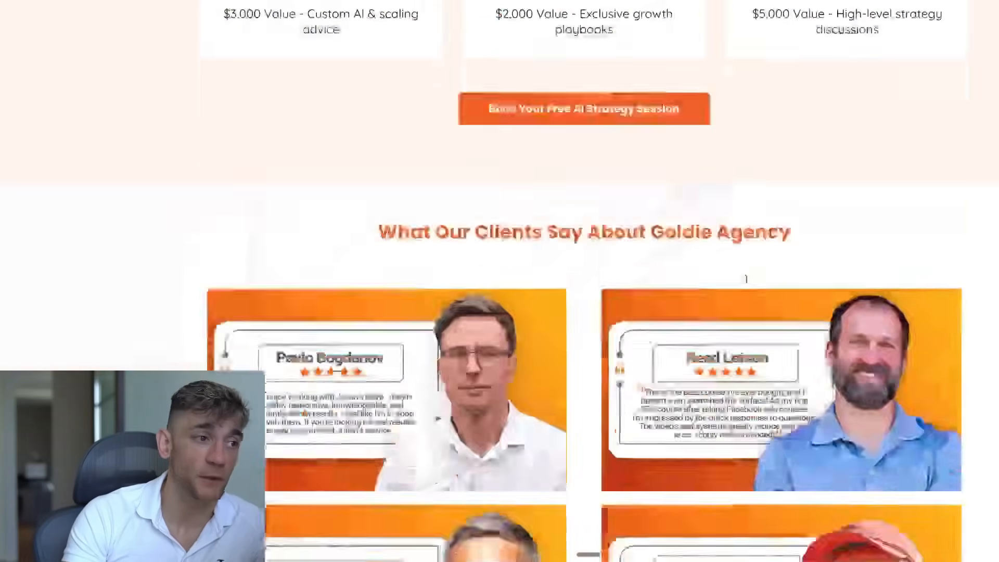
{"action": "scroll", "scroll_direction": "up", "scroll_amount": 3}
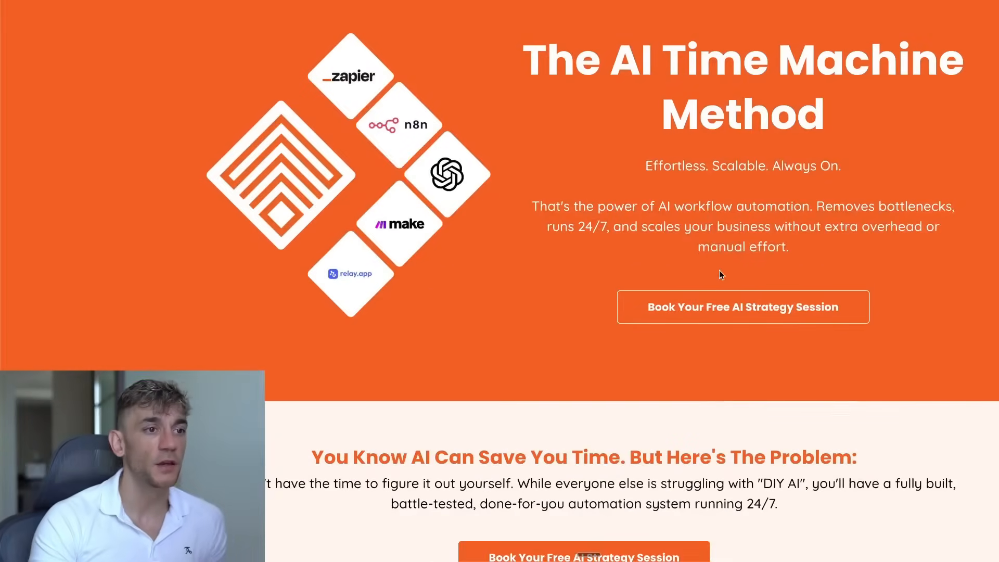